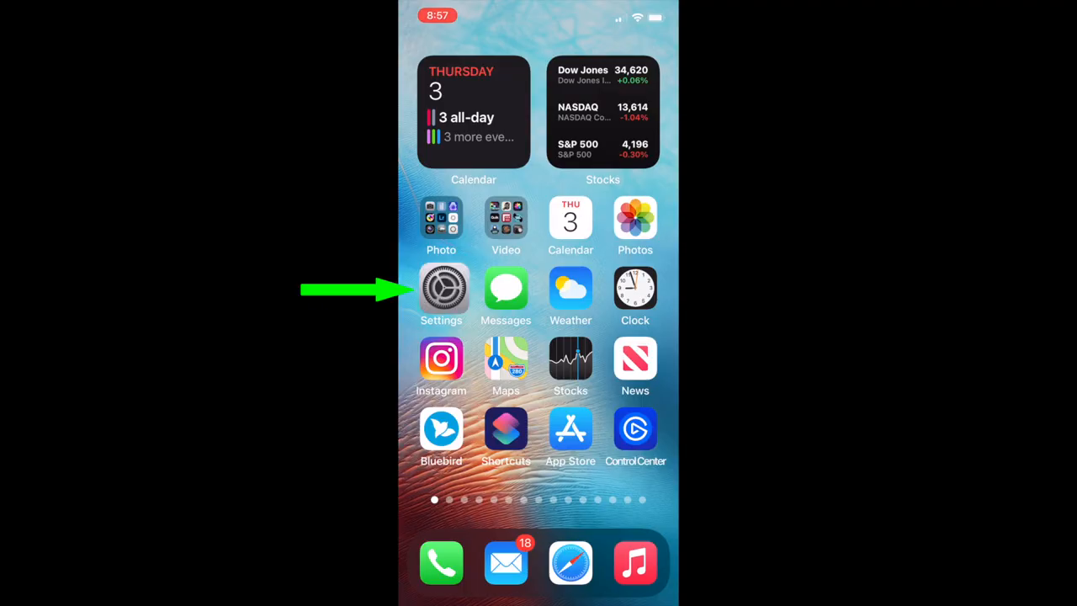
Reach the iPhone Camera's Record Video settings, where HDR Video is already on.
click(441, 289)
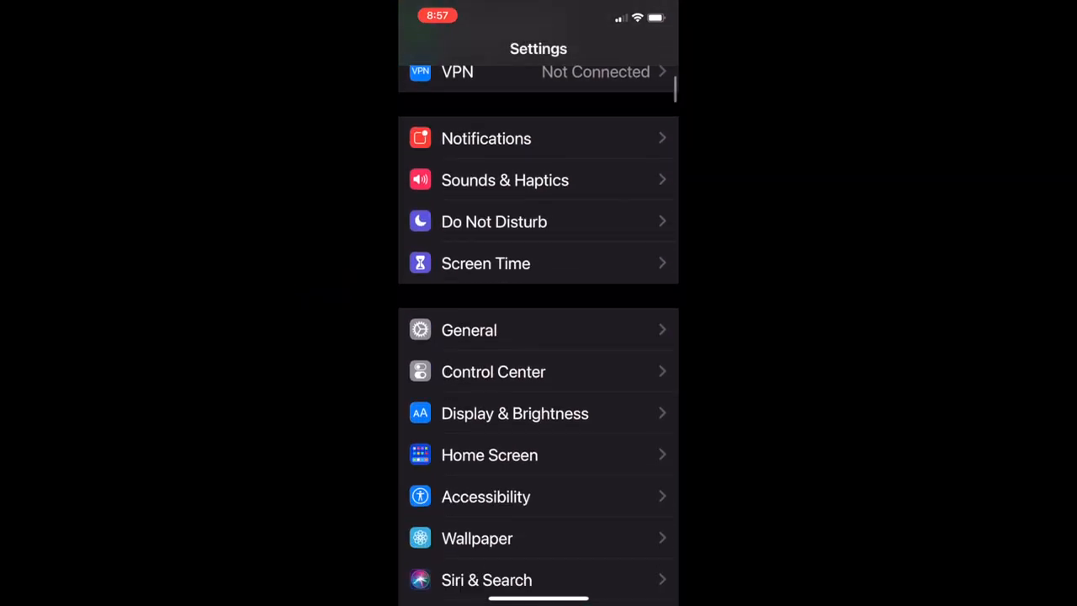
scroll(down, 3)
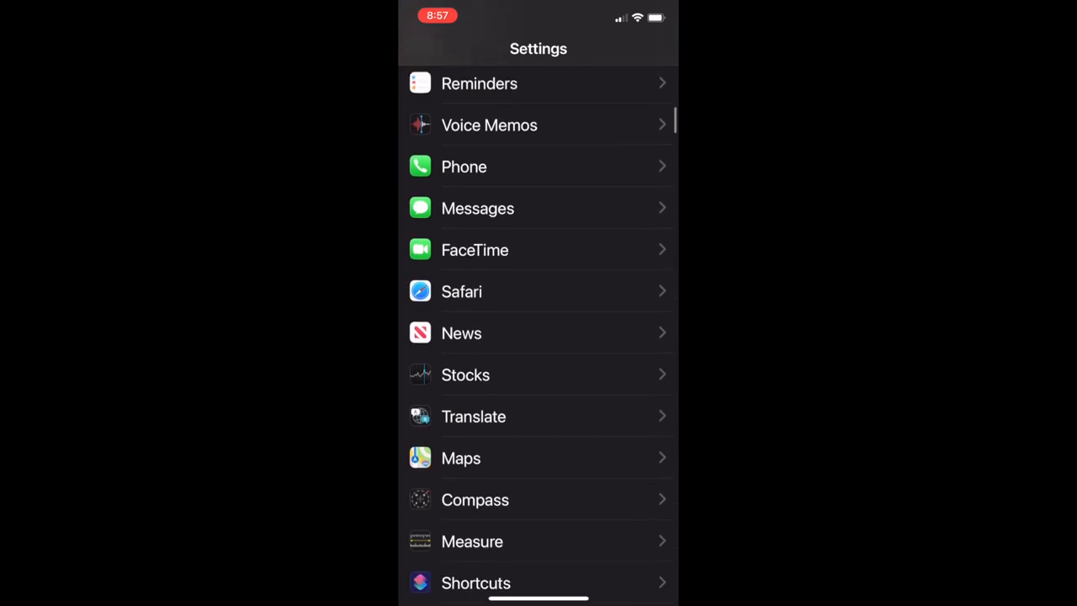
scroll(down, 3)
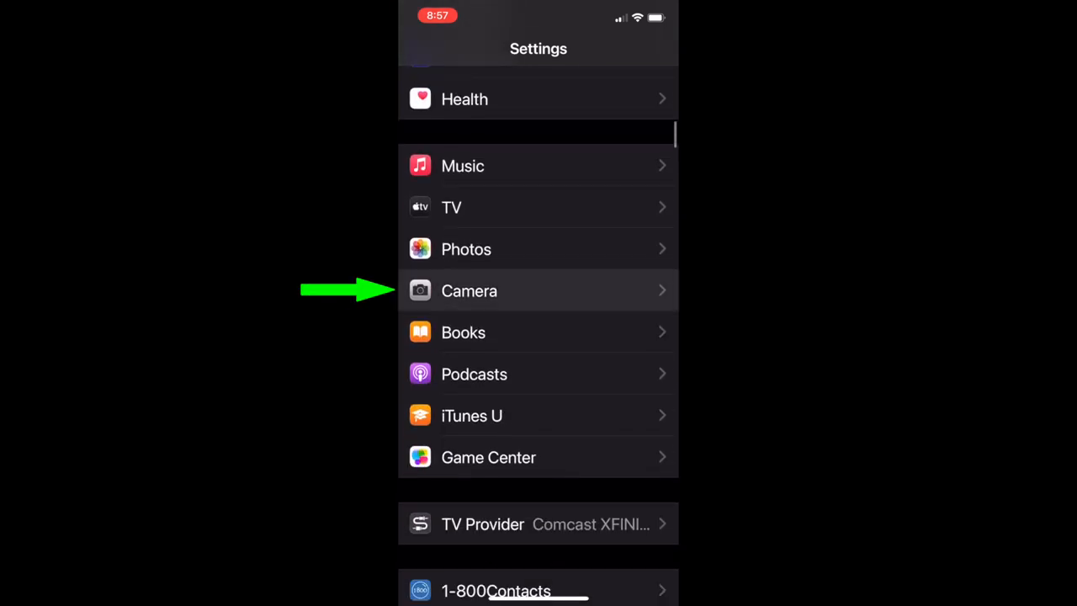
click(468, 290)
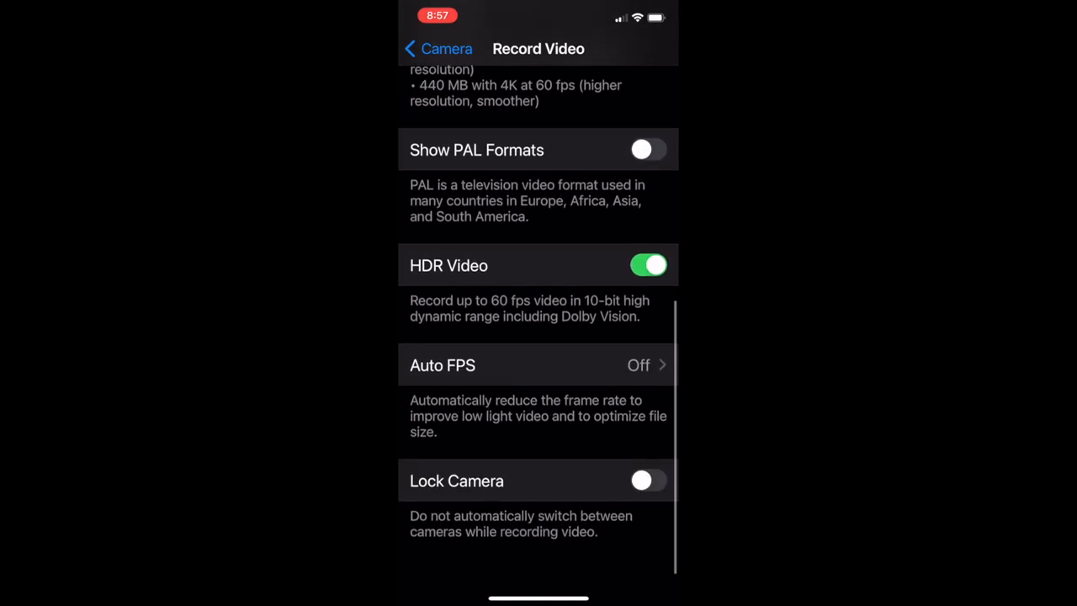
scroll(down, 3)
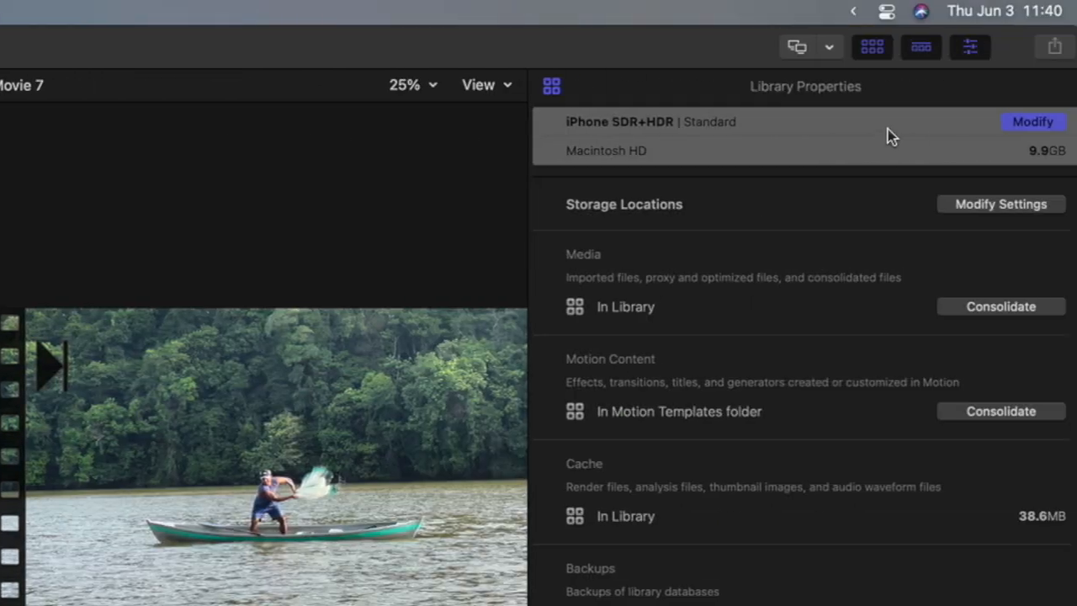
mouse_move(716, 141)
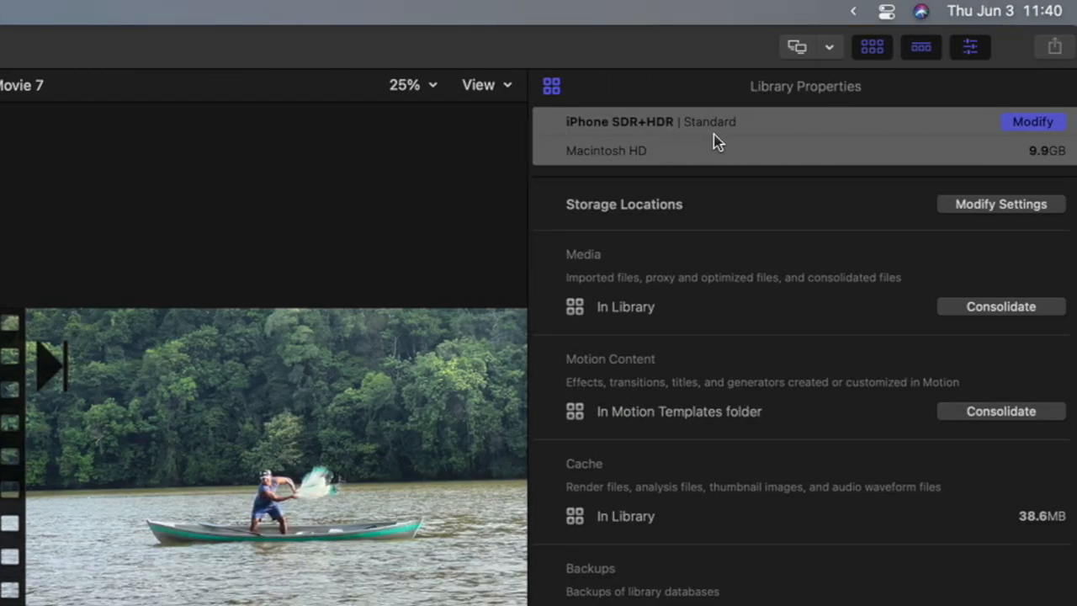
Cancel the library color processing change, keeping the iPhone SDR+HDR library at Standard.
click(1032, 121)
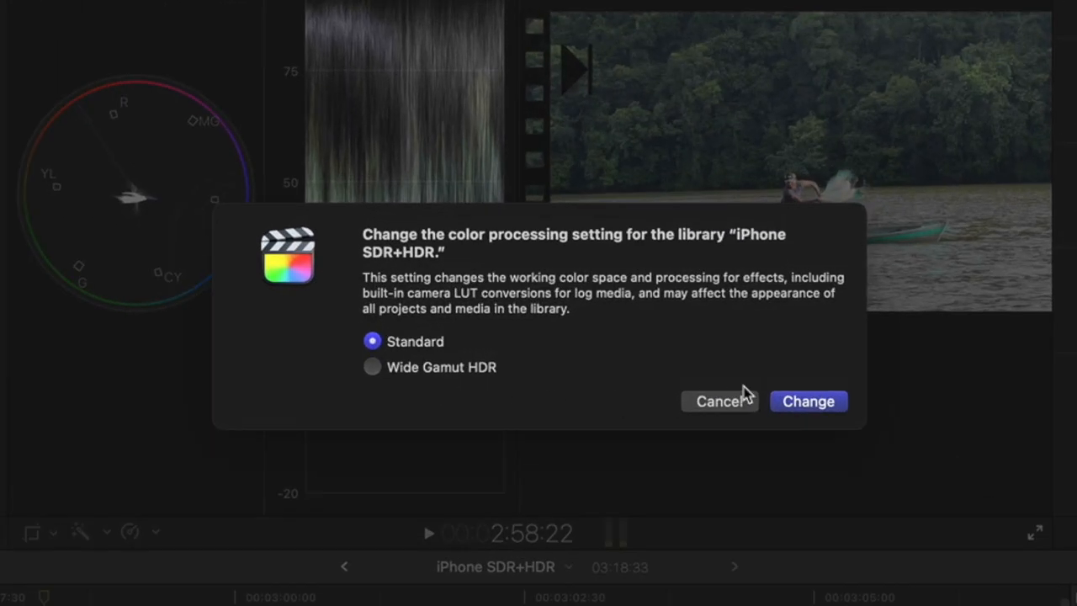
click(808, 400)
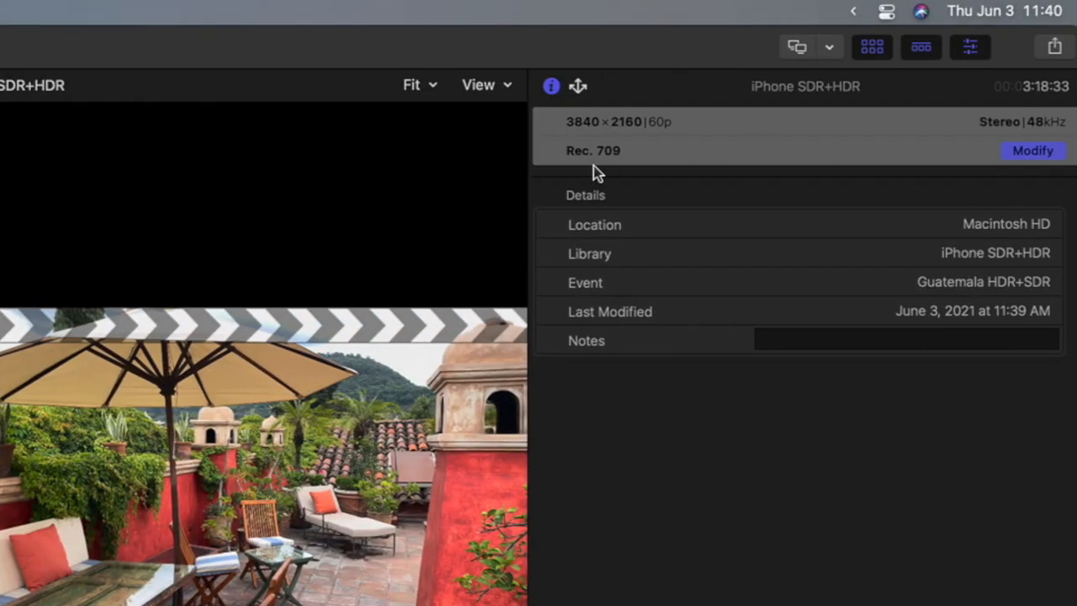
click(1034, 152)
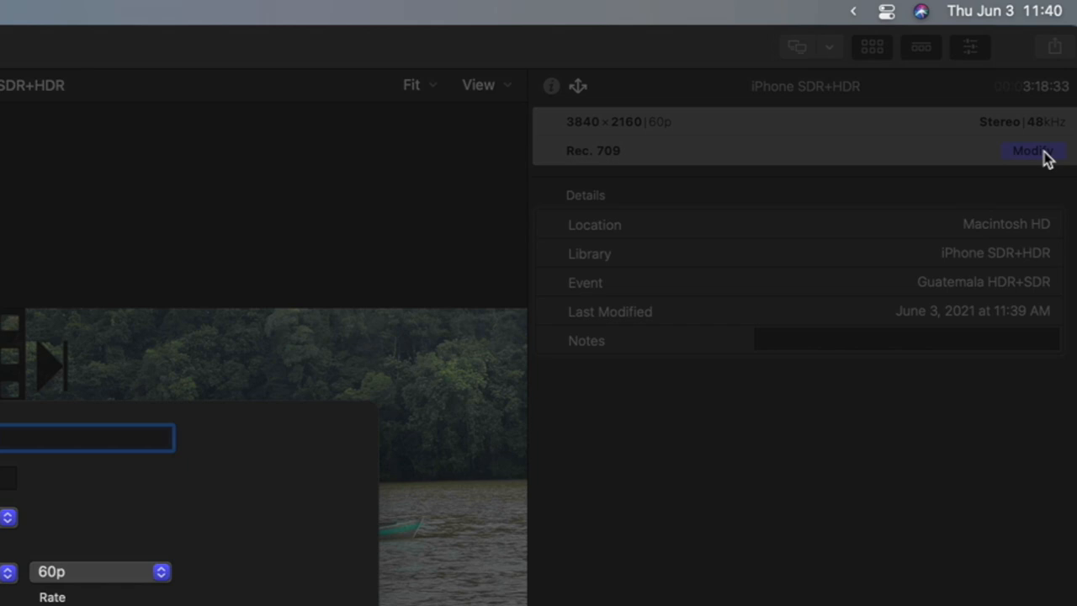
click(1030, 152)
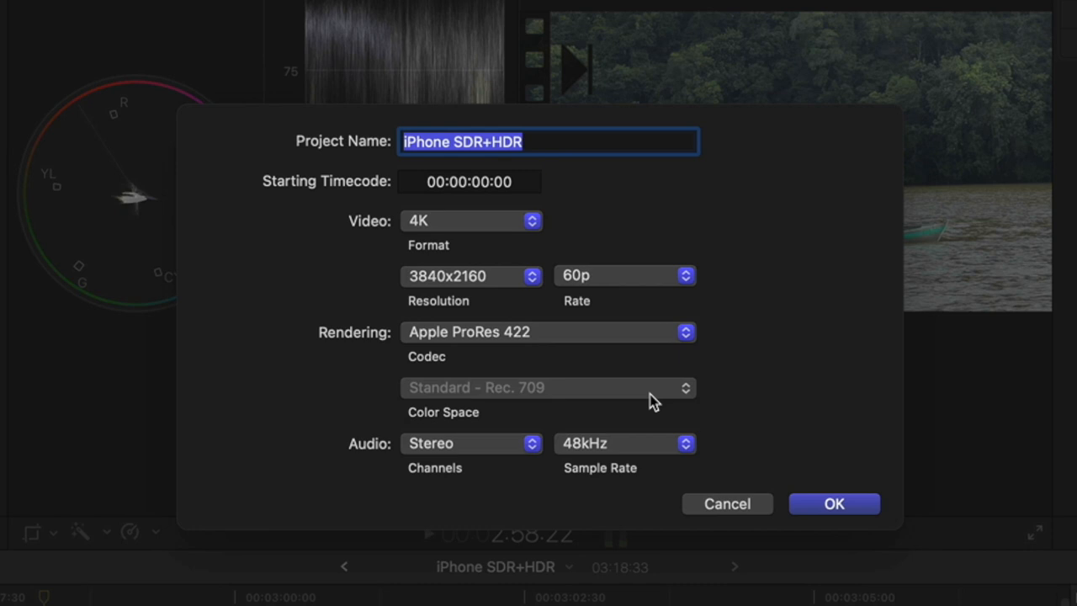
mouse_move(531, 417)
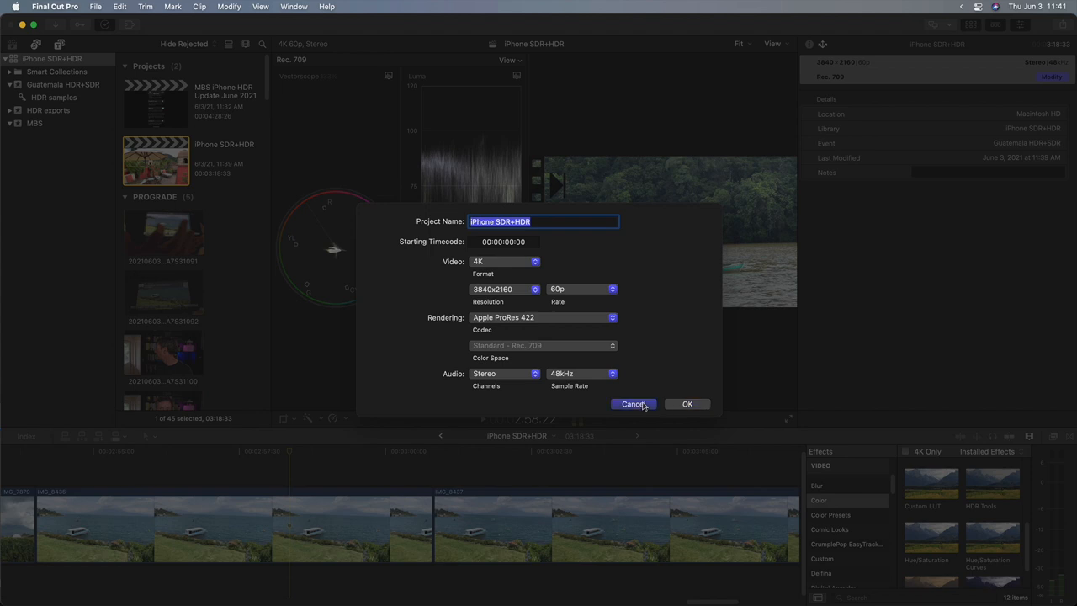
click(633, 404)
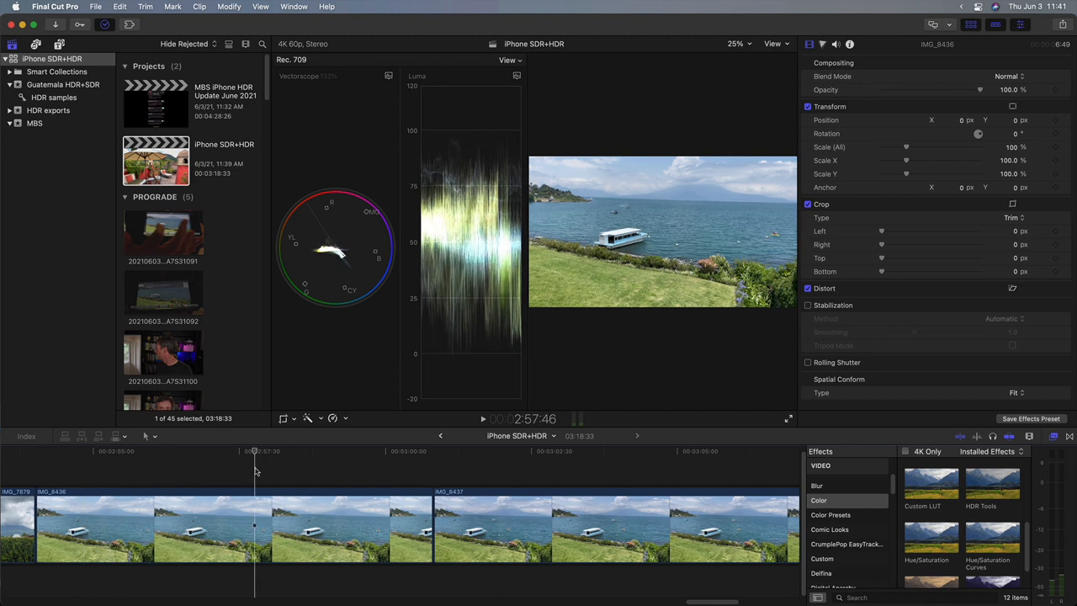
Select the overexposed lake clip IMG_8437 in the timeline and skim its frames.
click(587, 452)
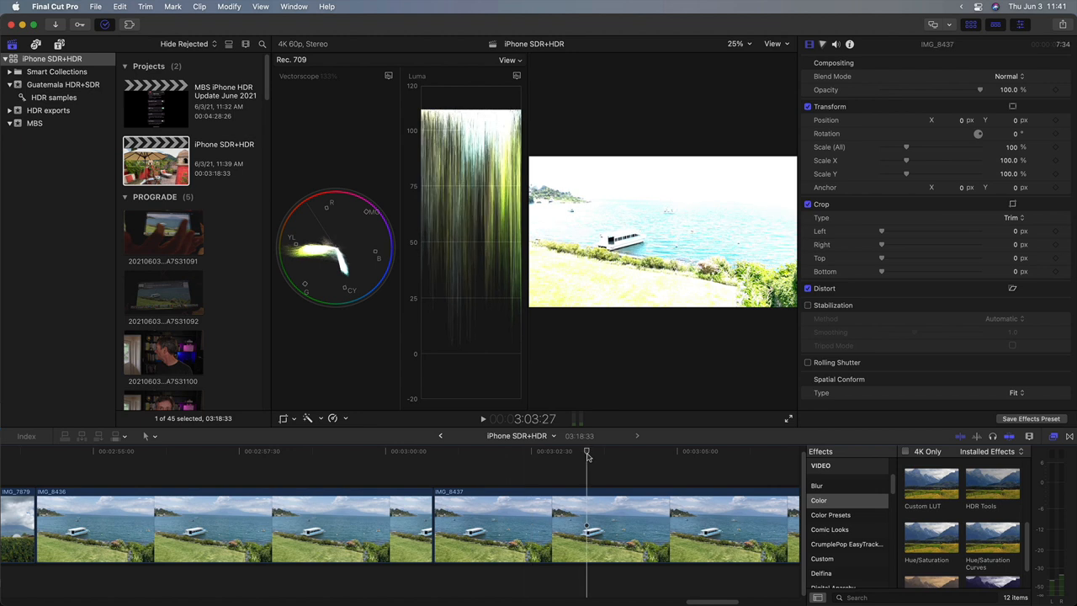
click(558, 453)
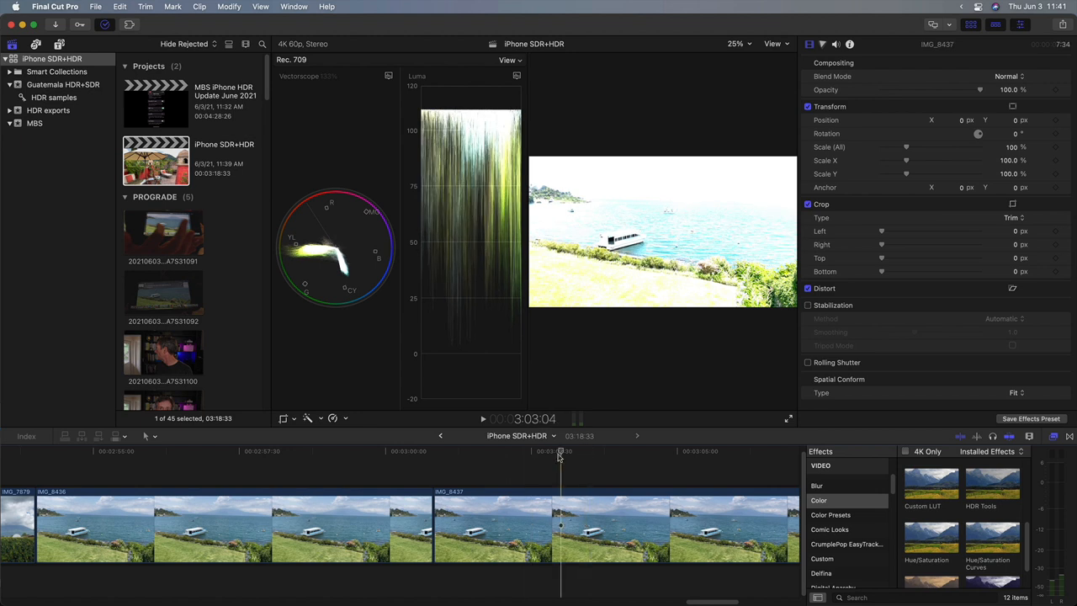
drag(561, 451, 608, 451)
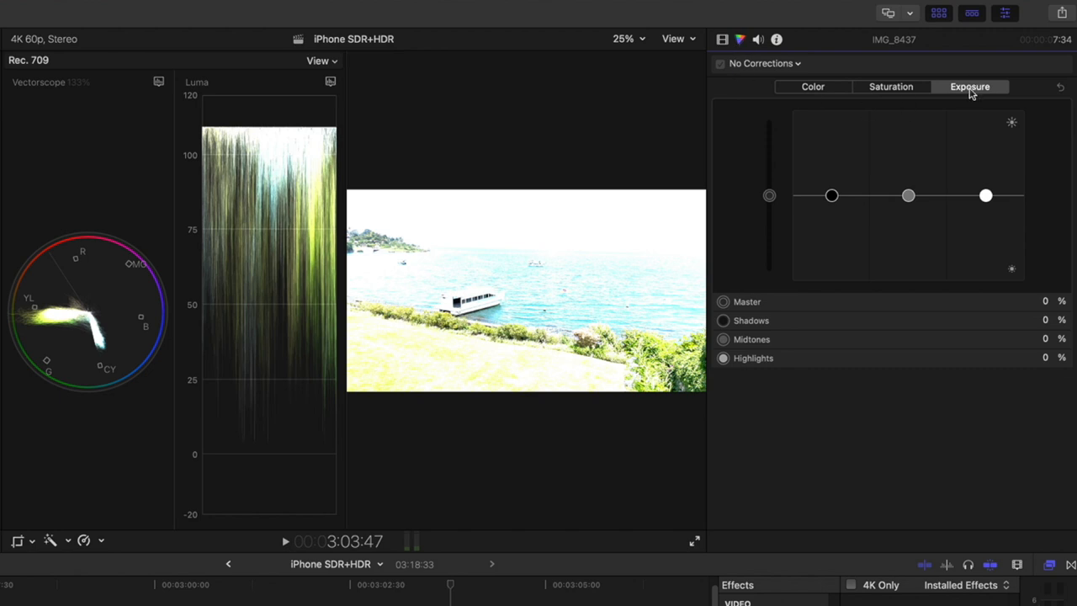
Lower the lake clip's highlights to -92% and raise midtones to 21% on Color Board 1.
drag(987, 195, 986, 206)
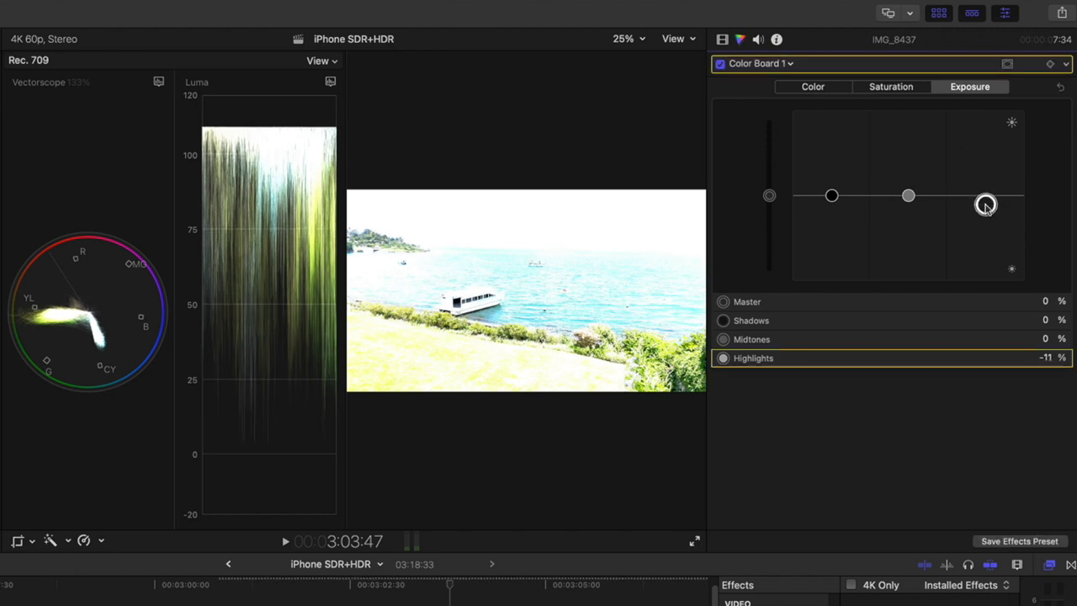
drag(987, 205, 987, 266)
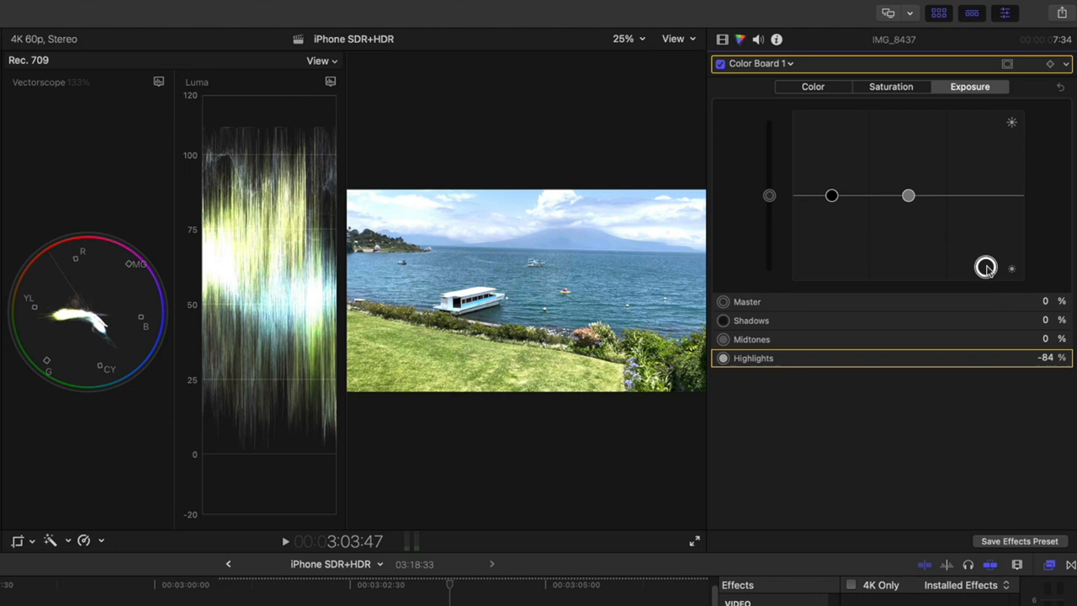
drag(986, 267, 986, 273)
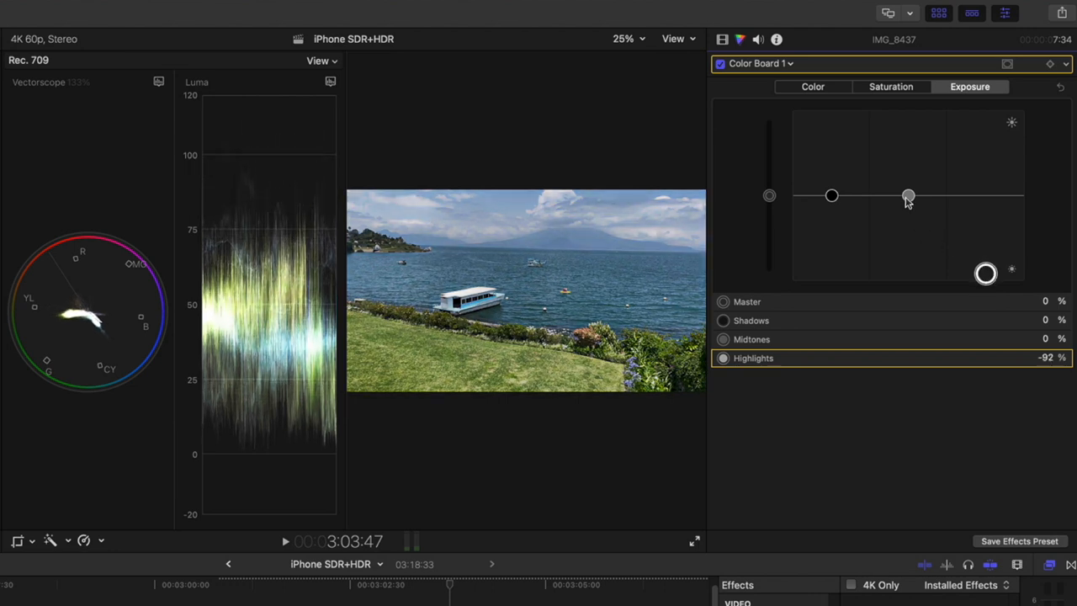
drag(909, 195, 909, 178)
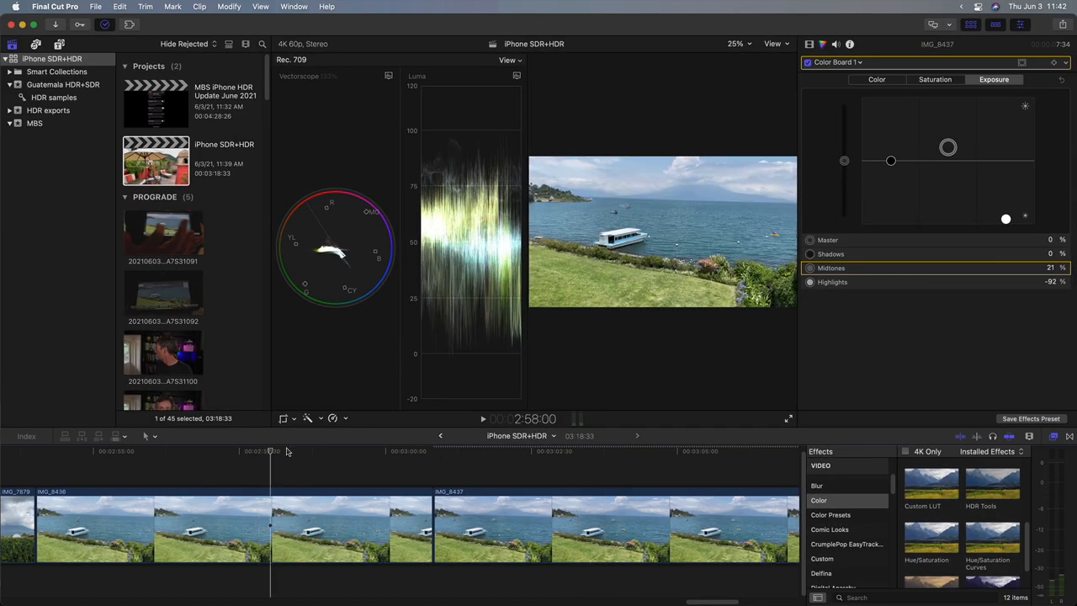
Compare the corrected lake clip against an earlier clip in the timeline.
click(625, 451)
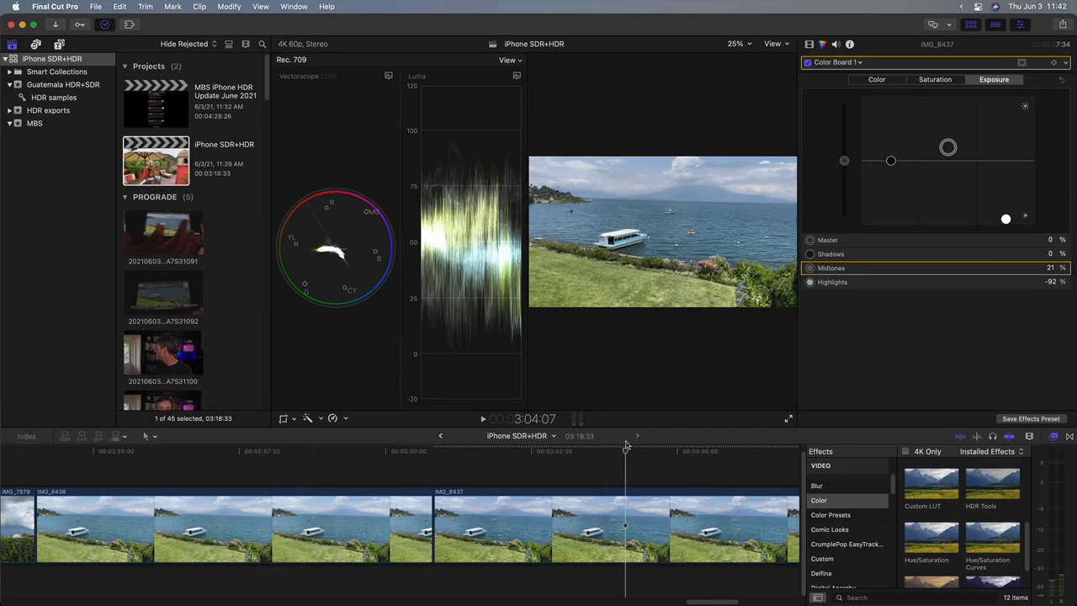
click(300, 451)
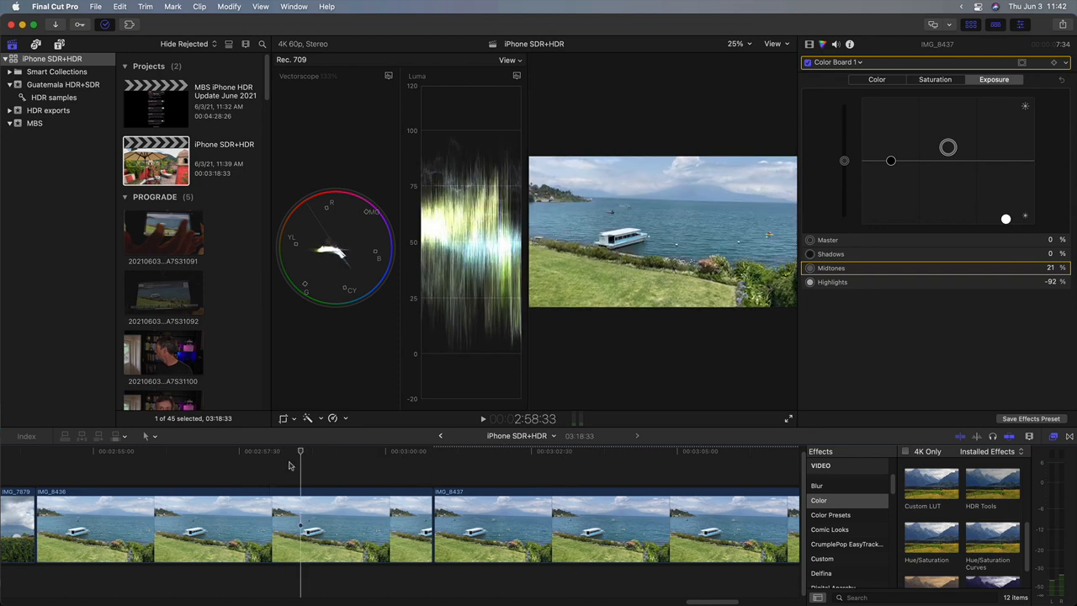
click(303, 451)
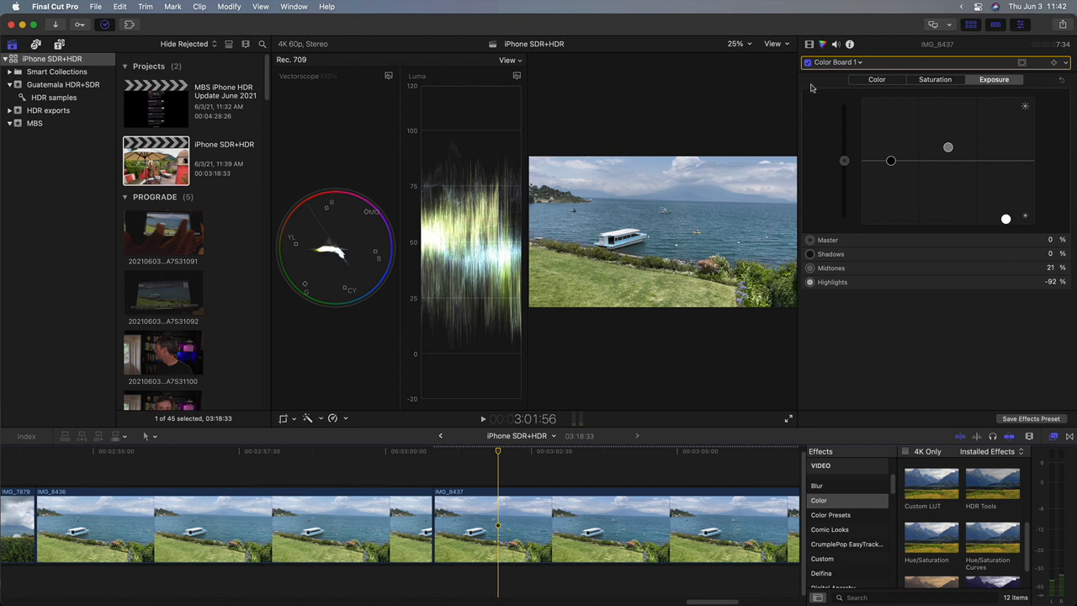
mouse_move(690, 244)
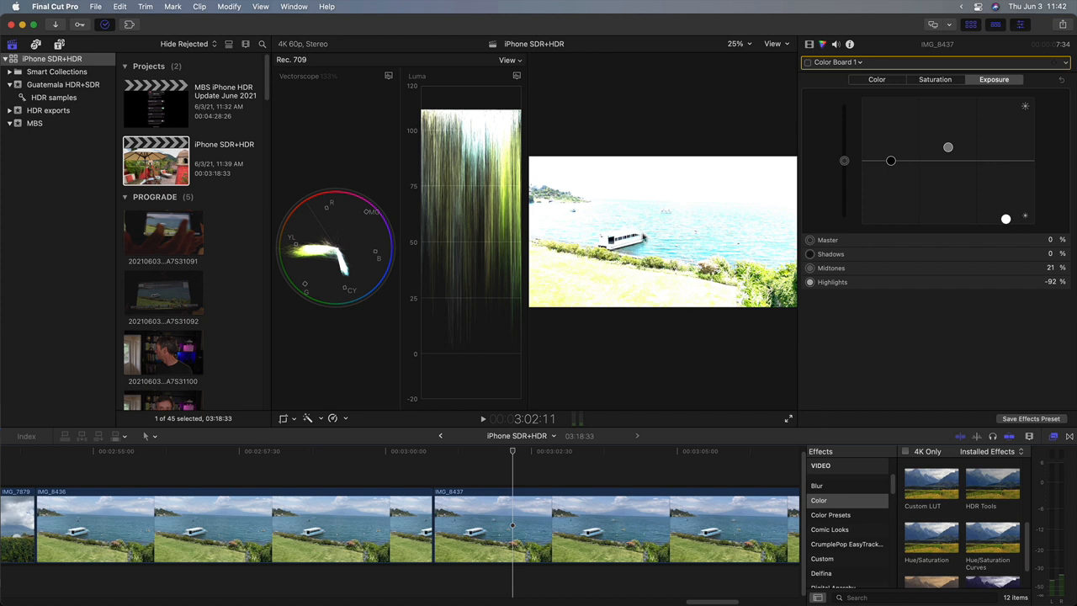
mouse_move(645, 350)
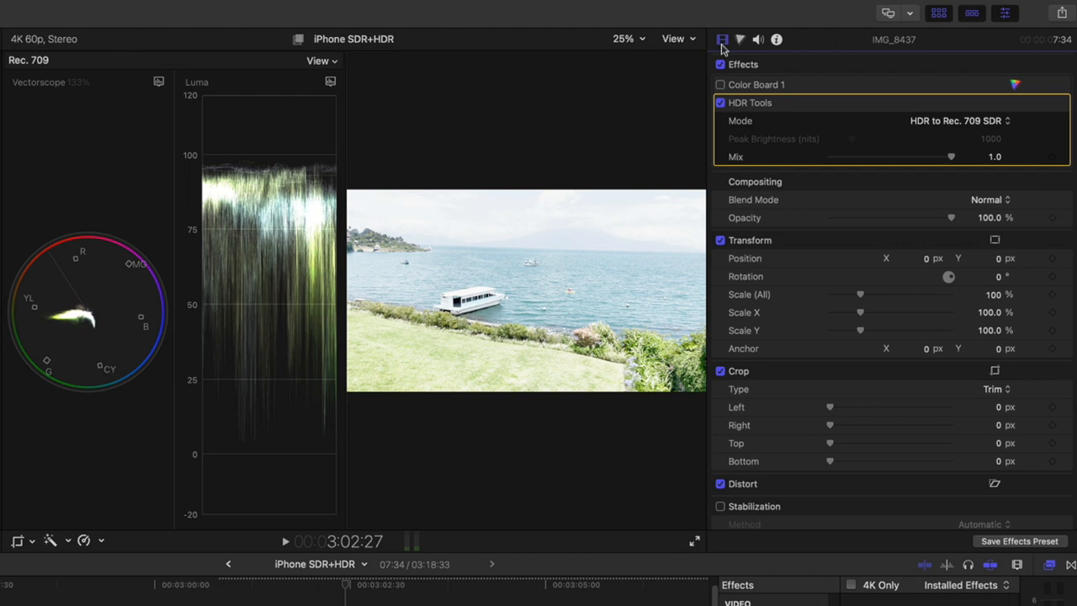
Set the HDR Tools mode on IMG_8437 to HLG to Rec. 709 SDR.
click(956, 121)
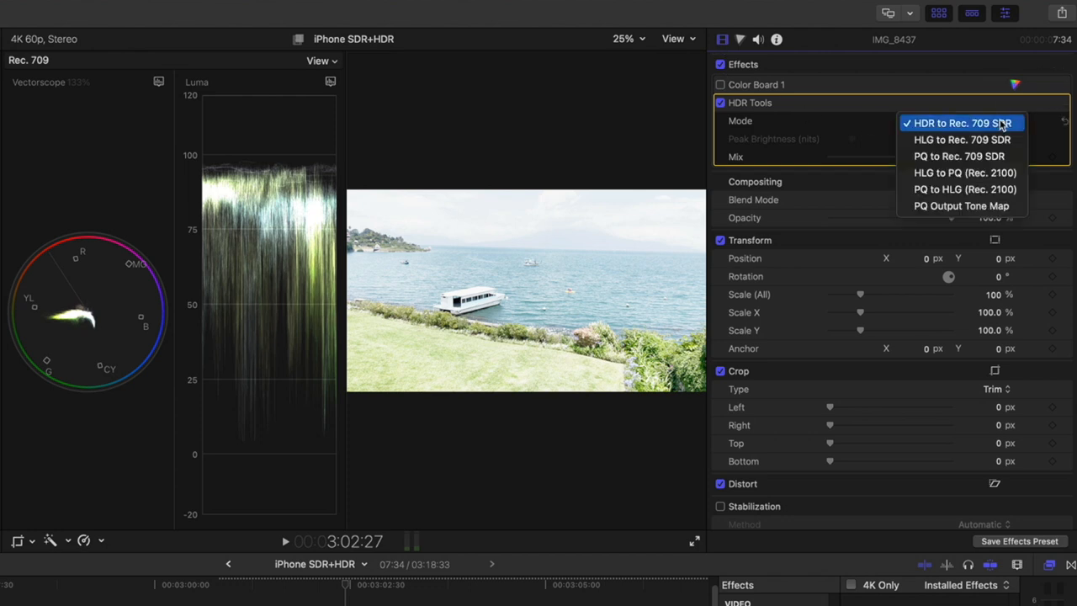
mouse_move(963, 140)
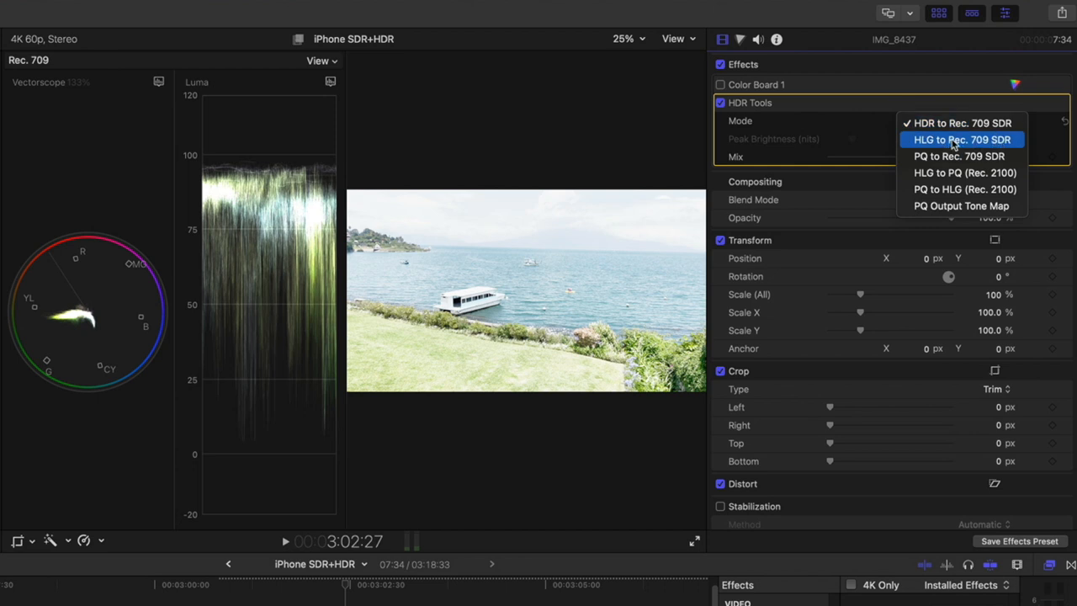
mouse_move(983, 143)
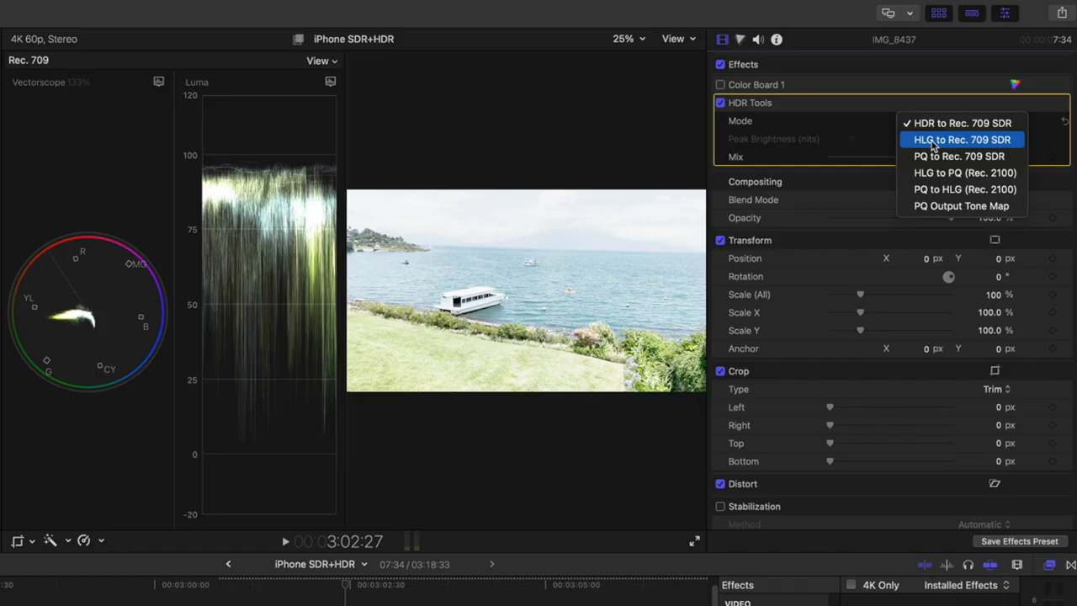
click(959, 138)
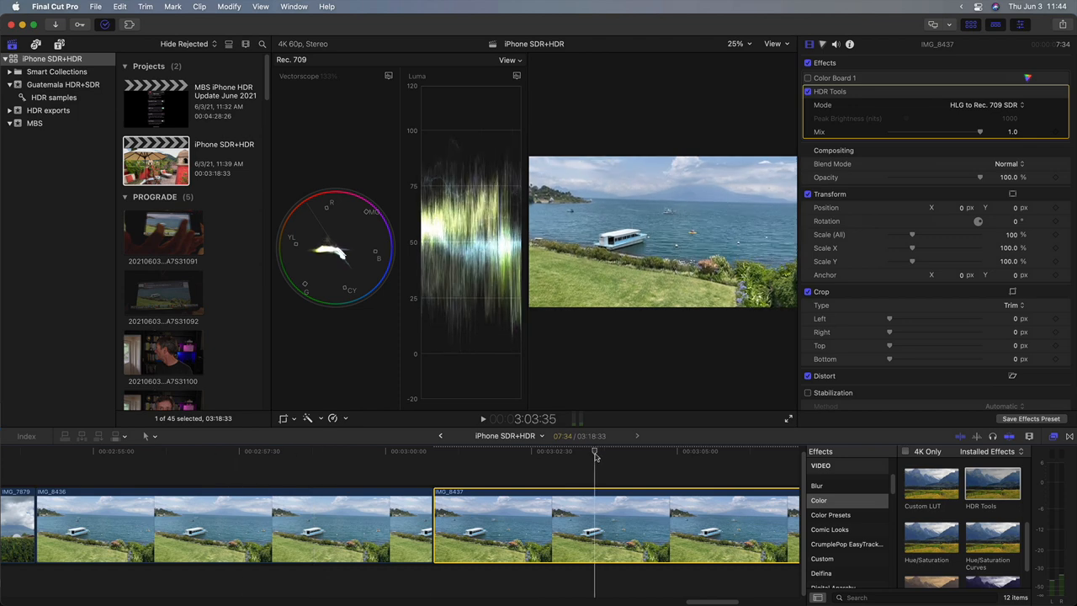
Check a couple of frames of the converted lake clip, then disable its HDR Tools effect.
click(505, 468)
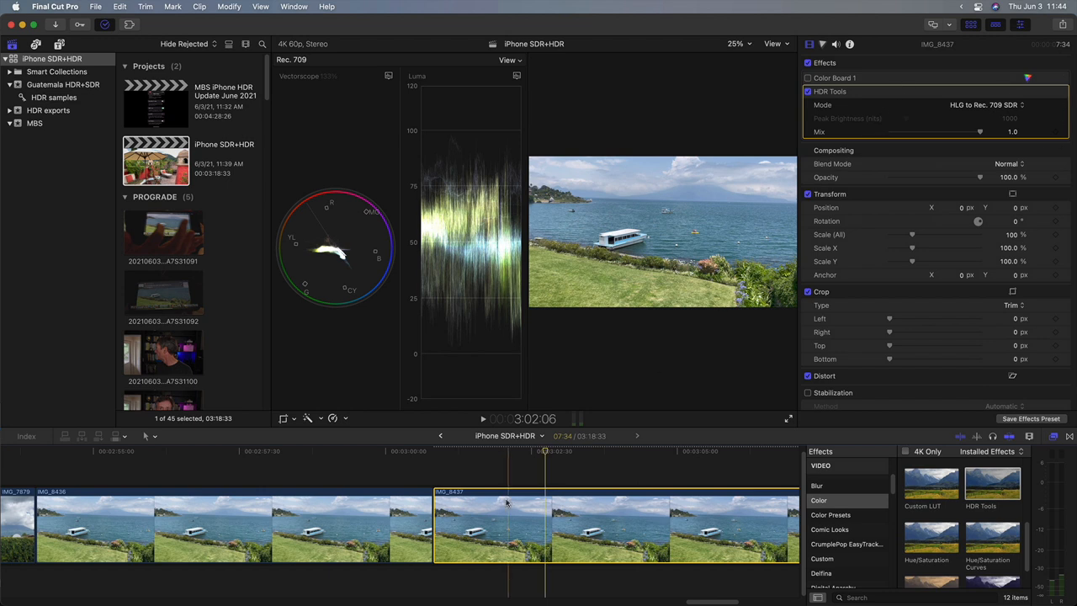
click(593, 458)
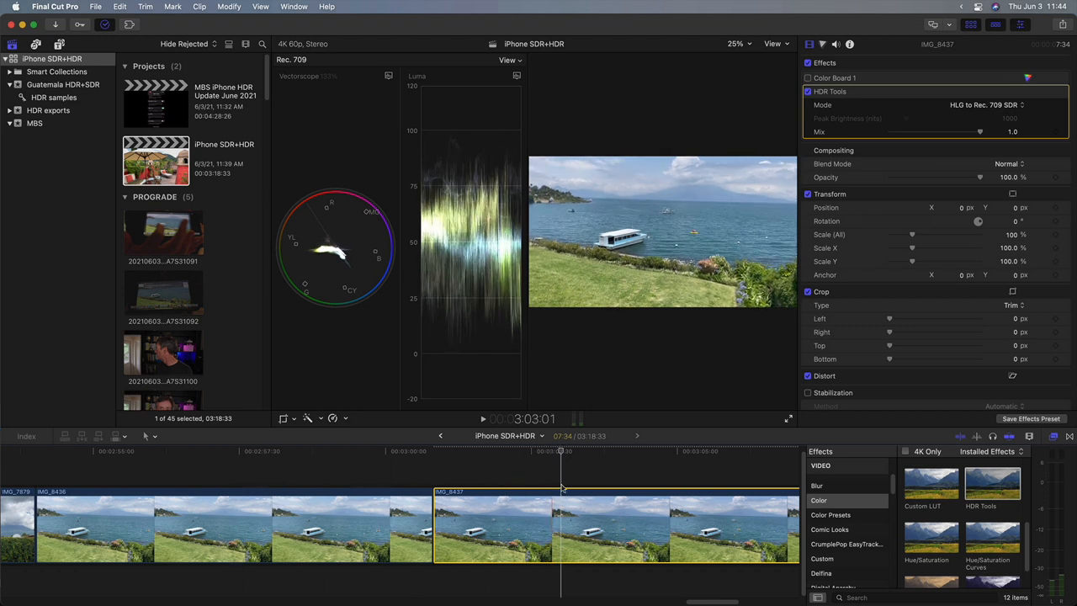
click(809, 91)
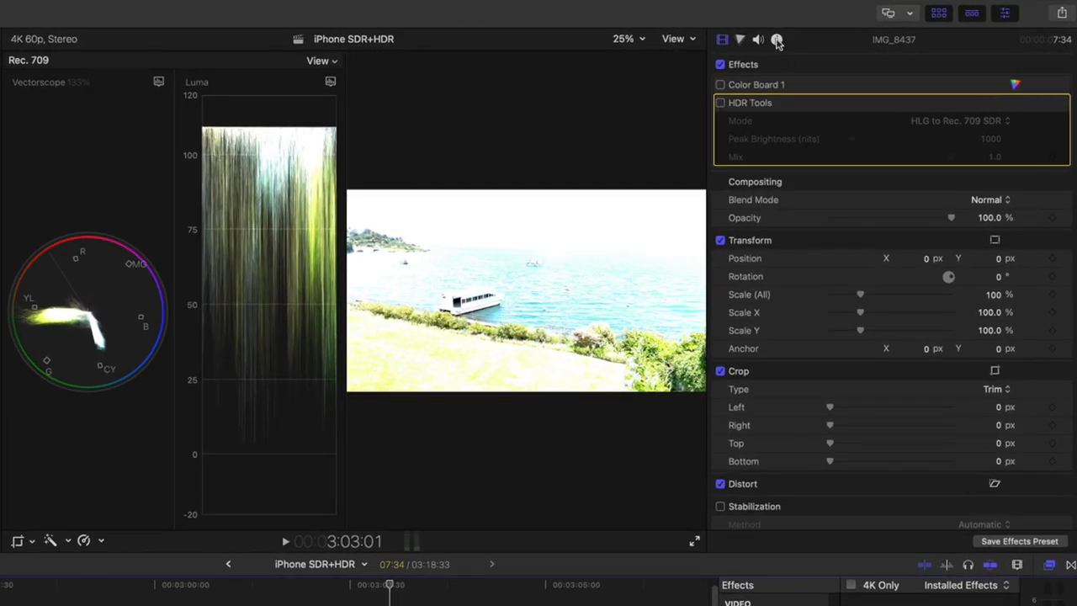
Set IMG_8437's Color Space Override to Rec. 2020 in the Info inspector.
click(788, 38)
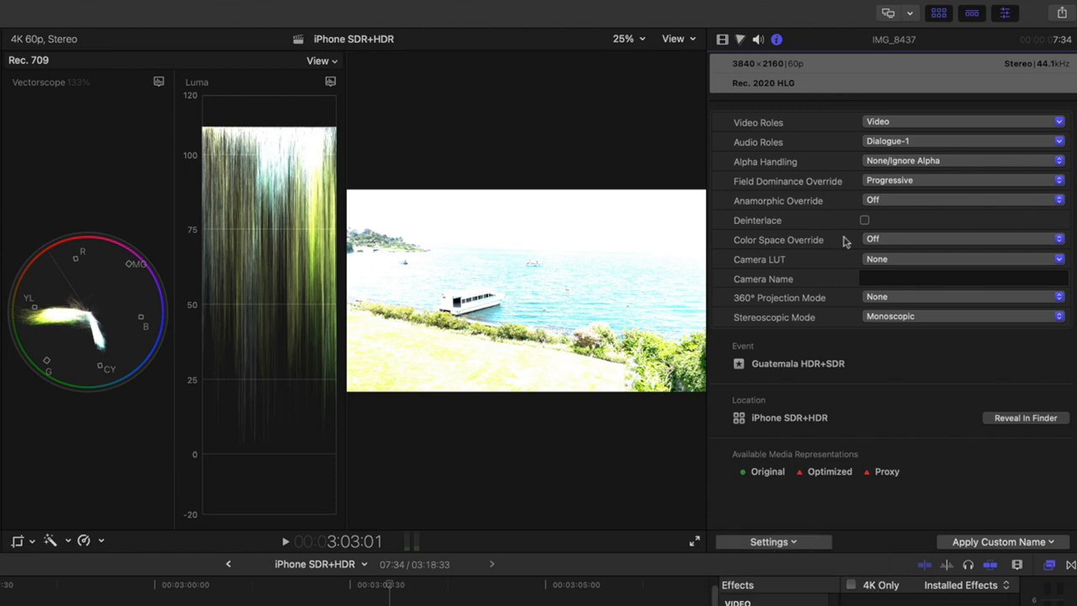
mouse_move(986, 246)
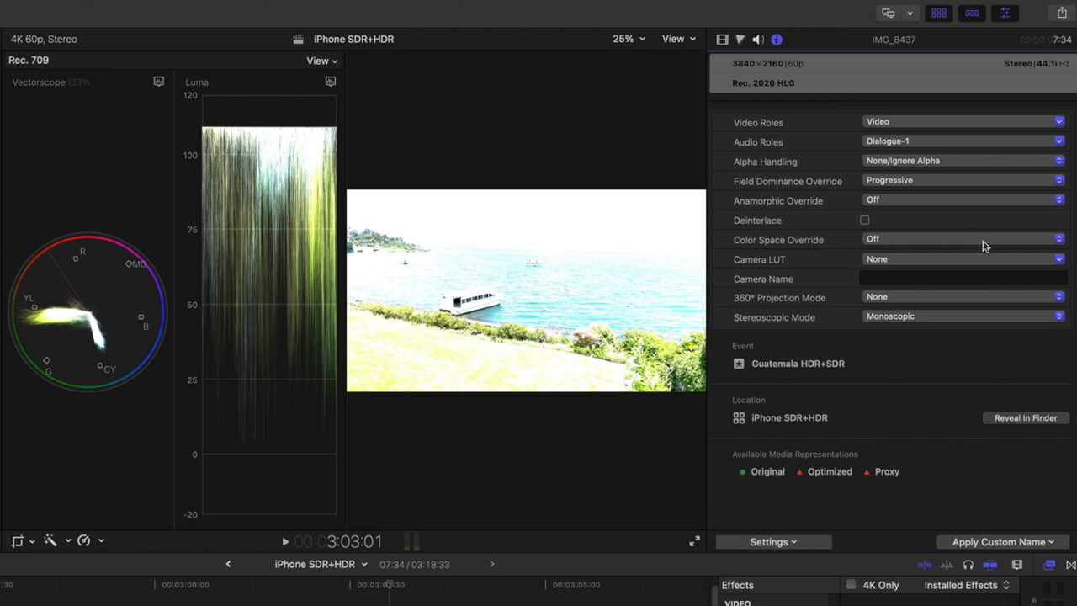
click(963, 239)
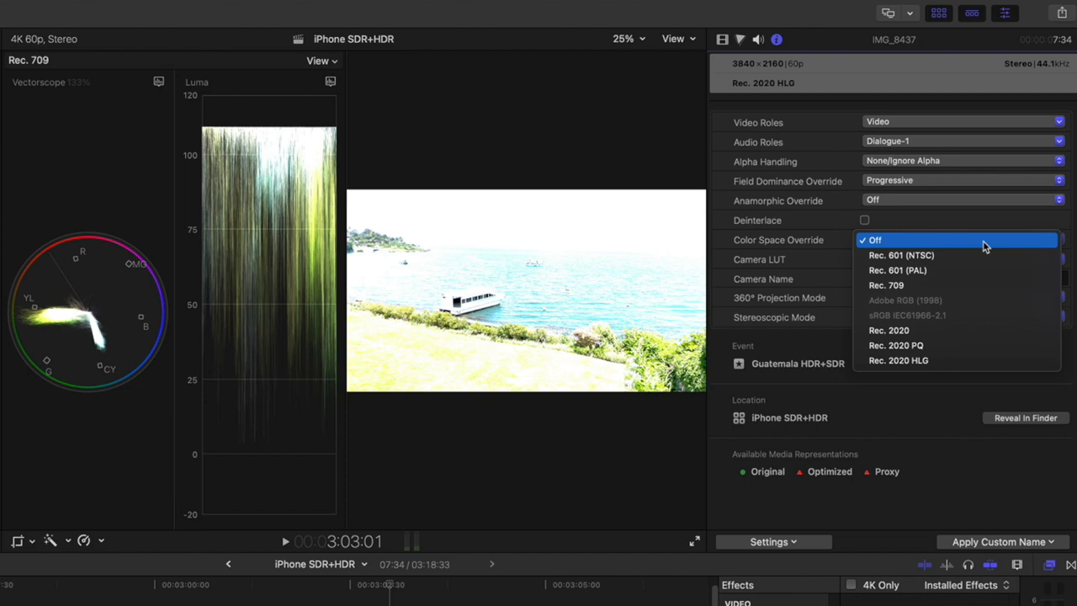
mouse_move(956, 330)
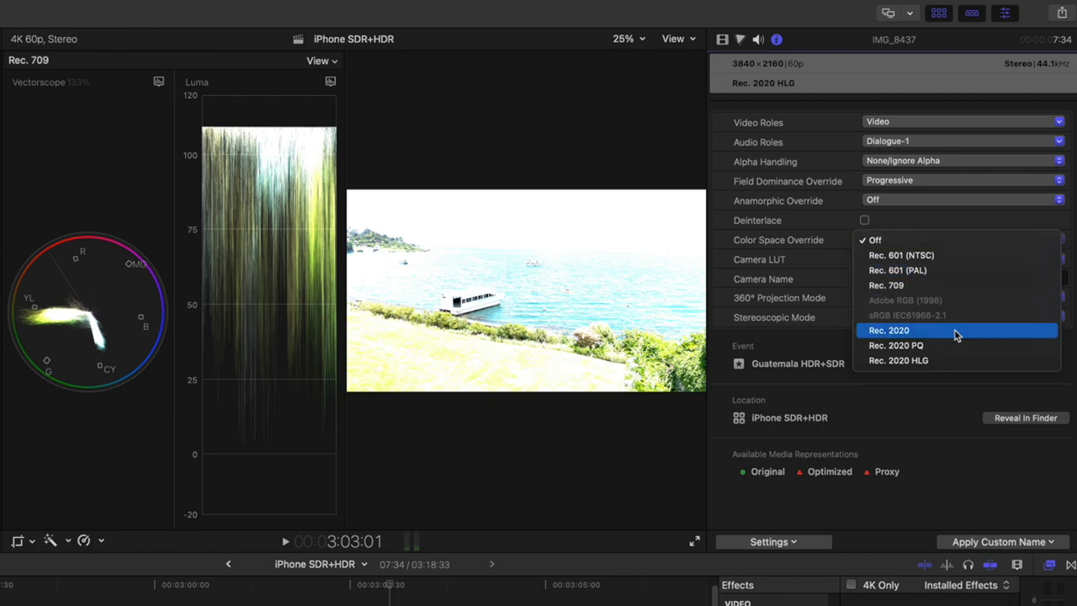
click(889, 330)
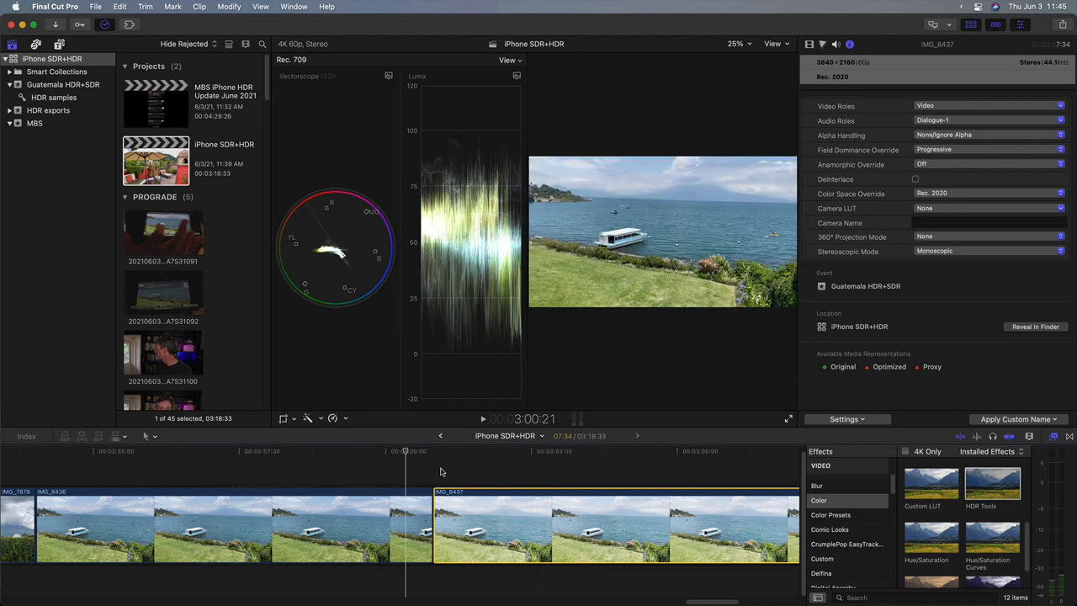
Review frames of the lake clip with the override, then return to the Video inspector.
click(566, 453)
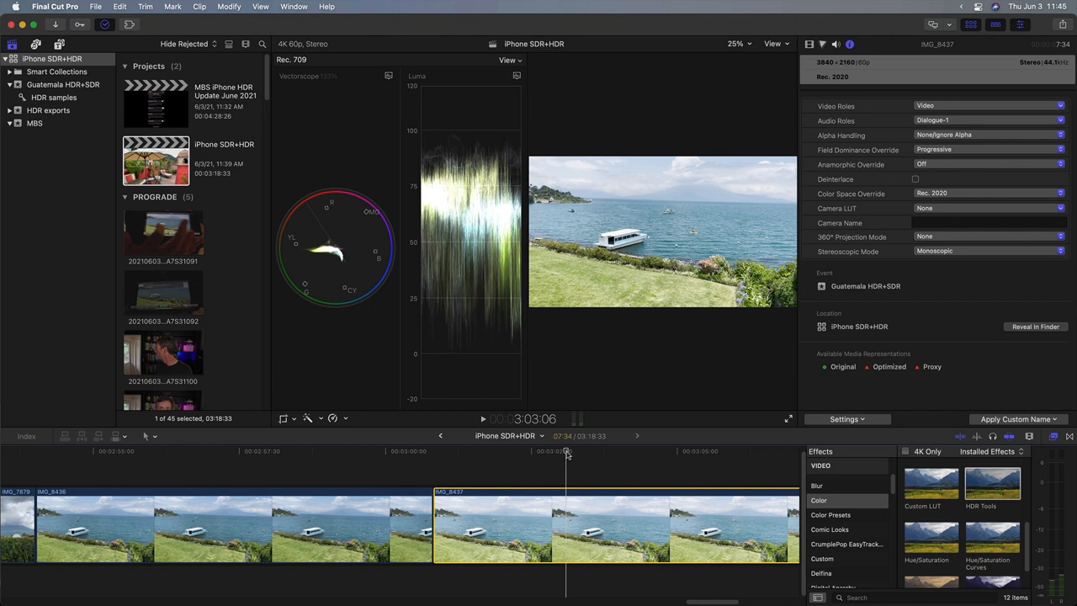
click(586, 455)
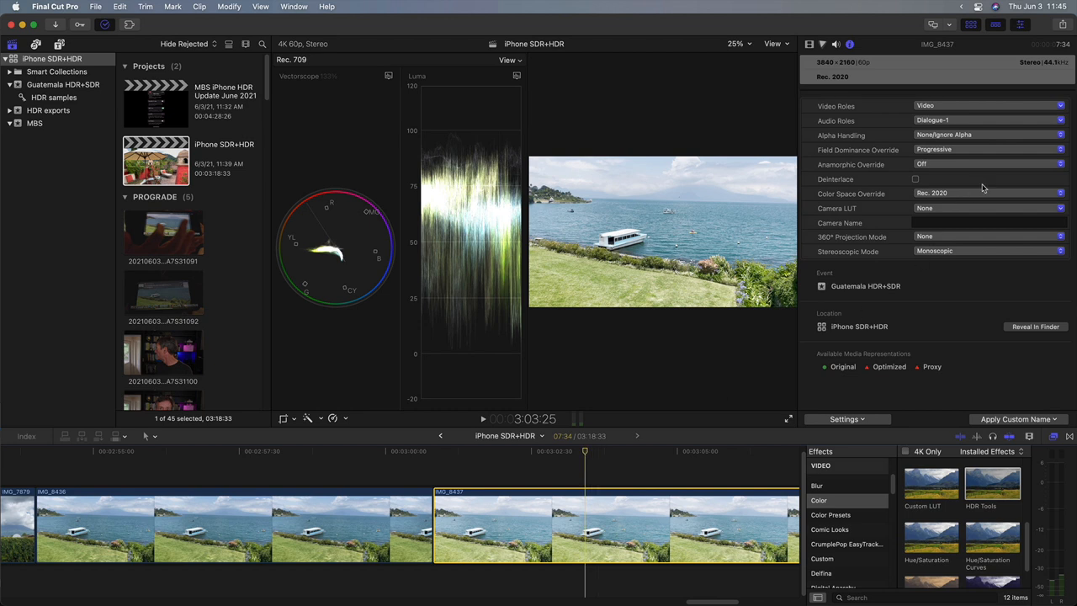
click(990, 194)
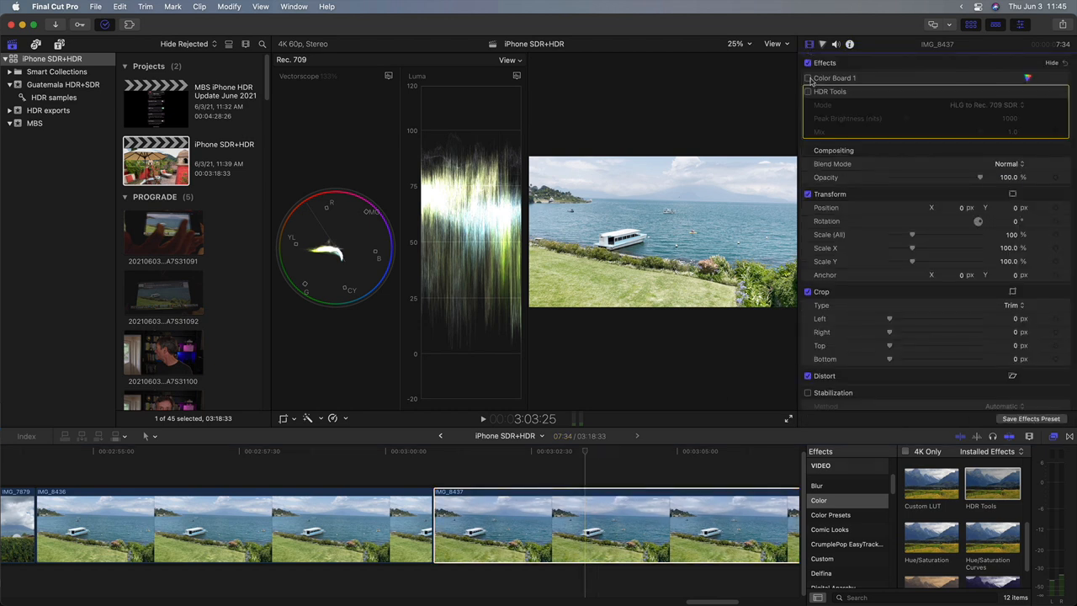
Add the fisherman HDR clip to the SDR project, raising the clipping warning.
click(808, 91)
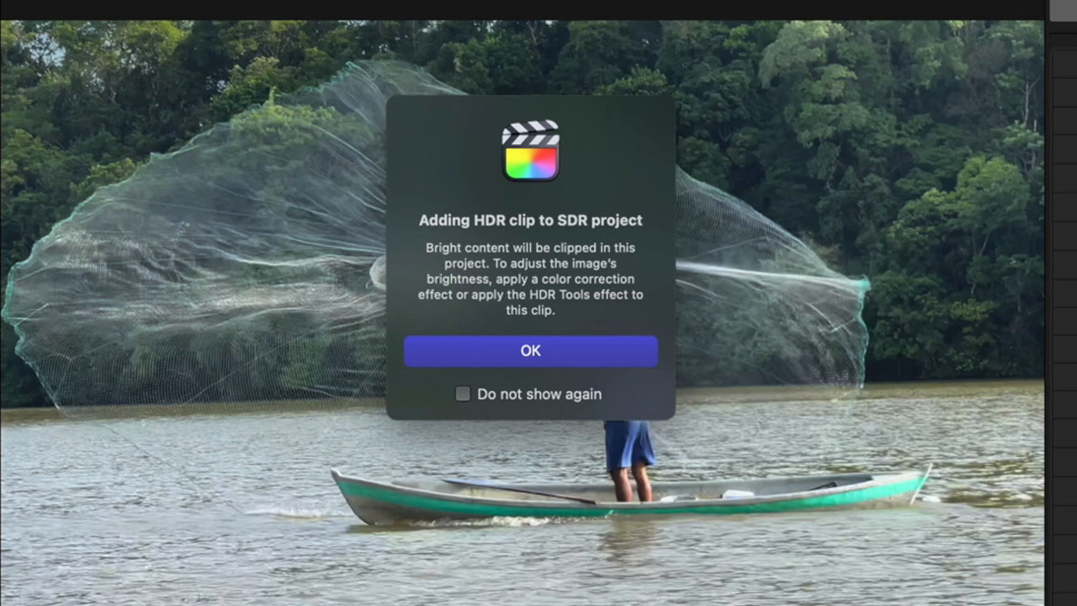
Dismiss the HDR clipping alert and move the playhead back to the timeline start.
click(532, 351)
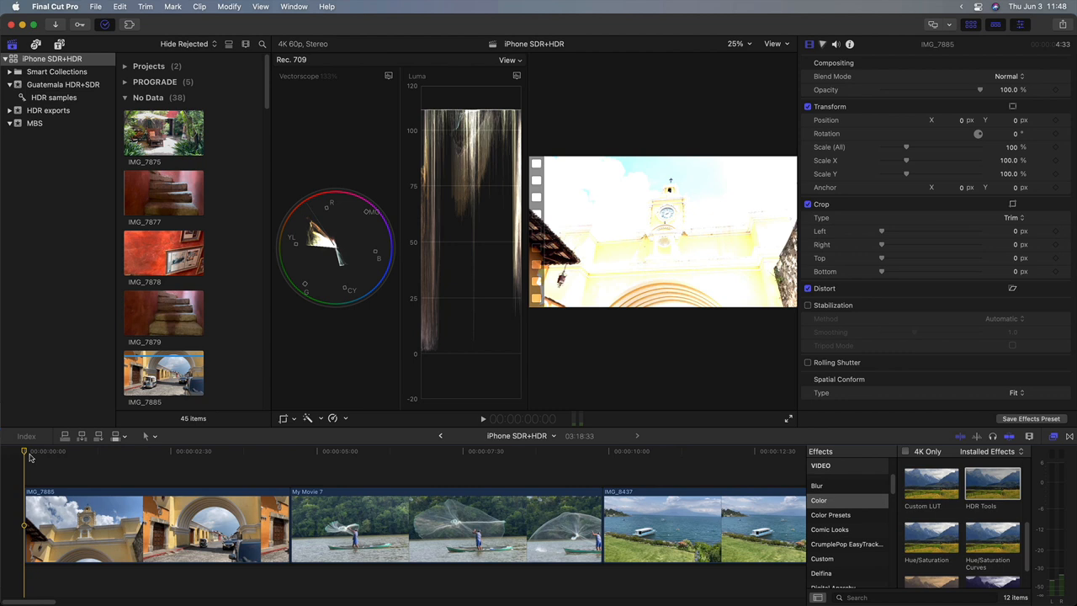
click(195, 451)
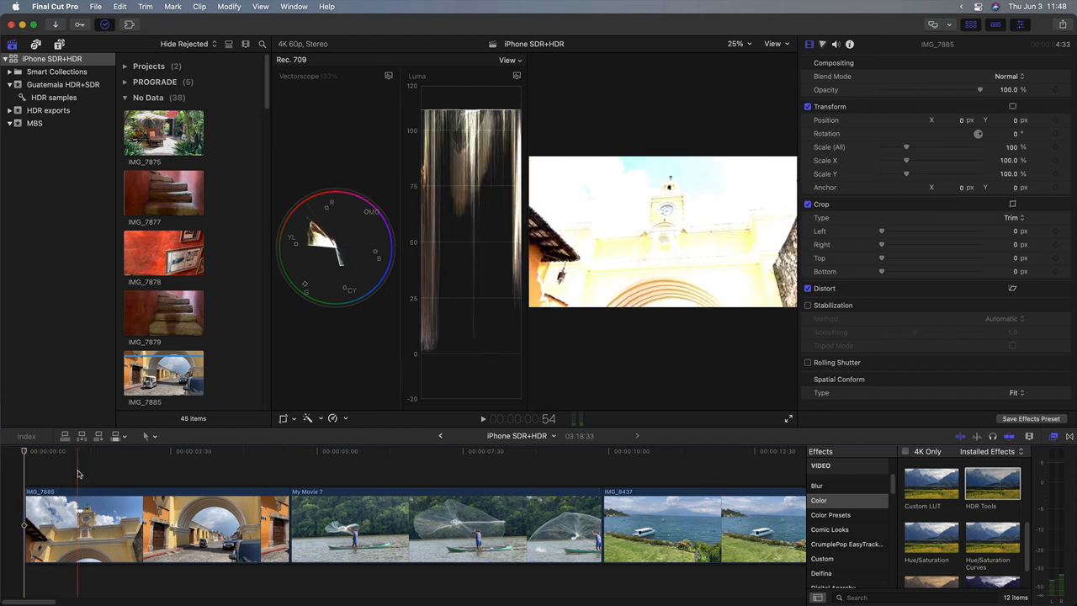
click(20, 452)
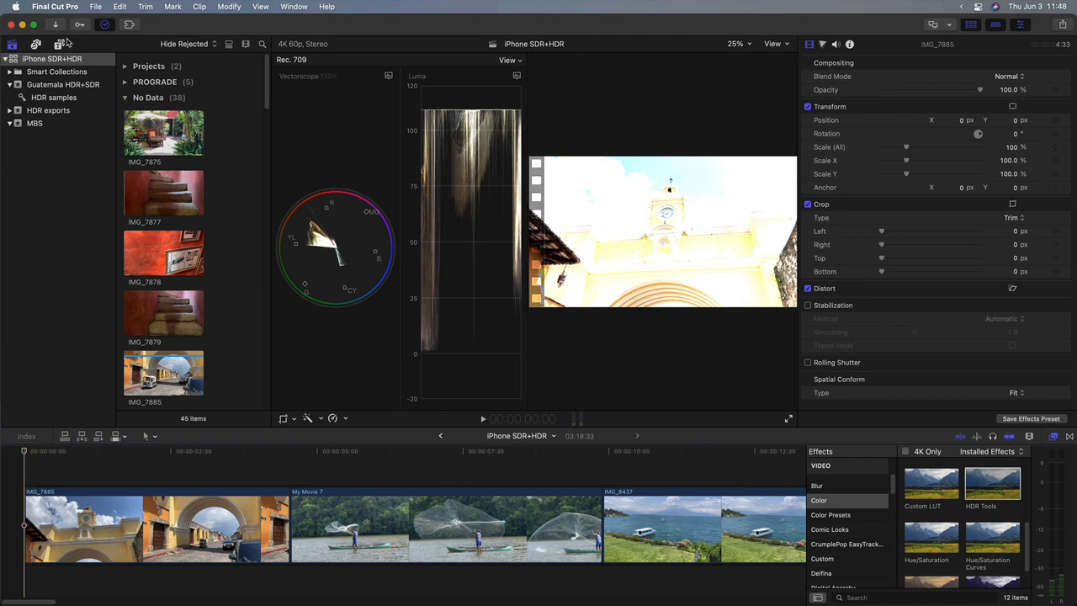
click(64, 47)
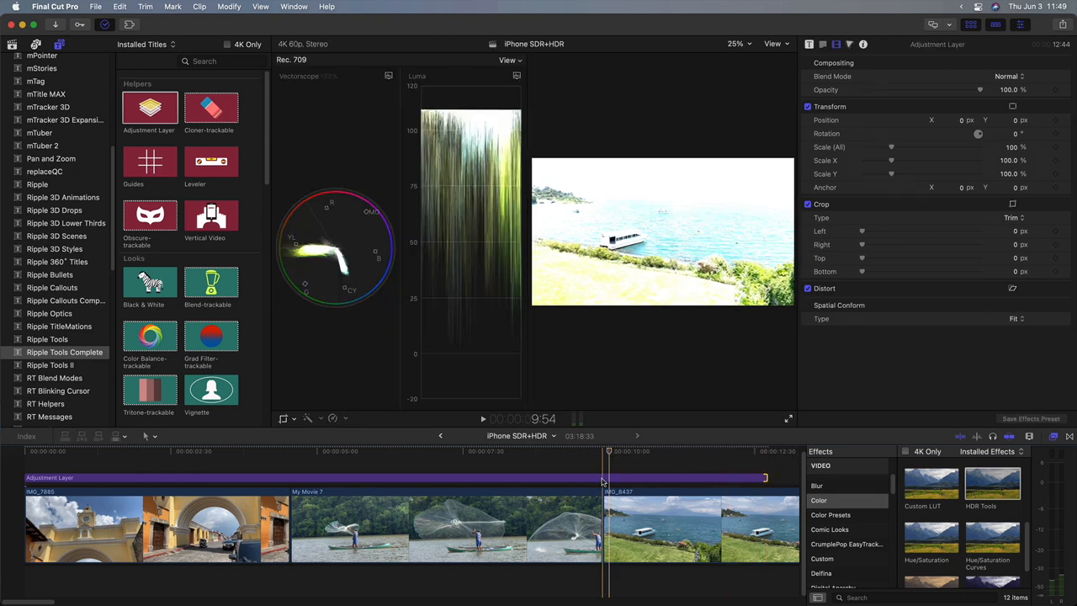
Apply HDR Tools to the adjustment layer with mode HLG to Rec. 709 SDR.
click(698, 454)
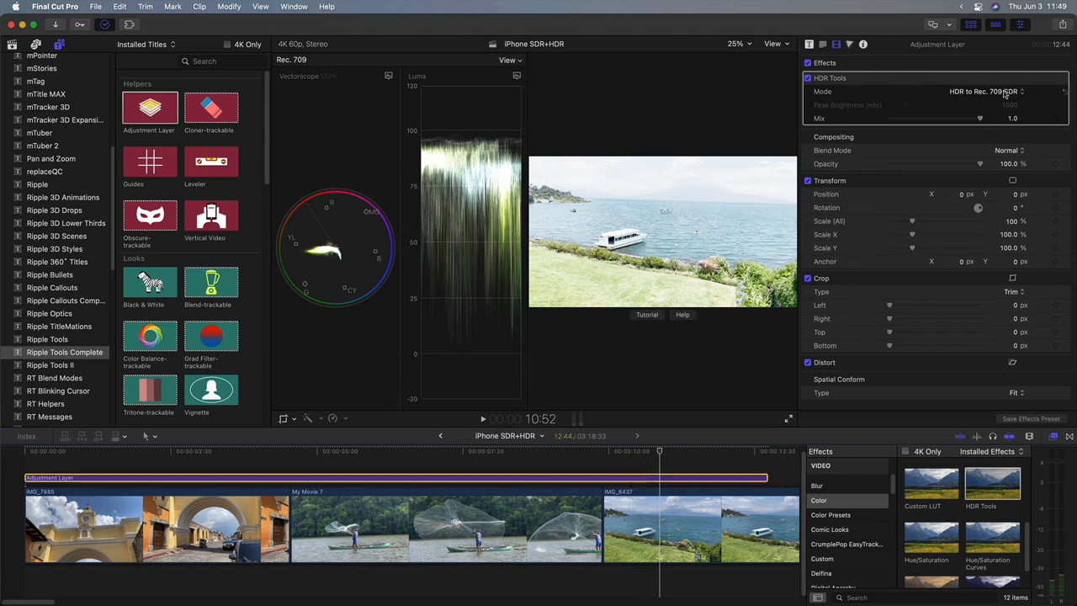
click(993, 91)
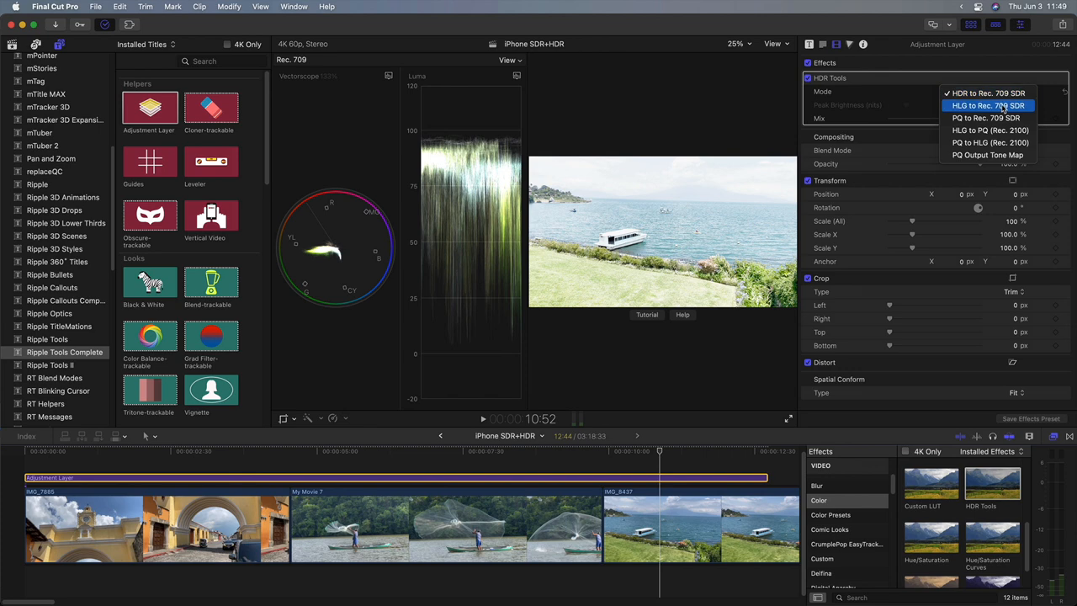
click(988, 104)
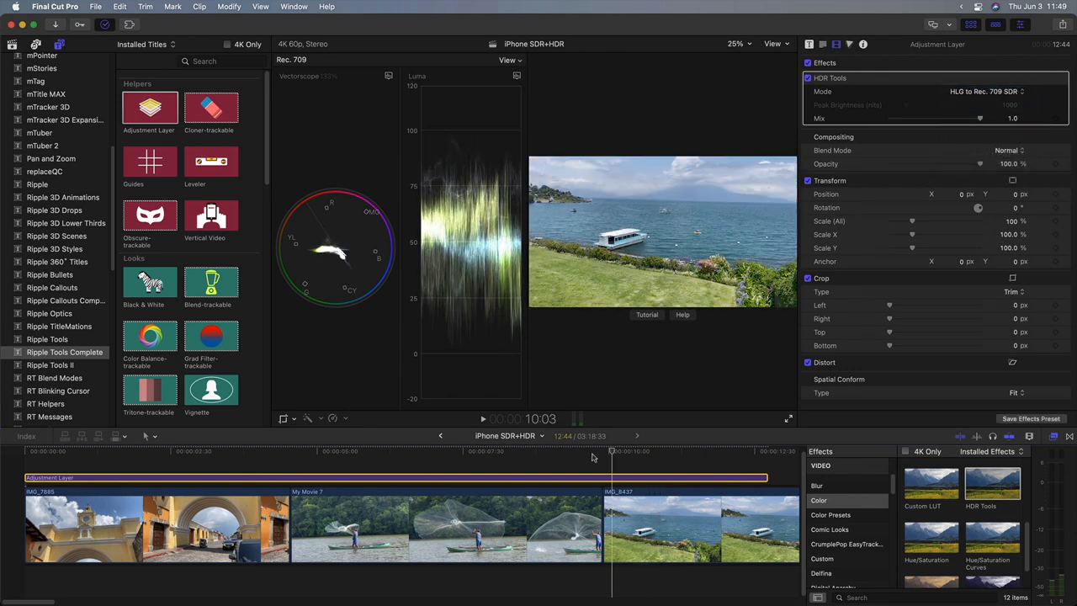
click(703, 451)
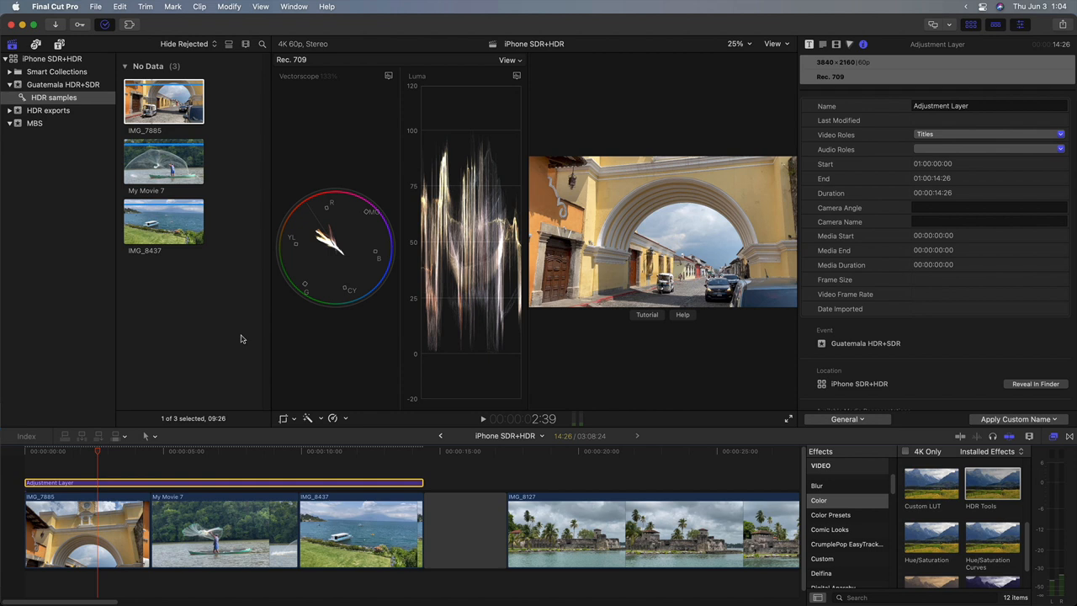
mouse_move(108, 485)
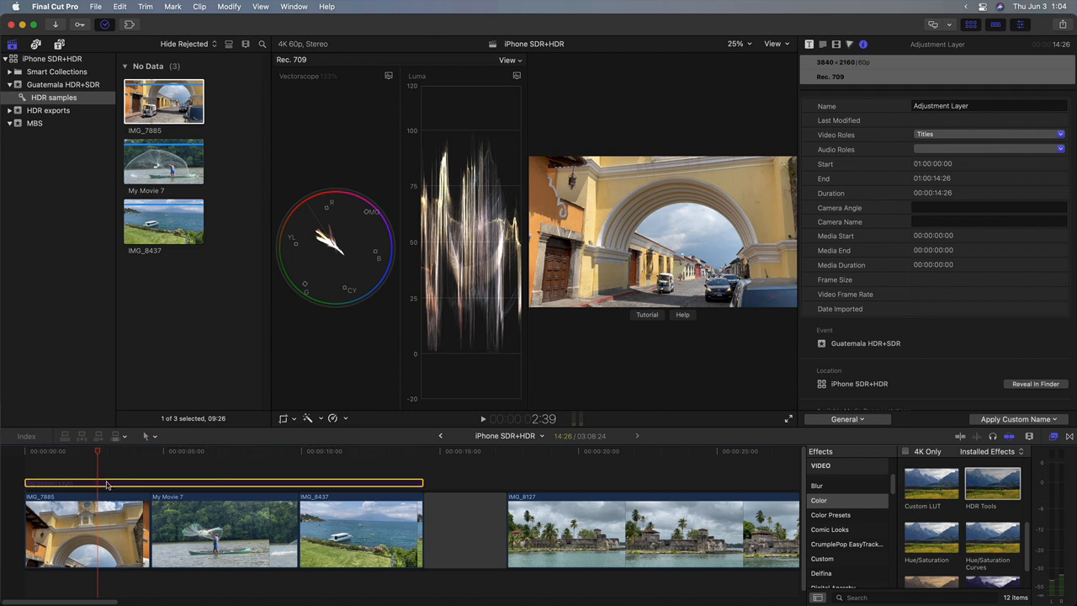
Select arch clip IMG_7885 and toggle Show HDR as Tone Mapped in the viewer.
click(84, 547)
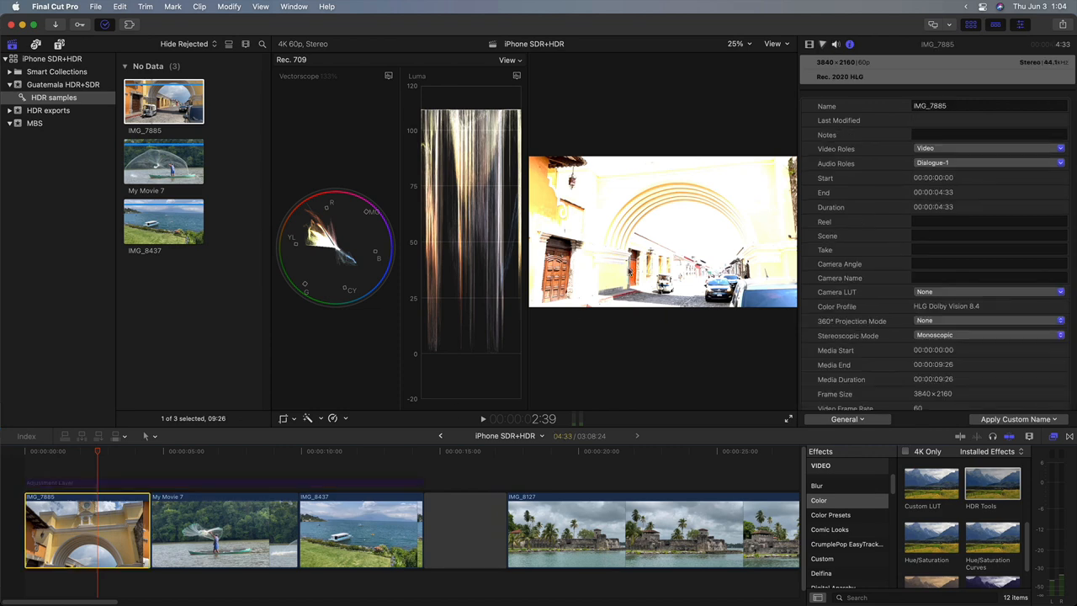
mouse_move(787, 45)
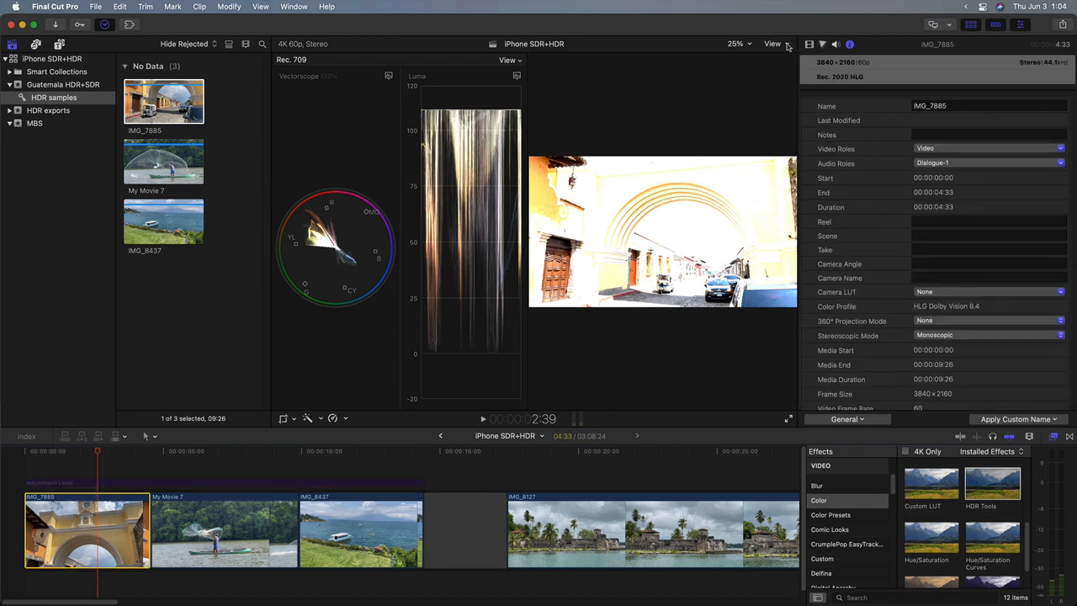
click(771, 44)
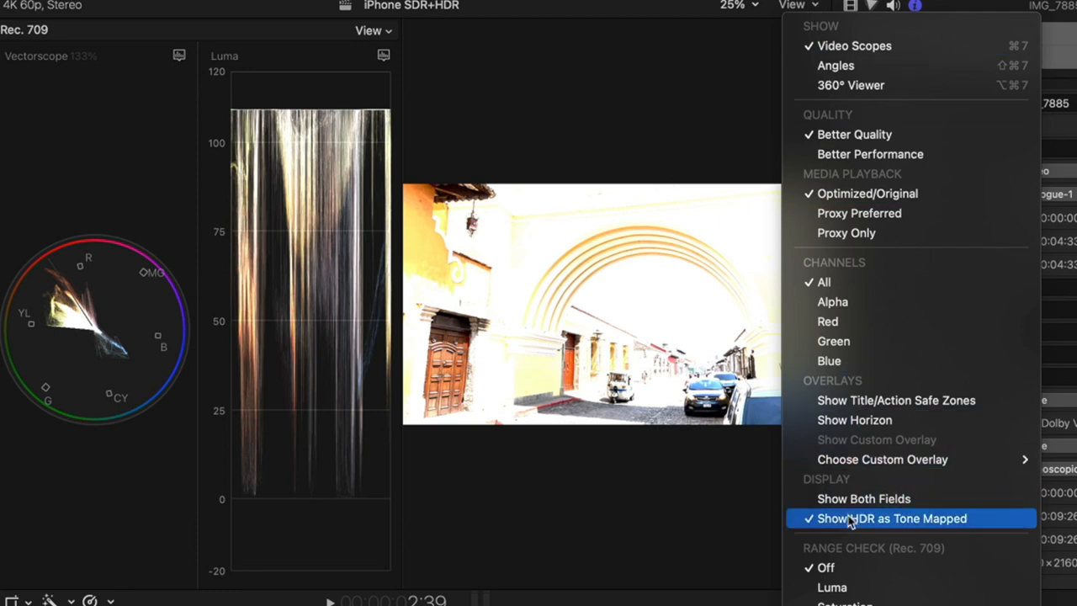
mouse_move(986, 526)
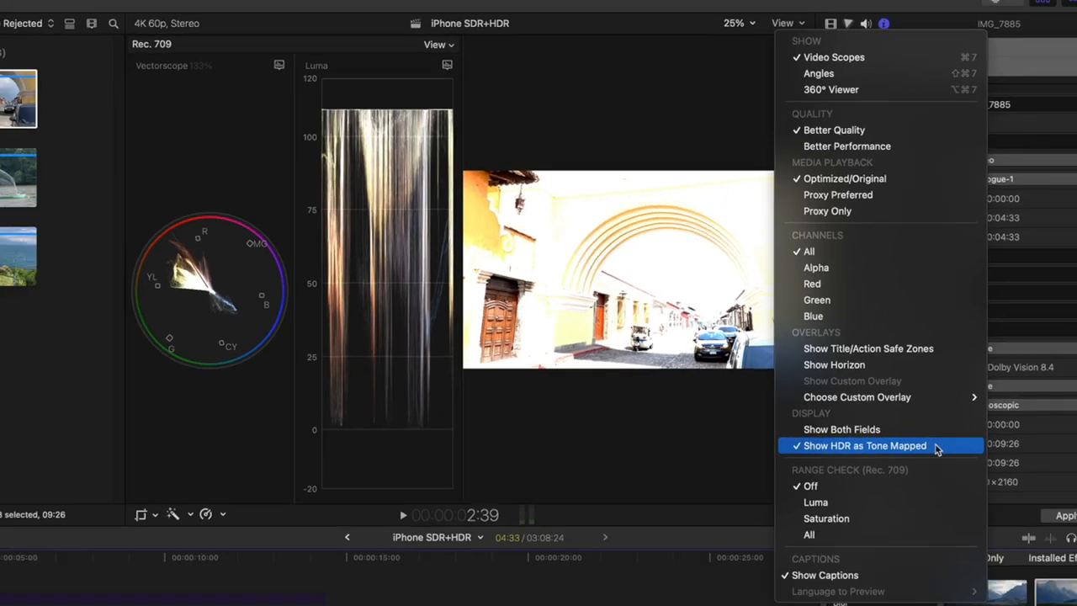
click(866, 446)
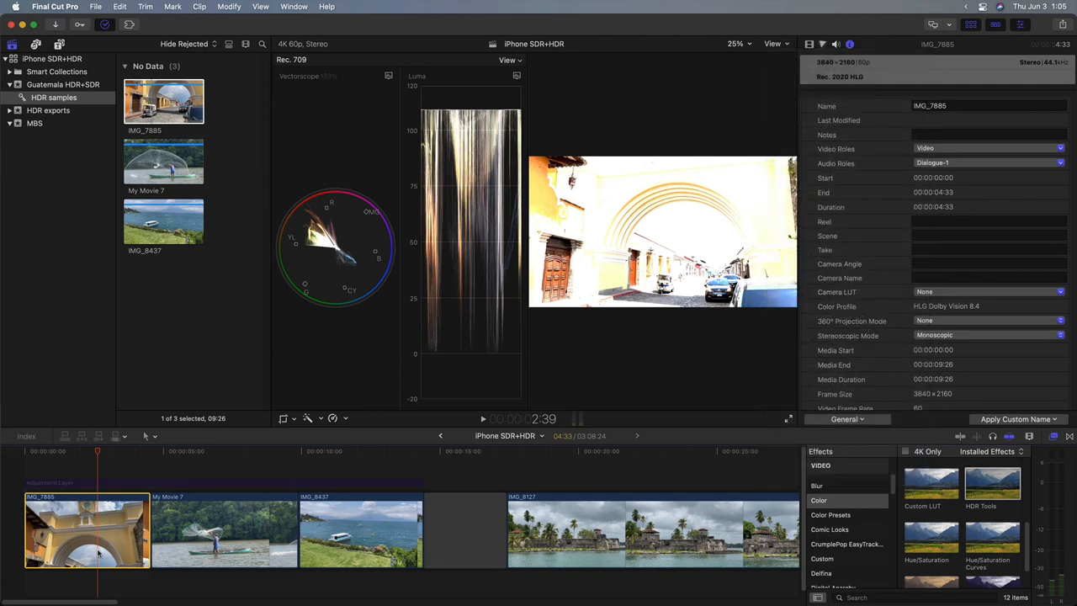
mouse_move(658, 99)
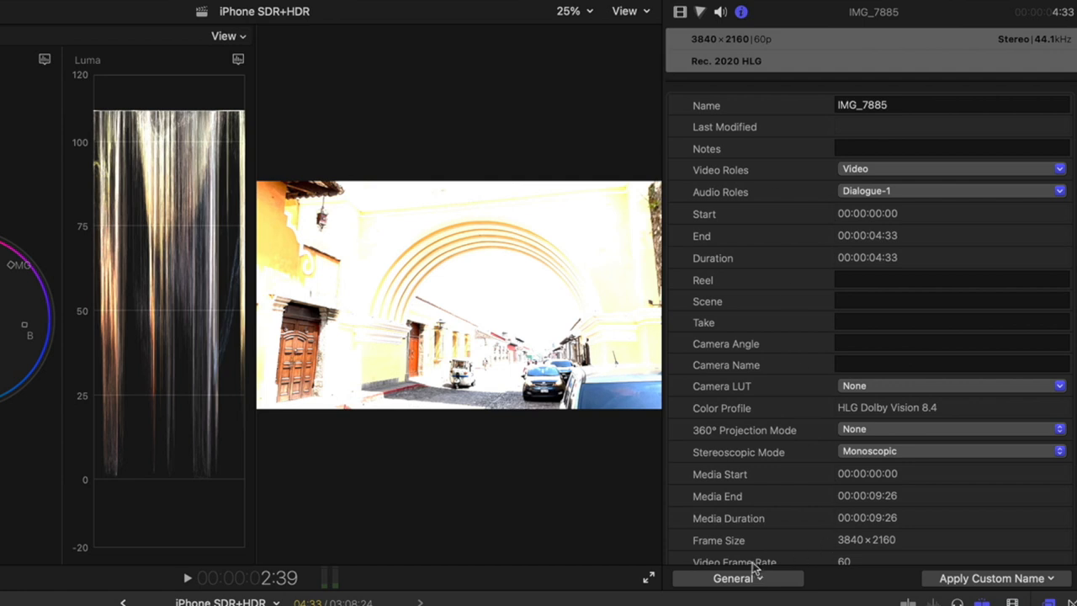
mouse_move(709, 429)
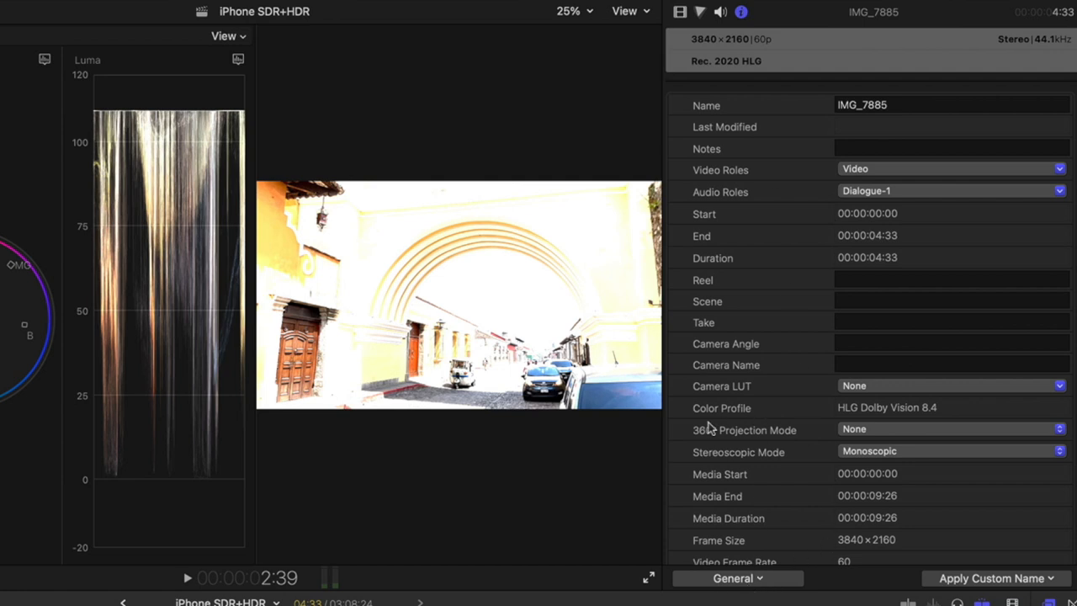
mouse_move(852, 424)
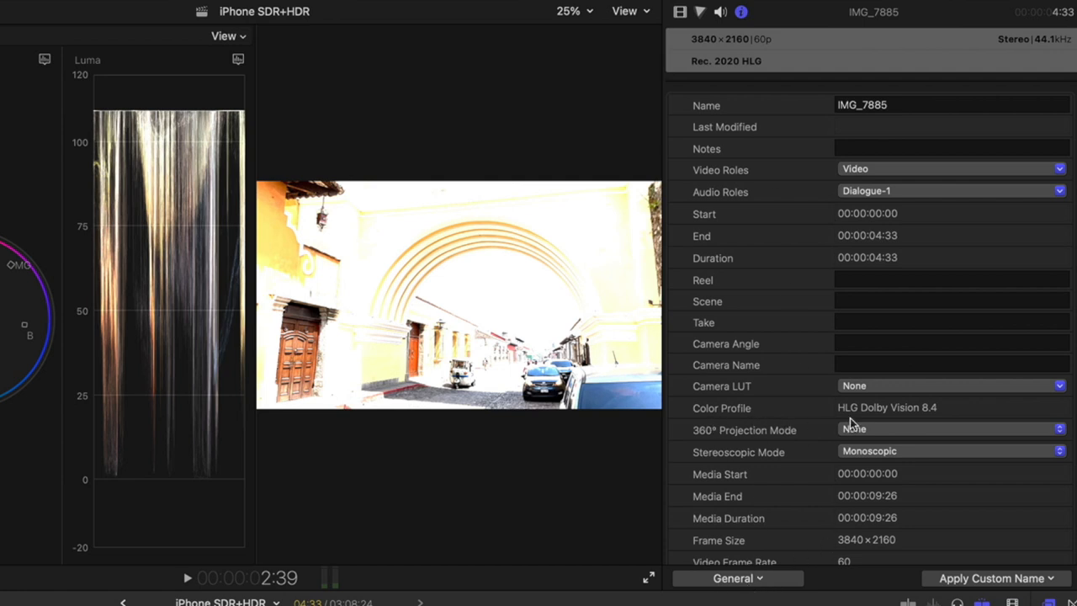
mouse_move(951, 418)
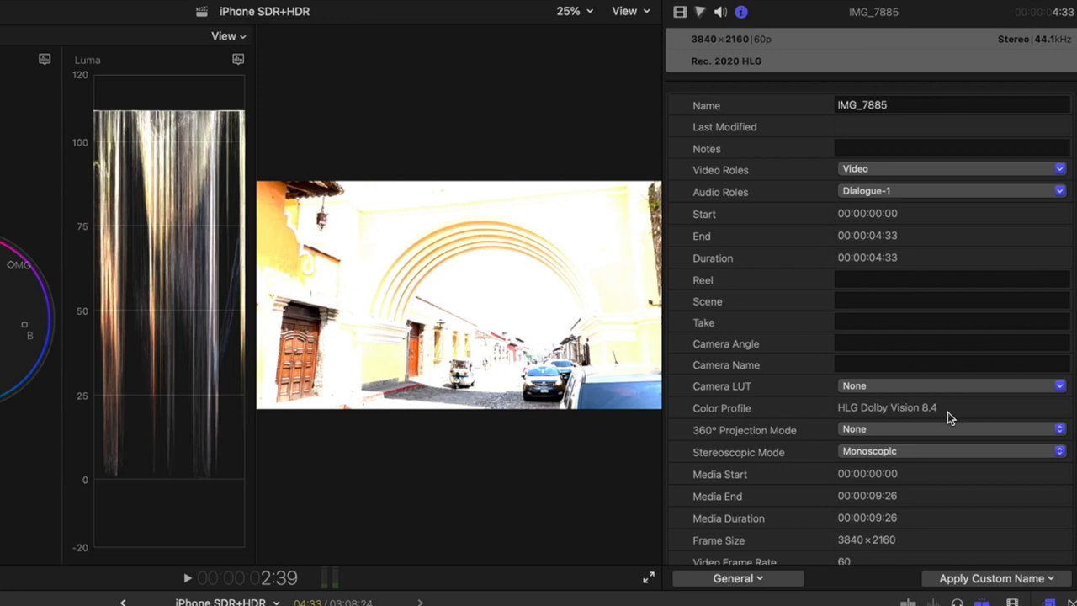
mouse_move(832, 421)
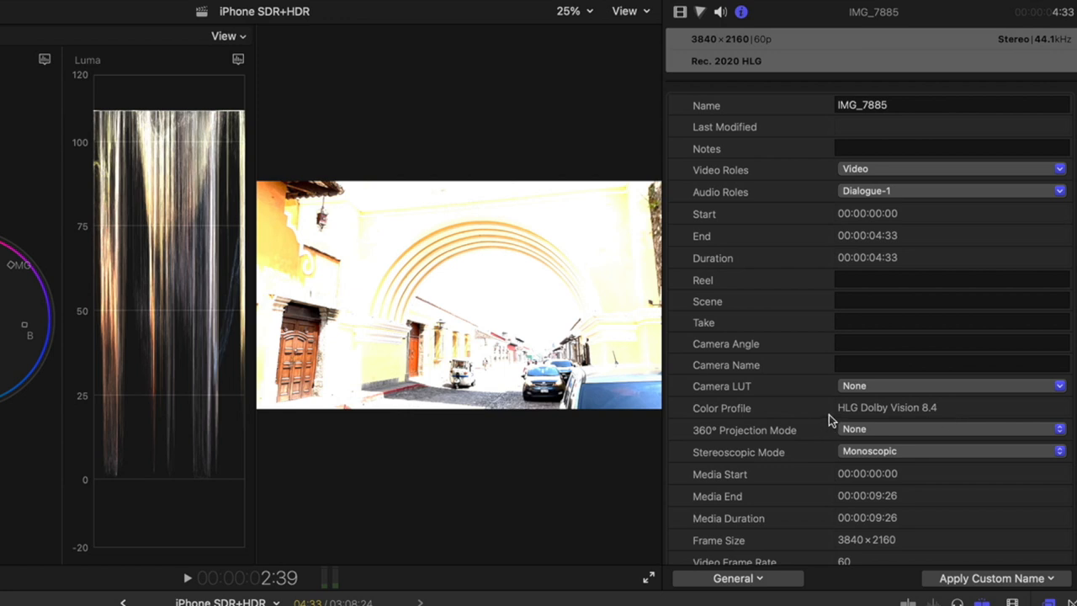
Reveal IMG_7885.mov in Finder and inspect it in QuickTime Player as 10-bit HEVC Dolby Vision HLG.
right_click(165, 101)
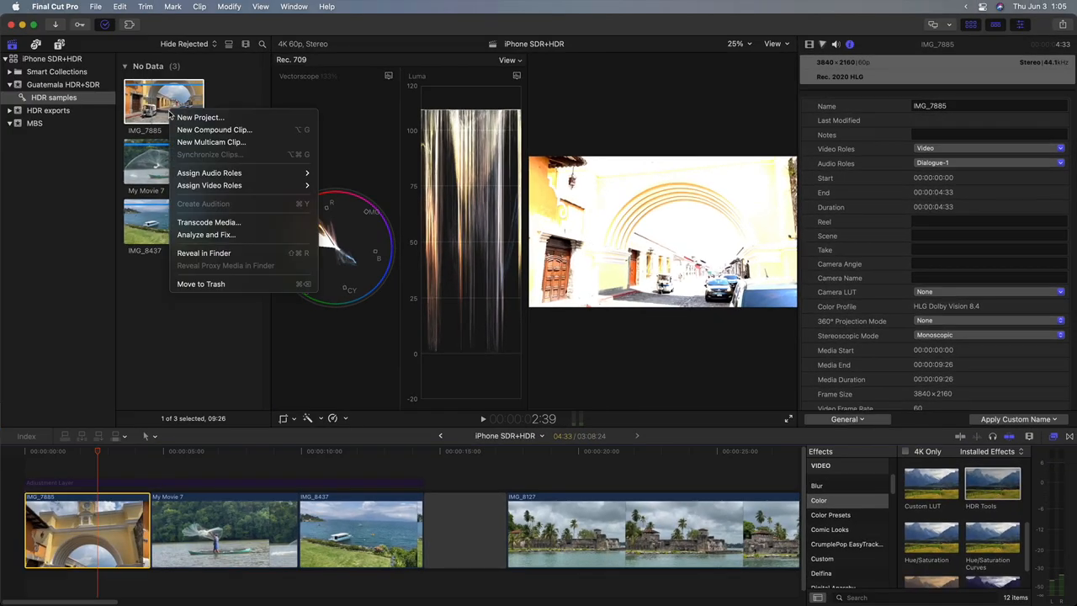
click(202, 253)
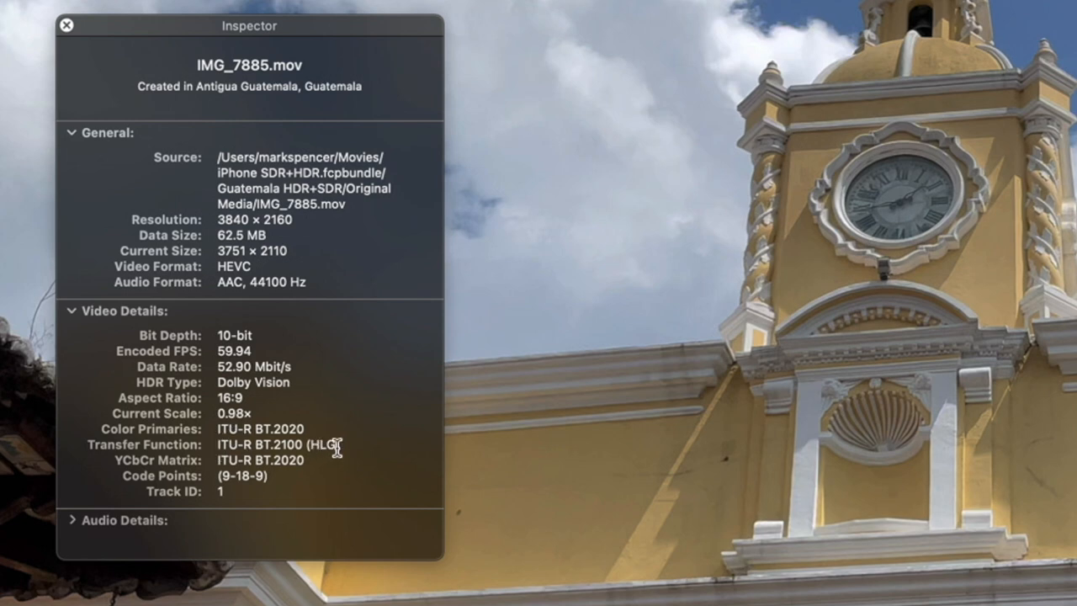
click(68, 27)
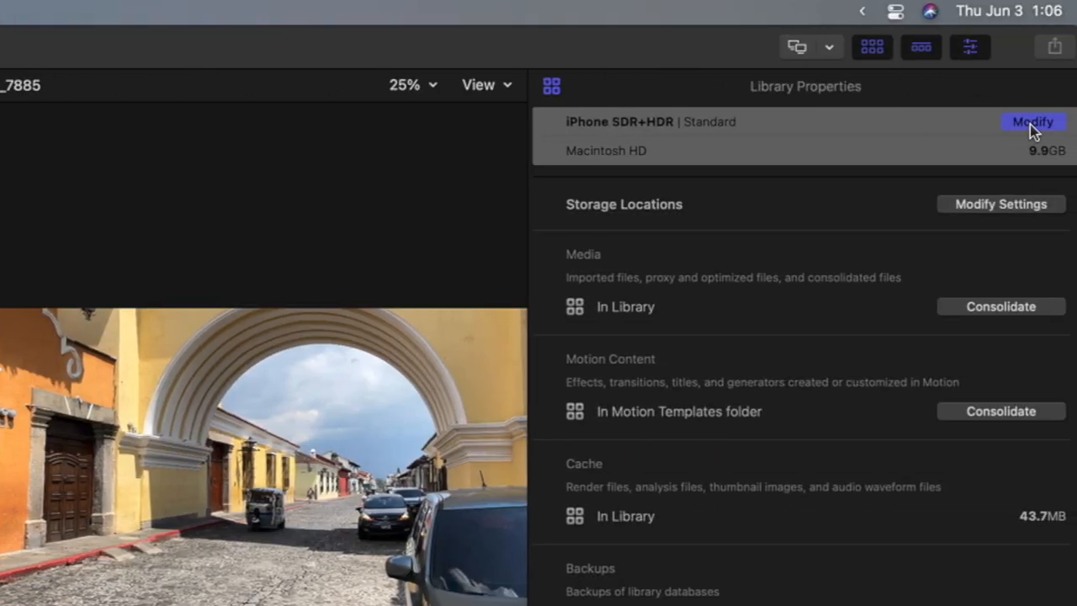
Switch the iPhone SDR+HDR library's colour processing to Wide Gamut HDR.
click(1040, 121)
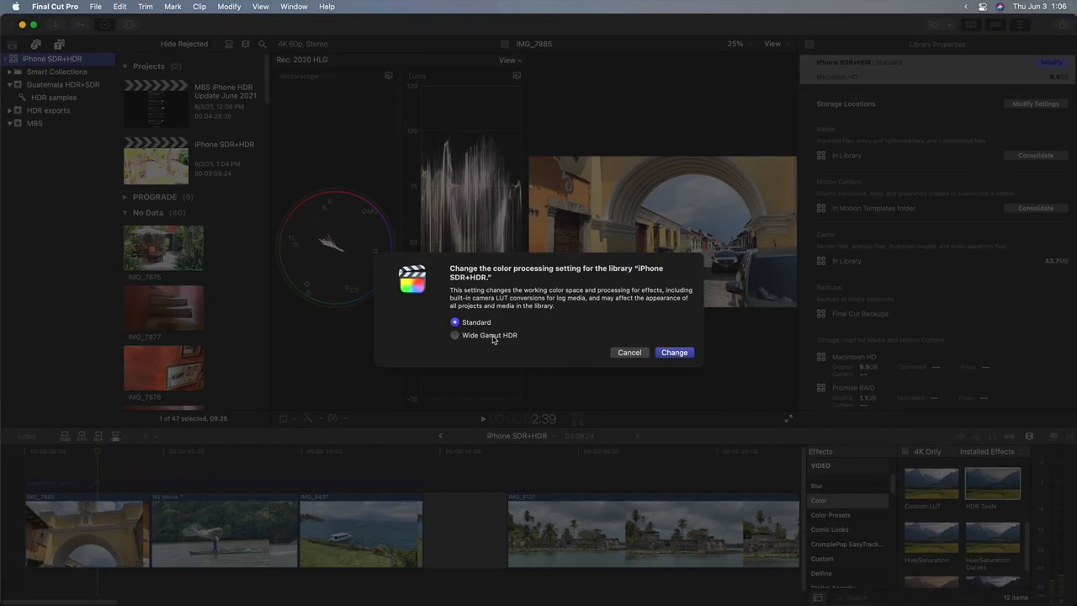
click(455, 335)
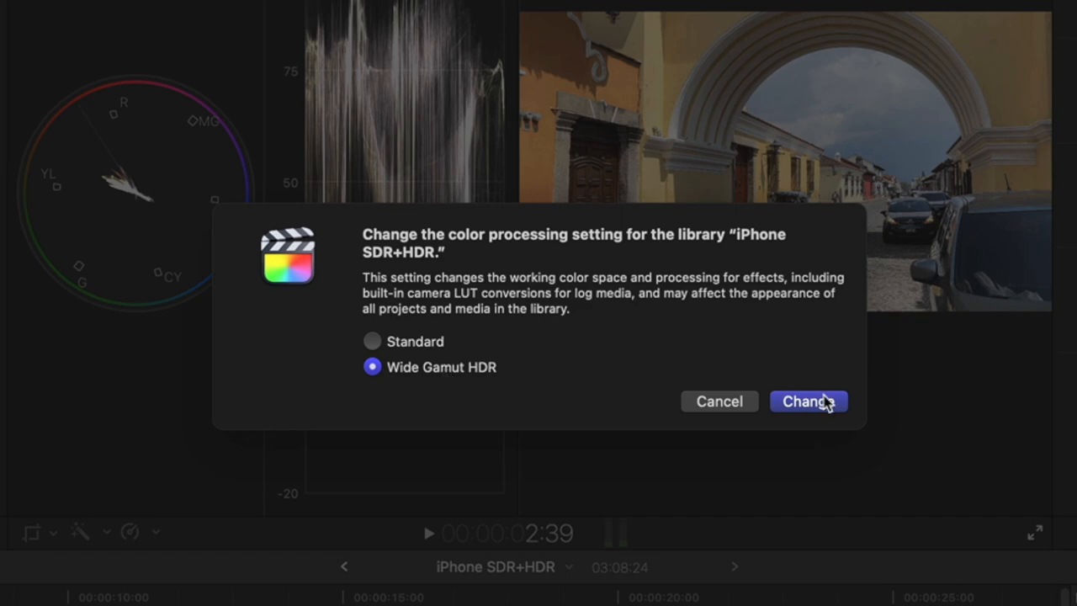
click(808, 400)
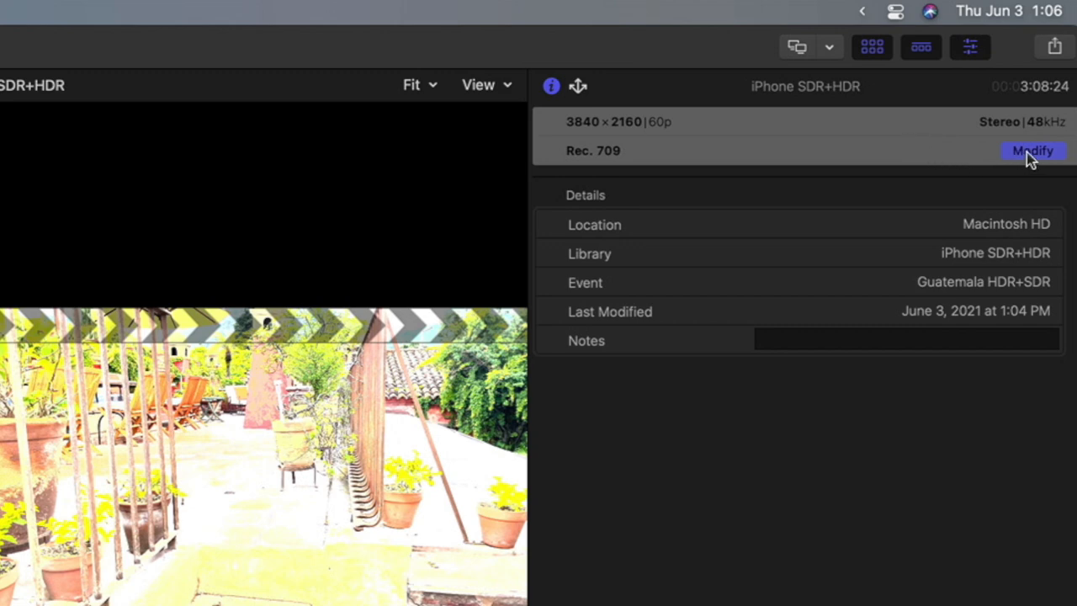
Choose Wide Gamut HDR - Rec. 2020 HLG as the project's colour space.
click(1033, 151)
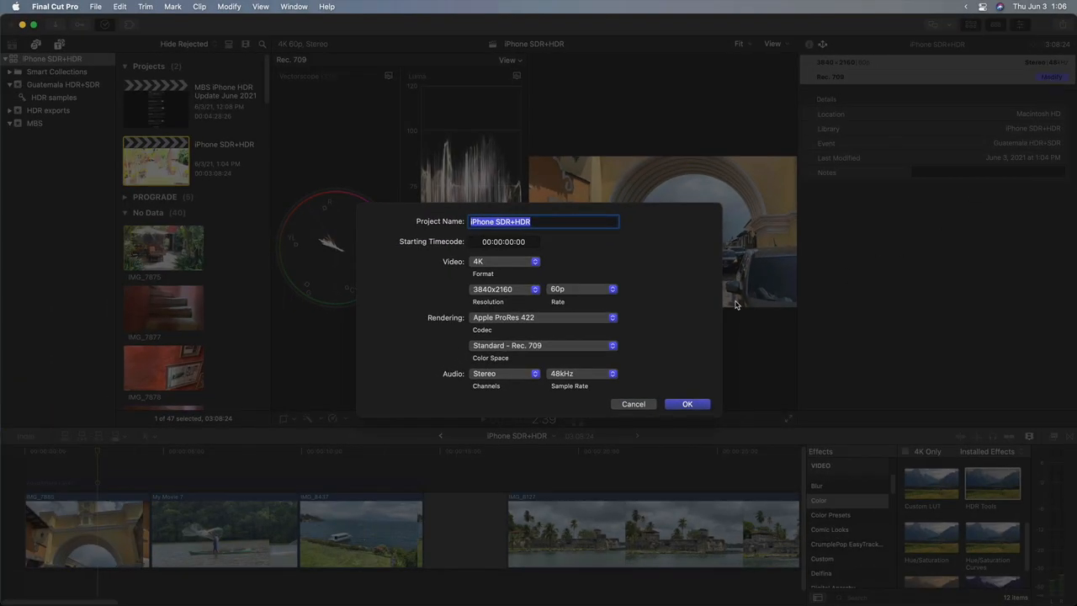
click(542, 345)
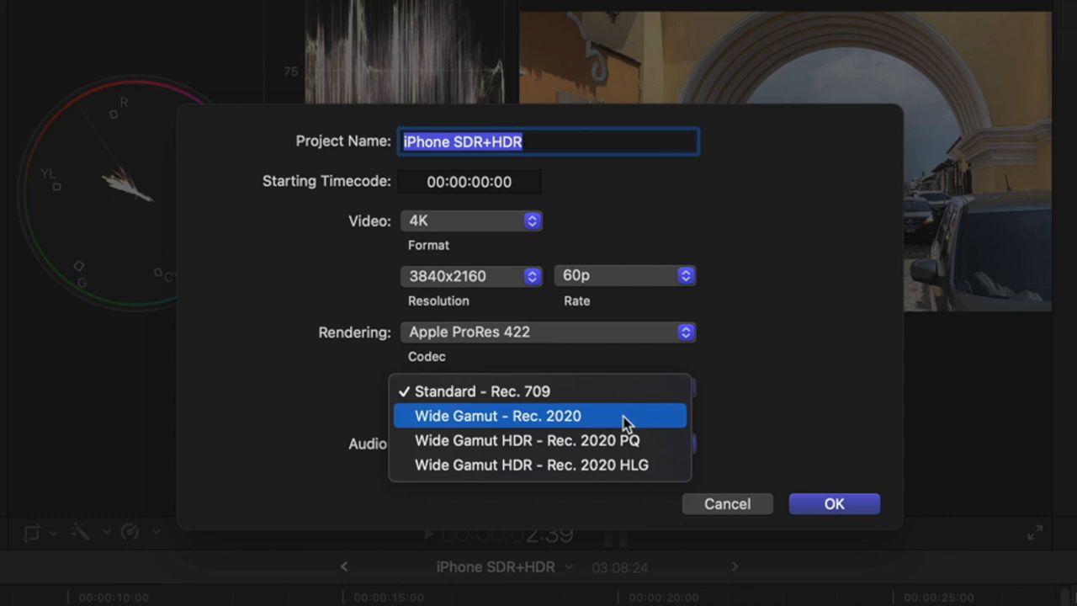
mouse_move(659, 473)
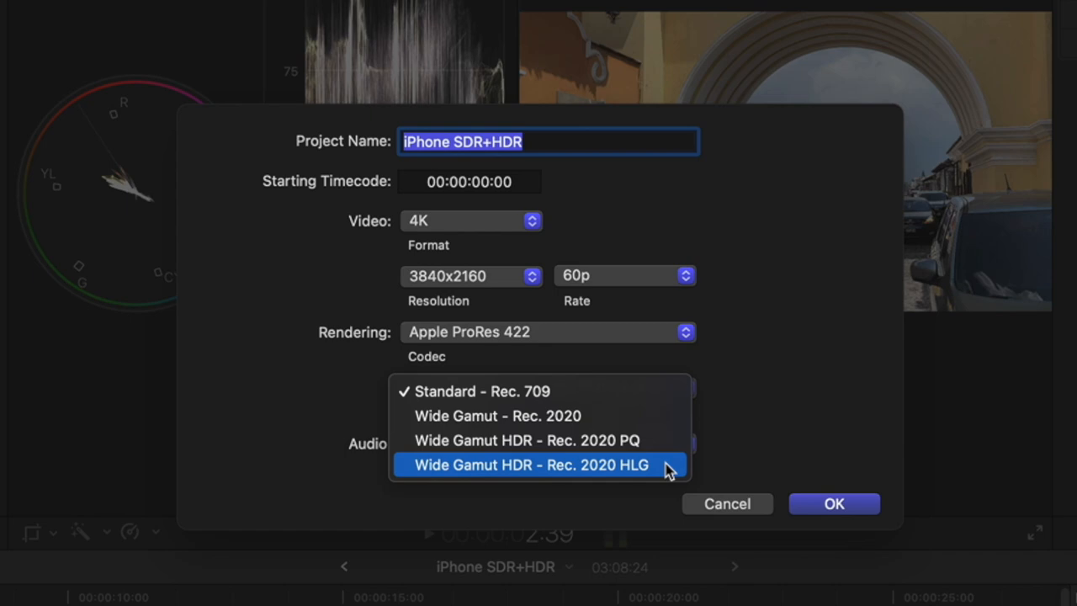
click(835, 504)
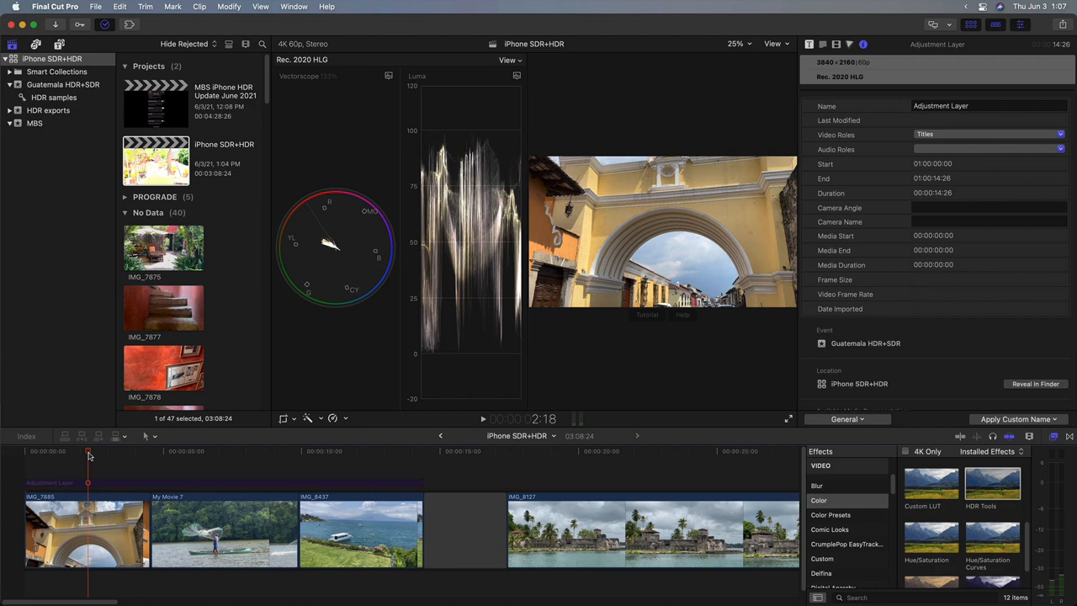
mouse_move(260, 413)
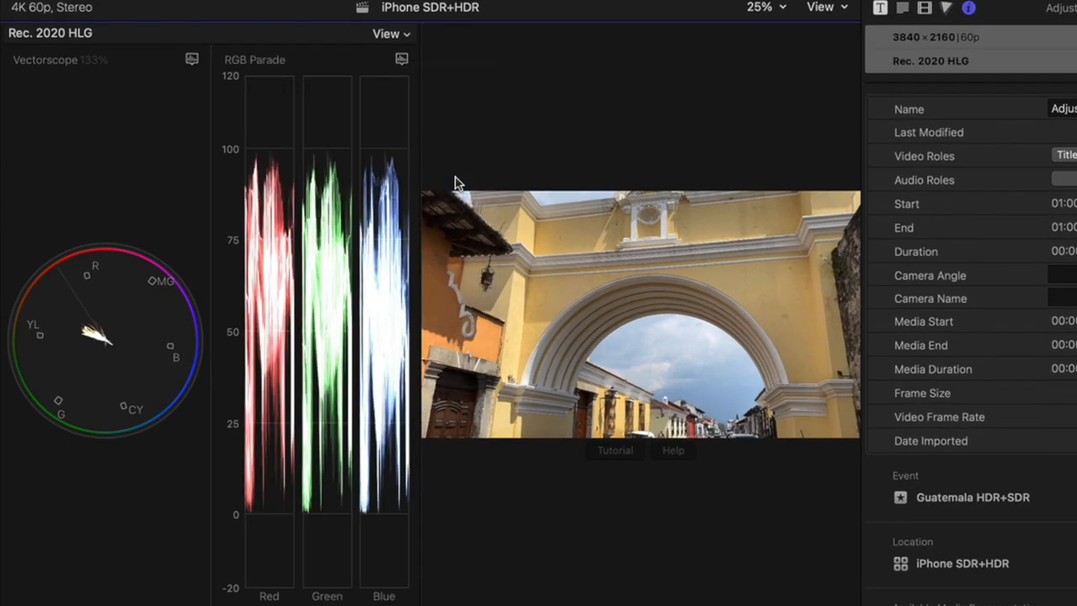
mouse_move(414, 41)
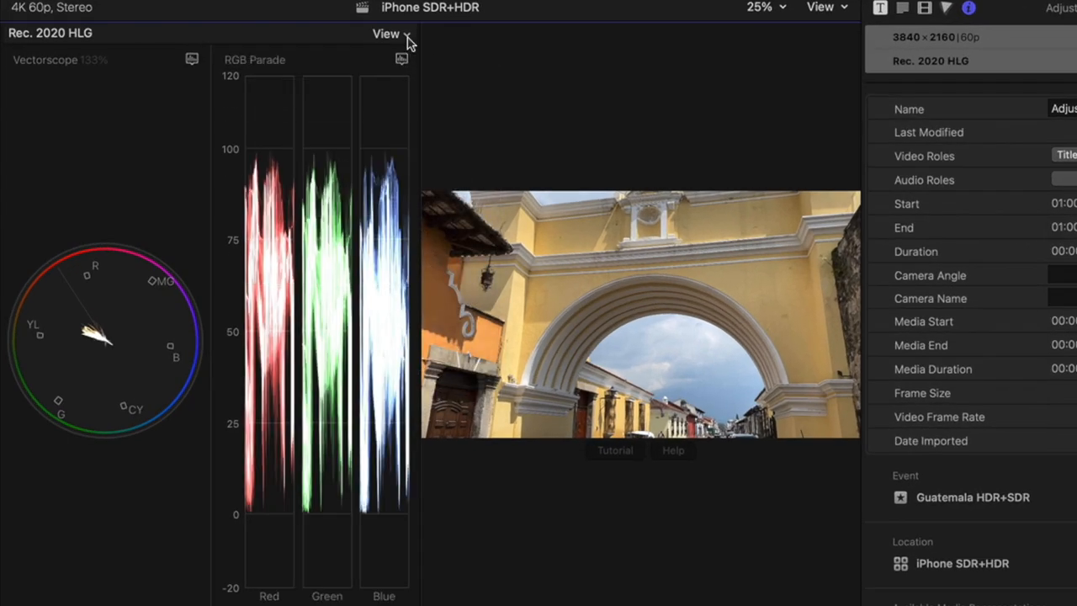
Show only the RGB Parade in the video scopes for the arch shot.
click(385, 34)
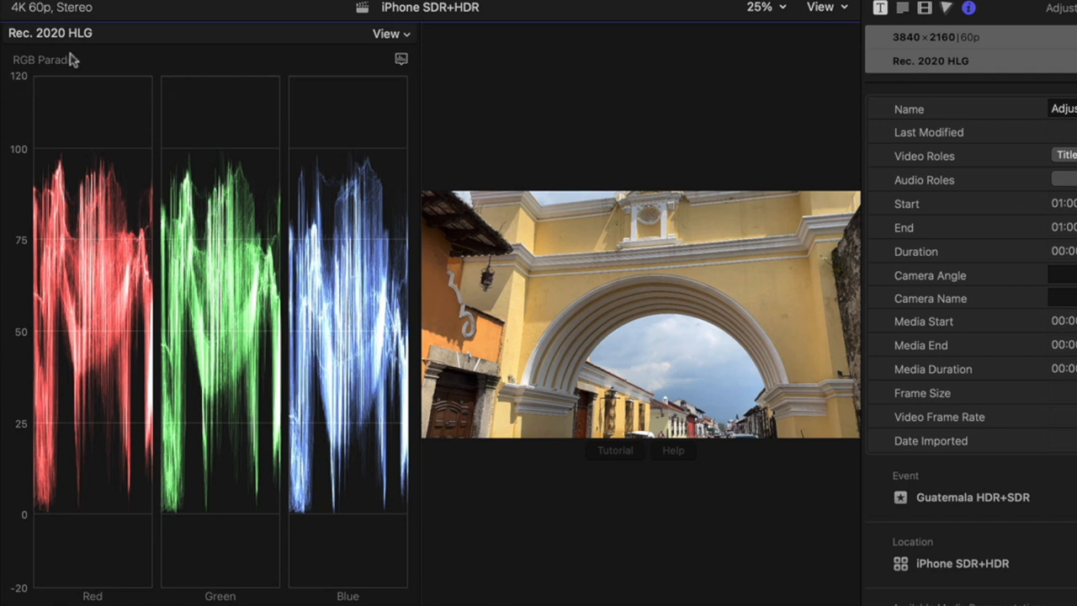
mouse_move(133, 50)
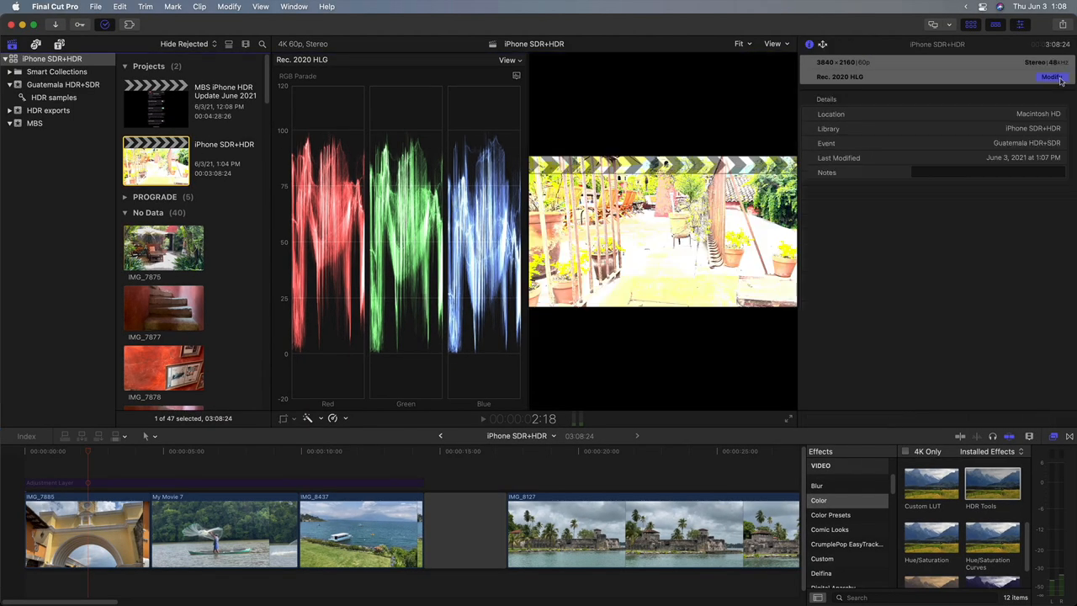
Briefly switch the project to Rec. 2020 PQ, then return it to Rec. 2020 HLG.
click(1043, 77)
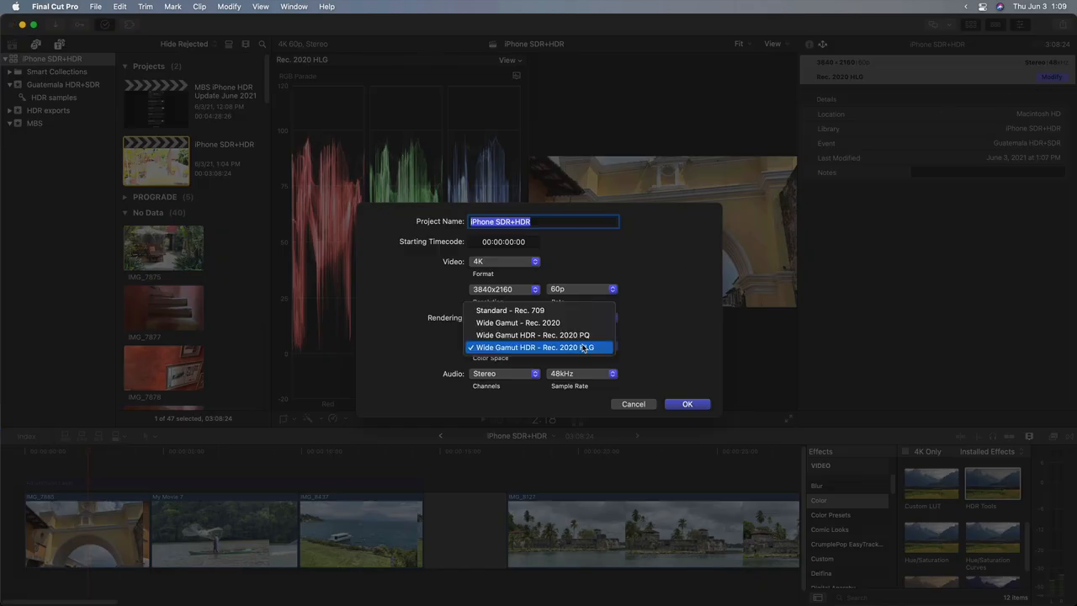
click(532, 347)
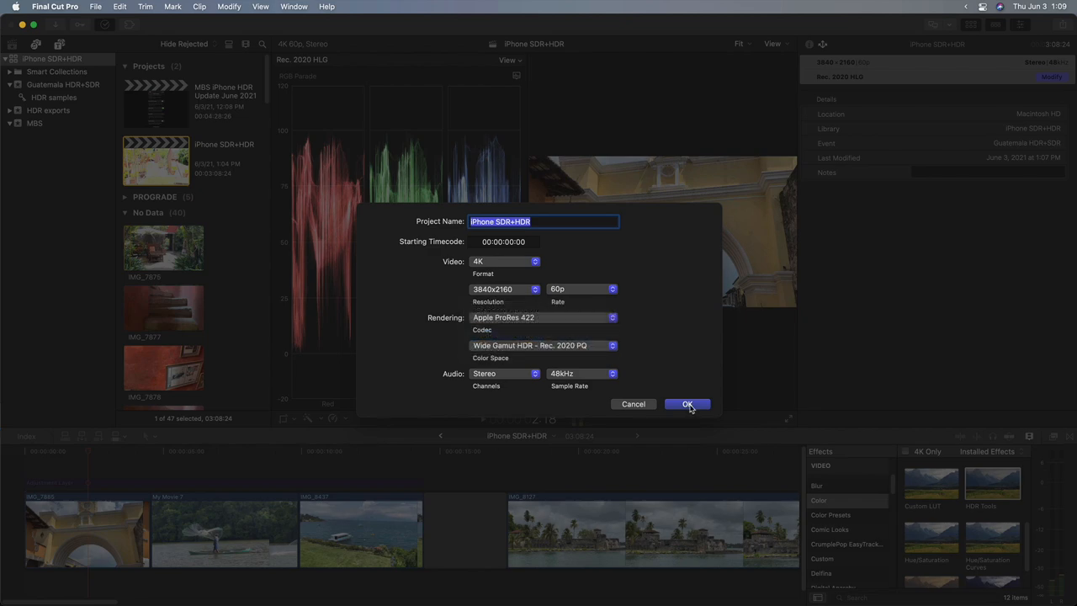
click(687, 404)
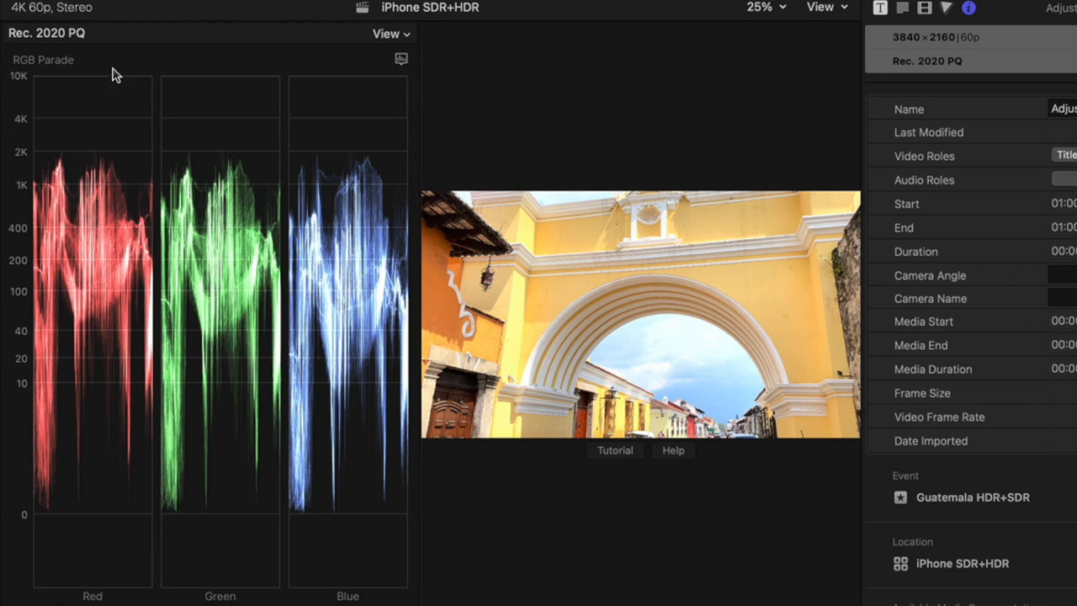
mouse_move(108, 77)
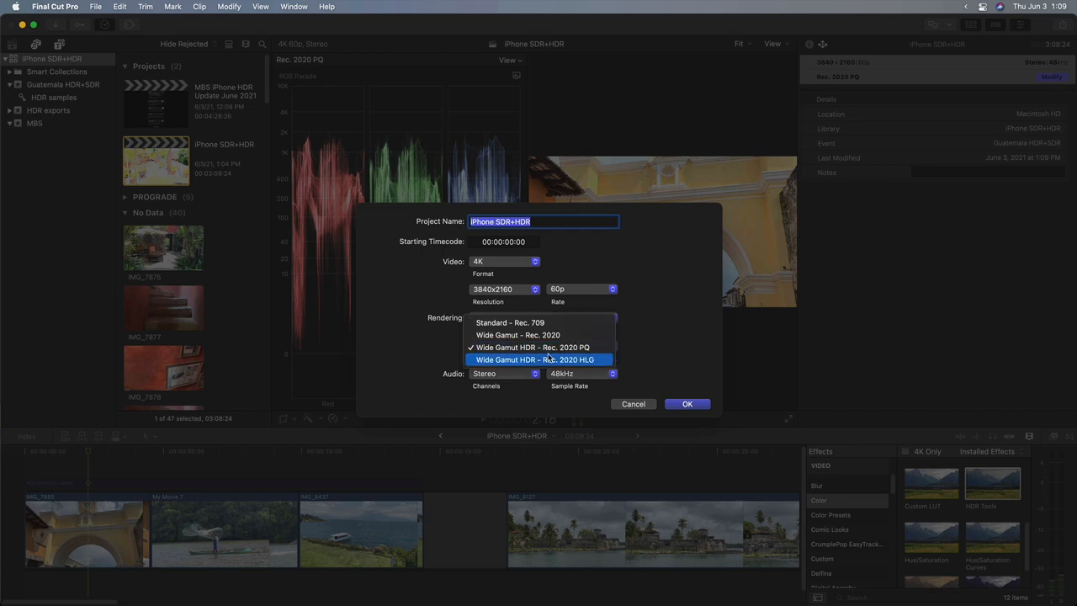
click(687, 404)
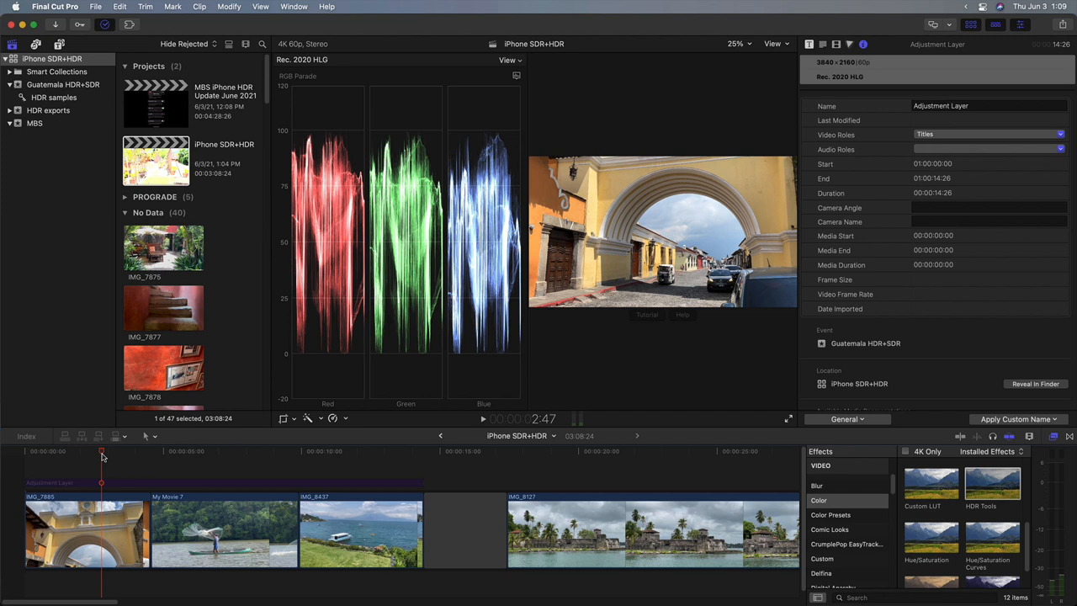
mouse_move(244, 328)
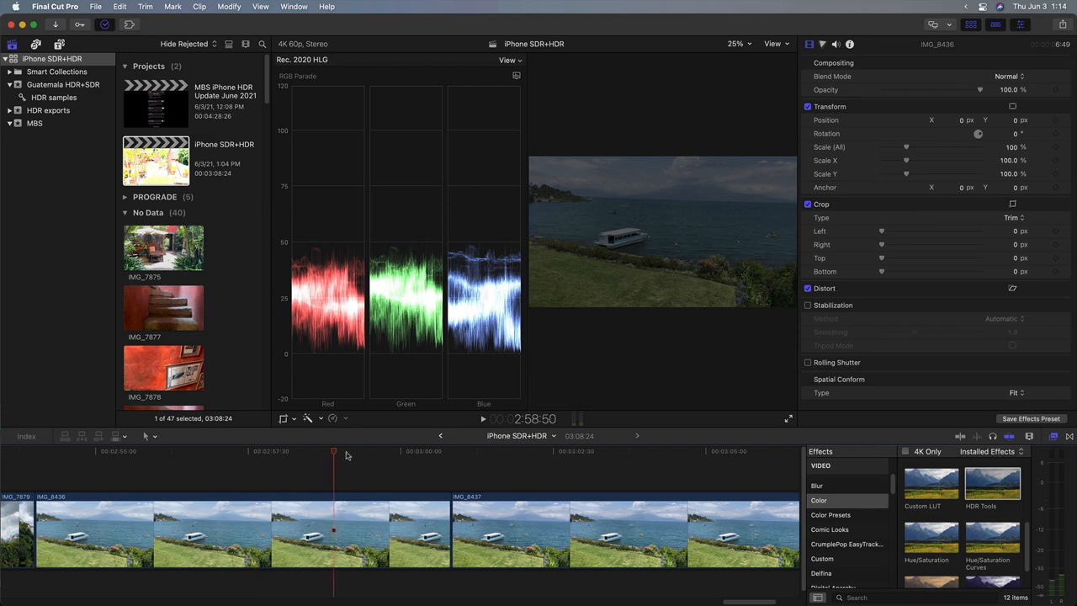
Compare with the bright lake clip, then lift the dark lake clip's highlights to 64% on the Color Board.
click(620, 451)
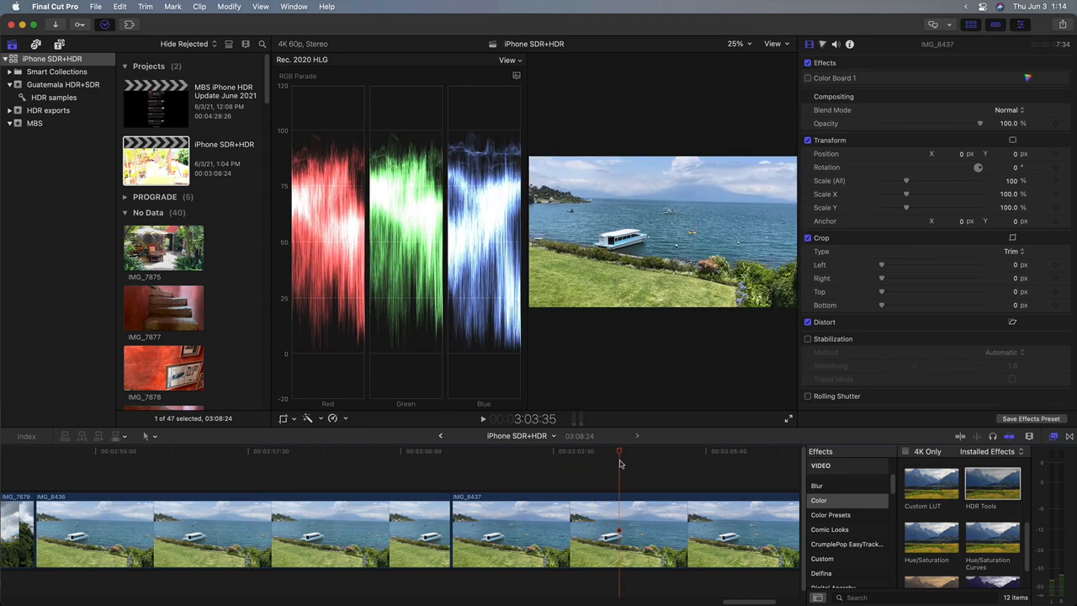
click(253, 547)
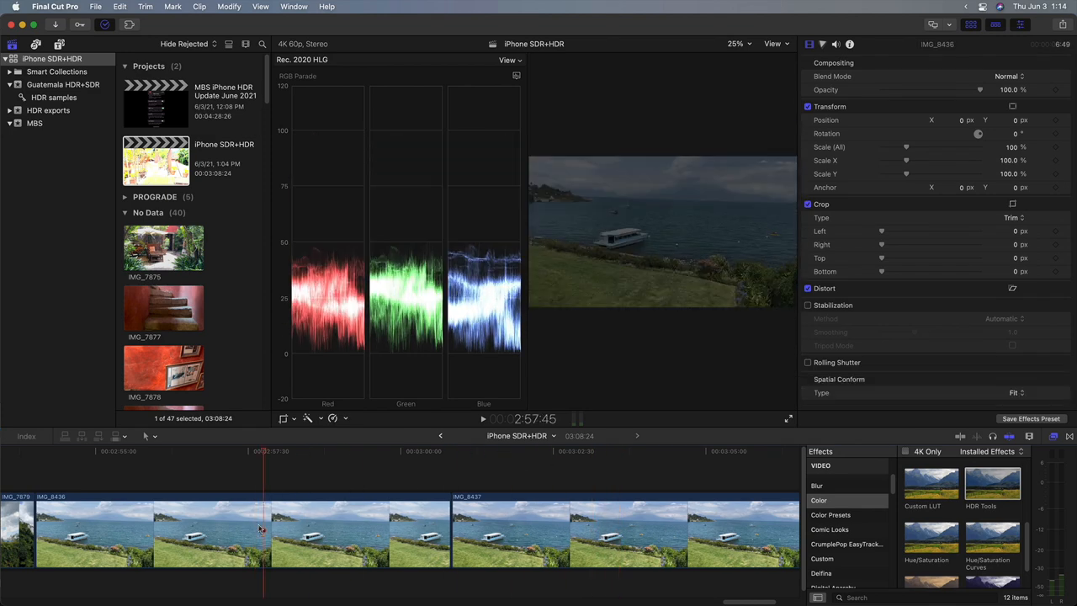
click(824, 44)
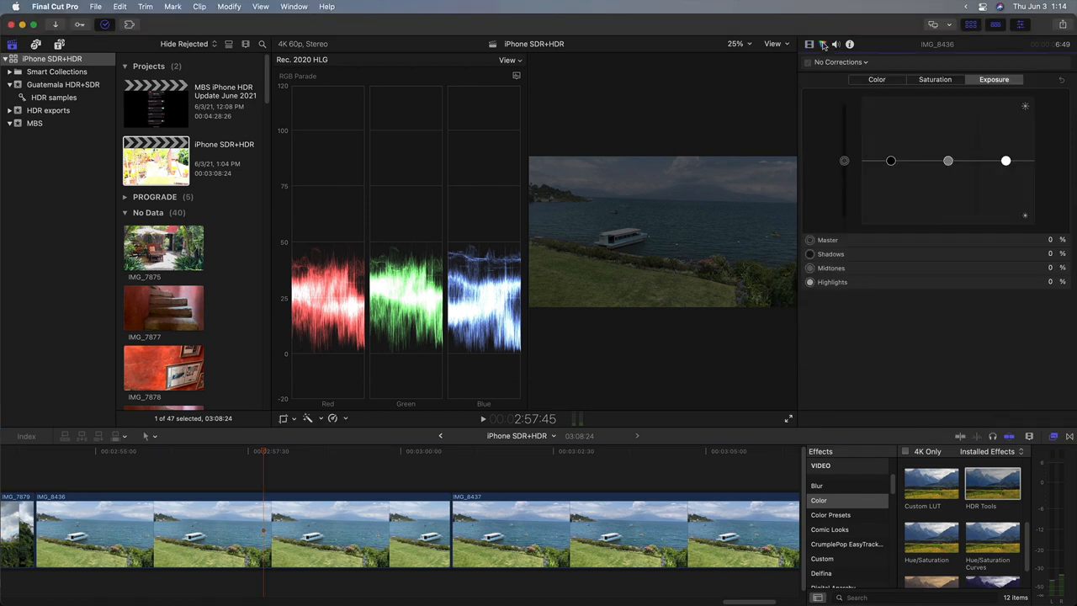
drag(1007, 162, 1007, 158)
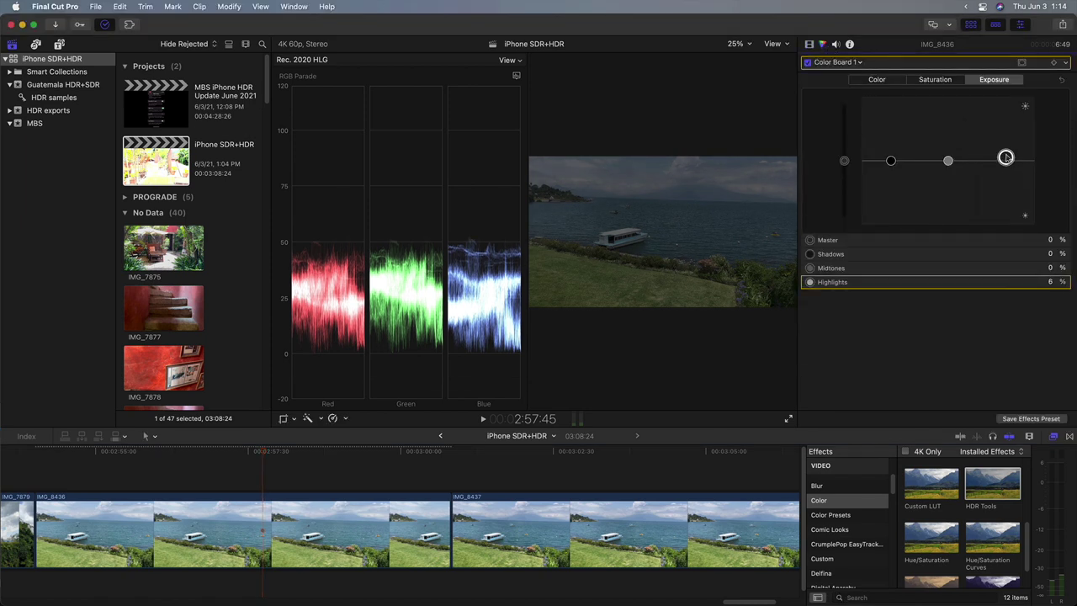
drag(1007, 158, 1007, 106)
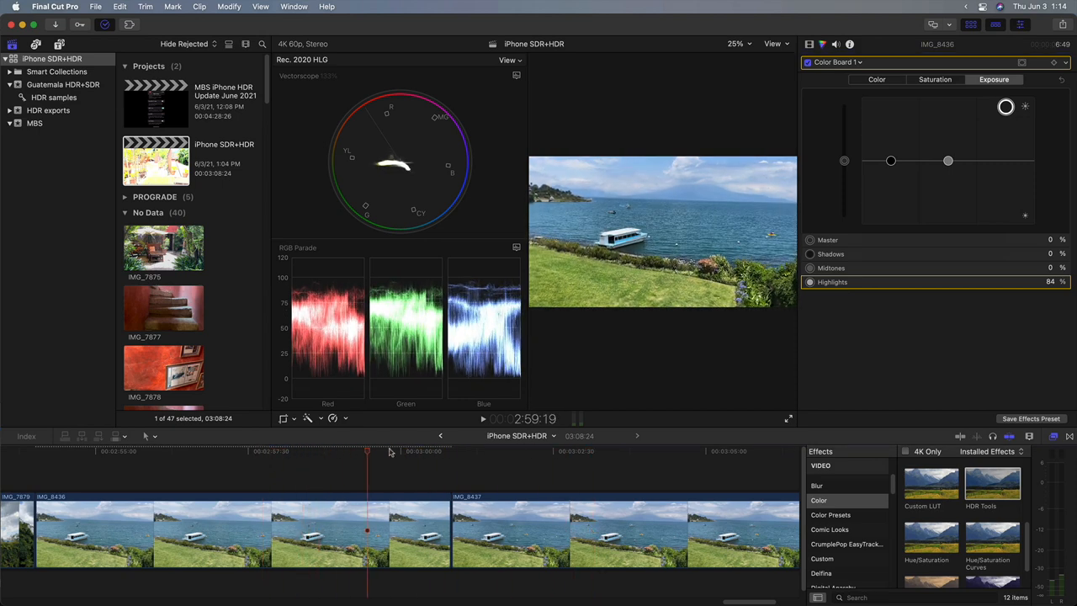
Preview against the neighbouring clip, then lower the dark clip's master saturation to -10%.
click(586, 458)
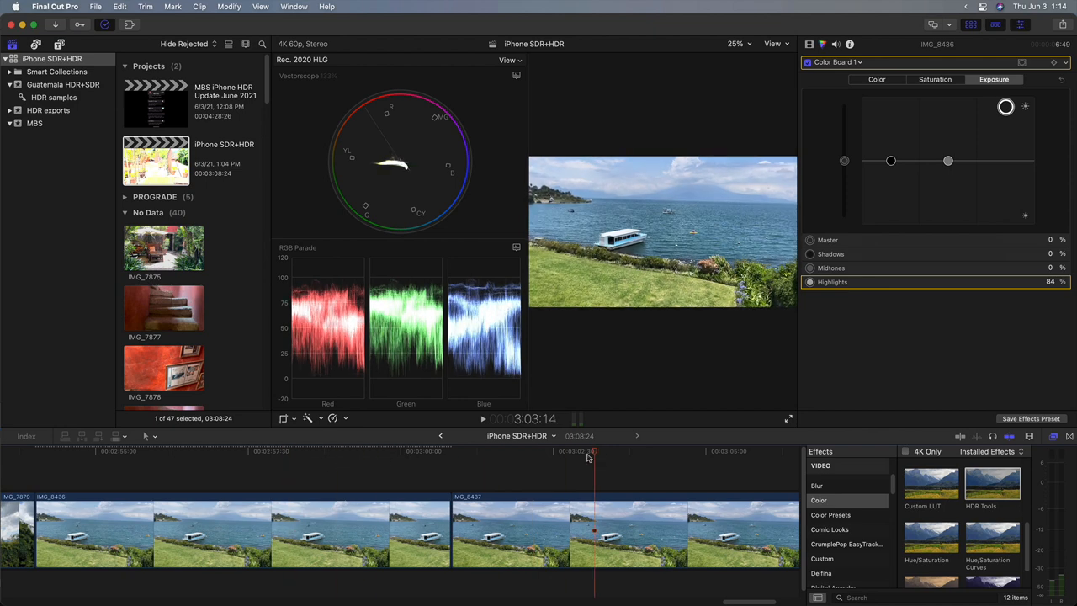
click(560, 470)
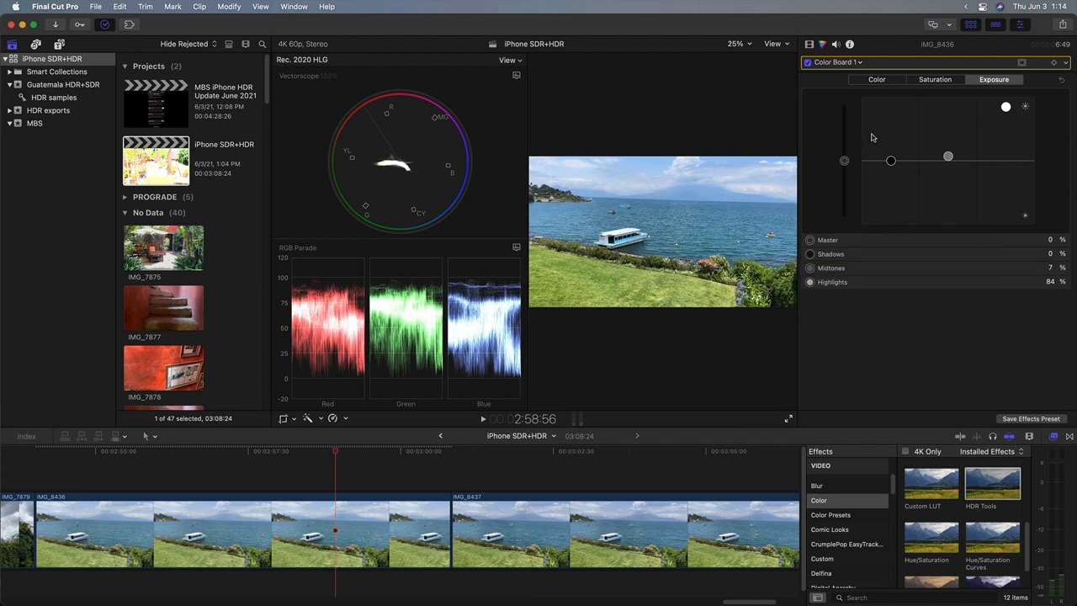
click(934, 79)
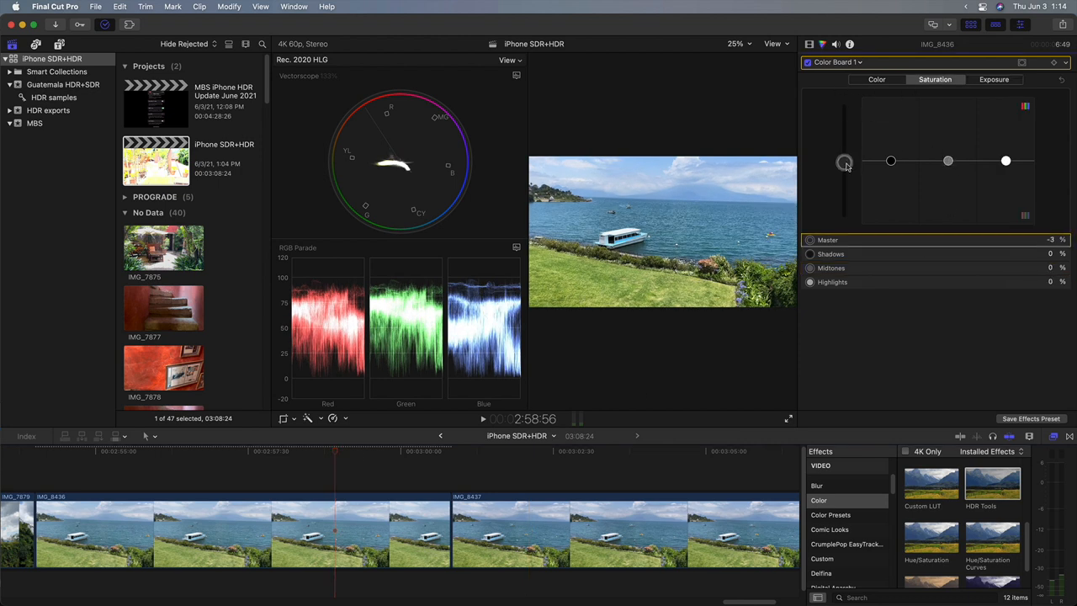
drag(845, 161, 845, 167)
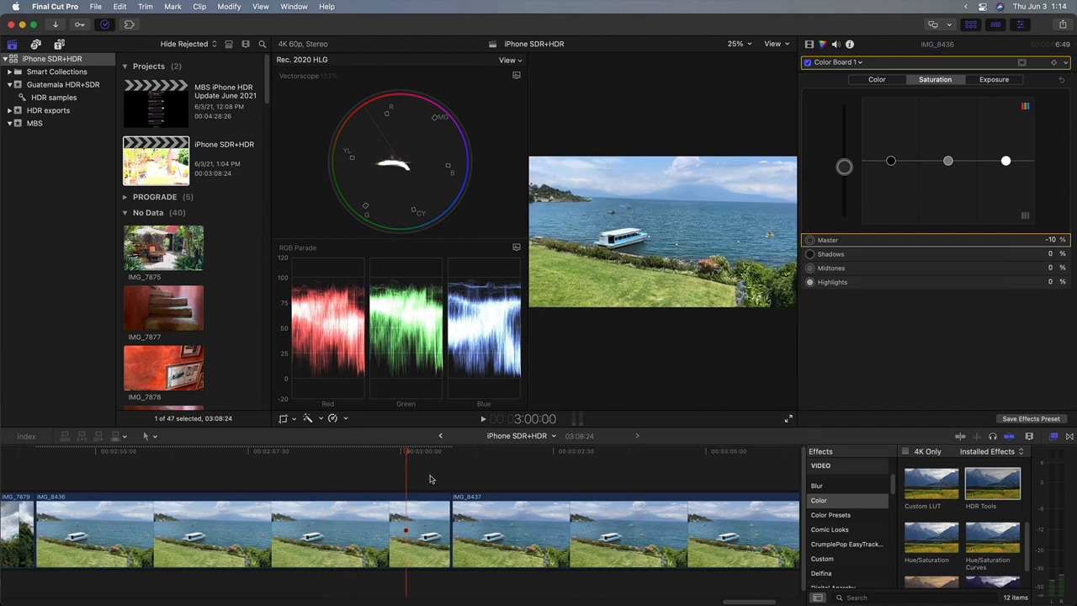
click(276, 468)
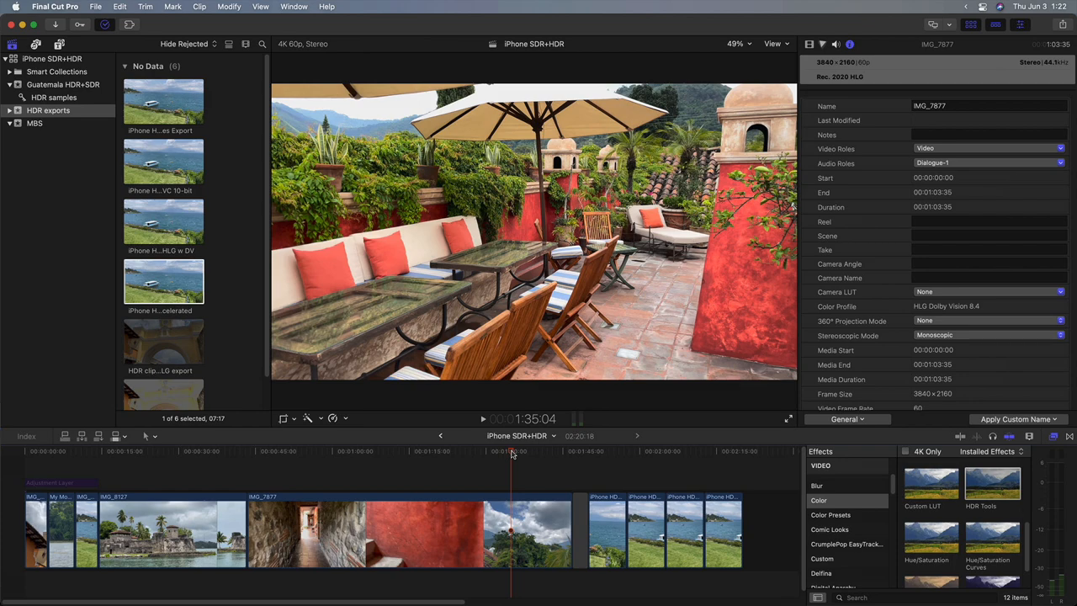
Start a Master File share and set its format to Apple Devices.
click(1047, 19)
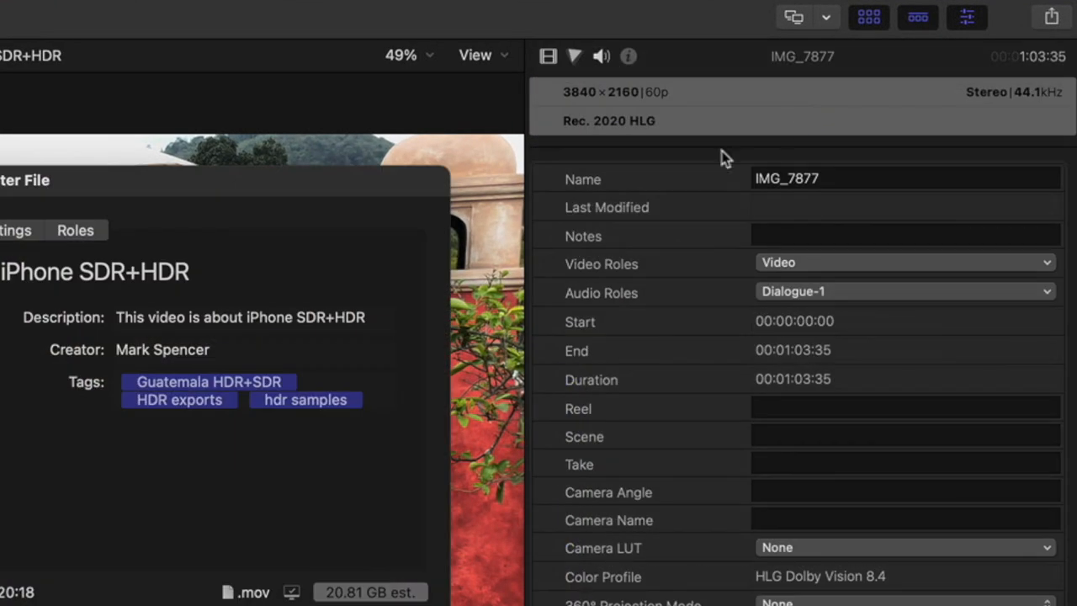
click(529, 111)
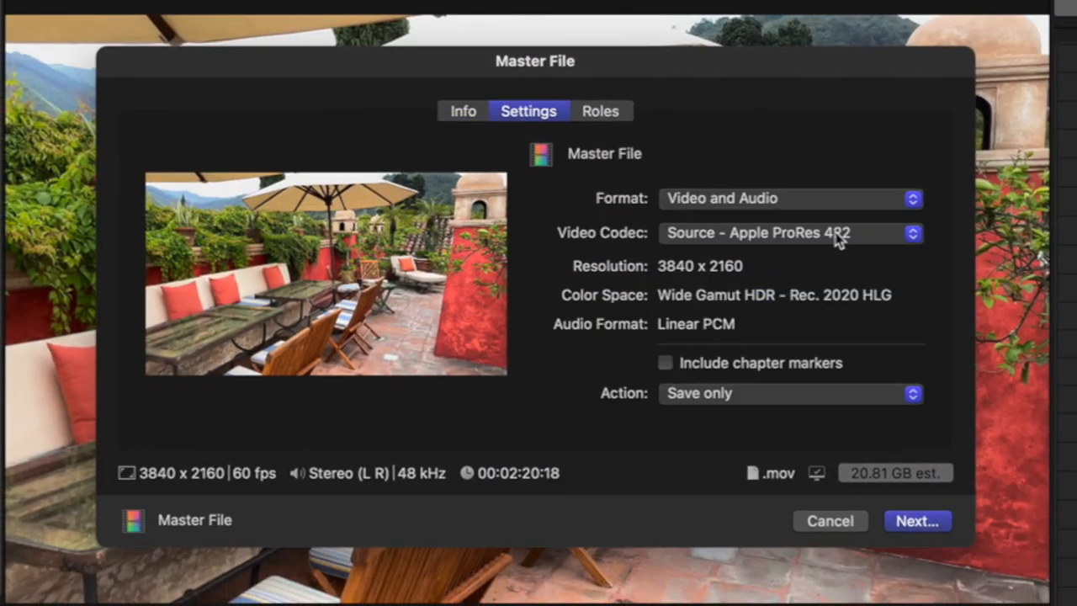
mouse_move(872, 239)
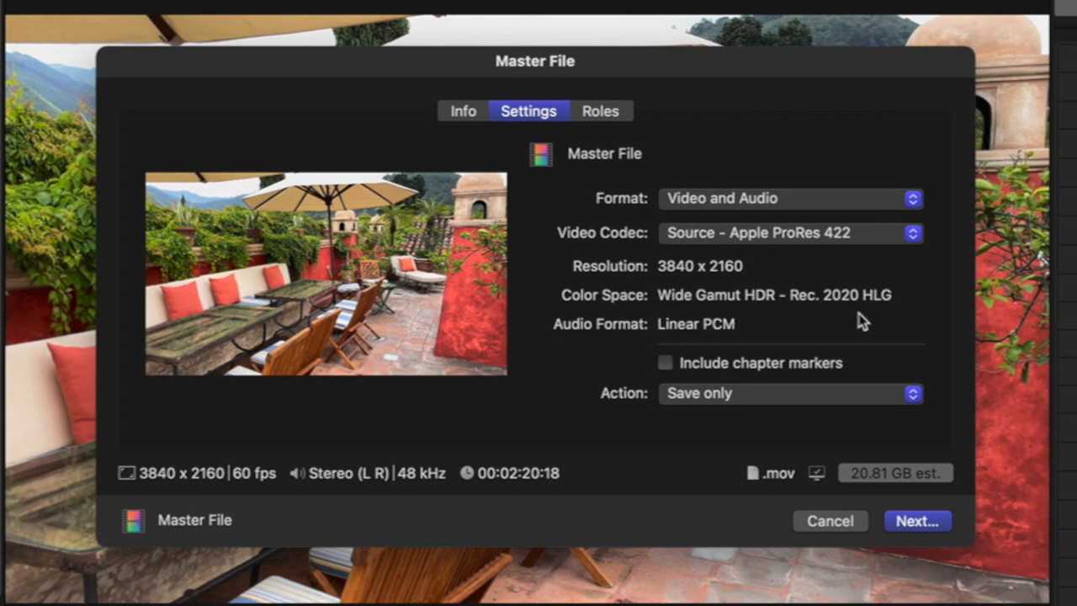
mouse_move(862, 321)
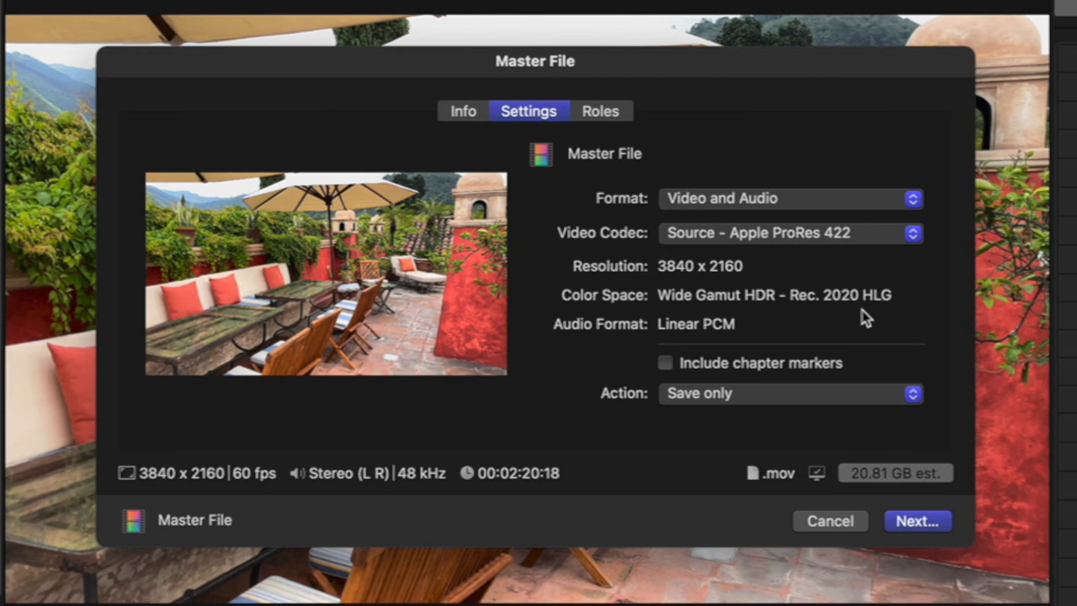
mouse_move(872, 240)
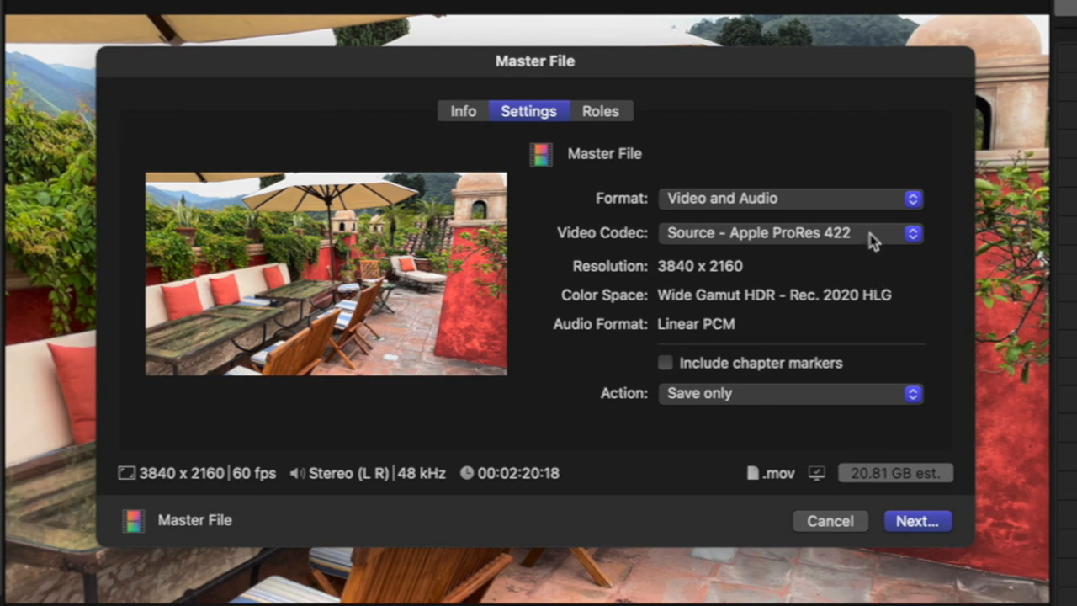
click(788, 199)
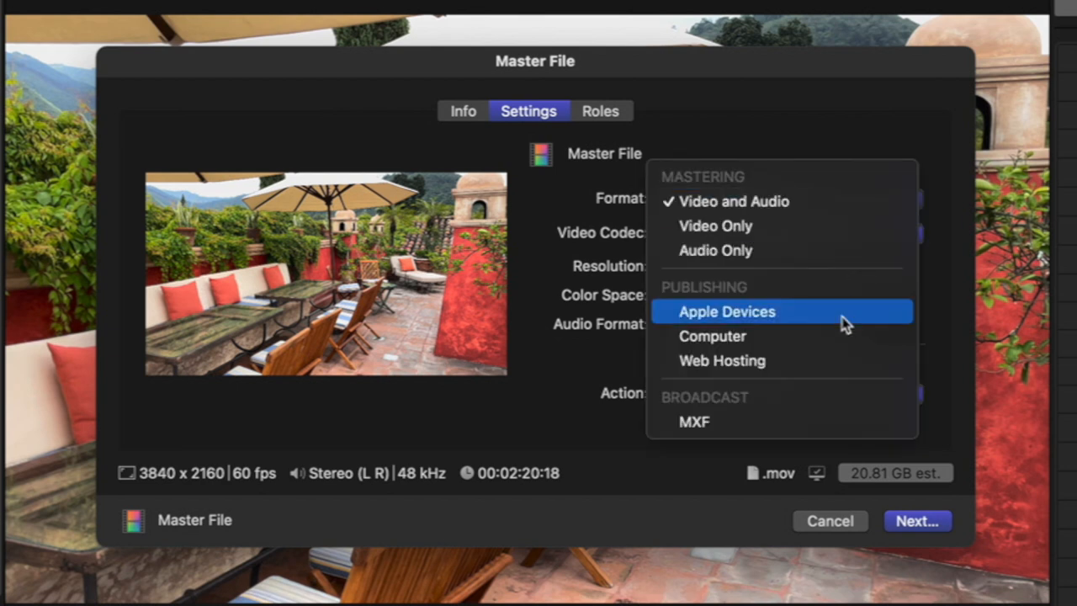
click(727, 312)
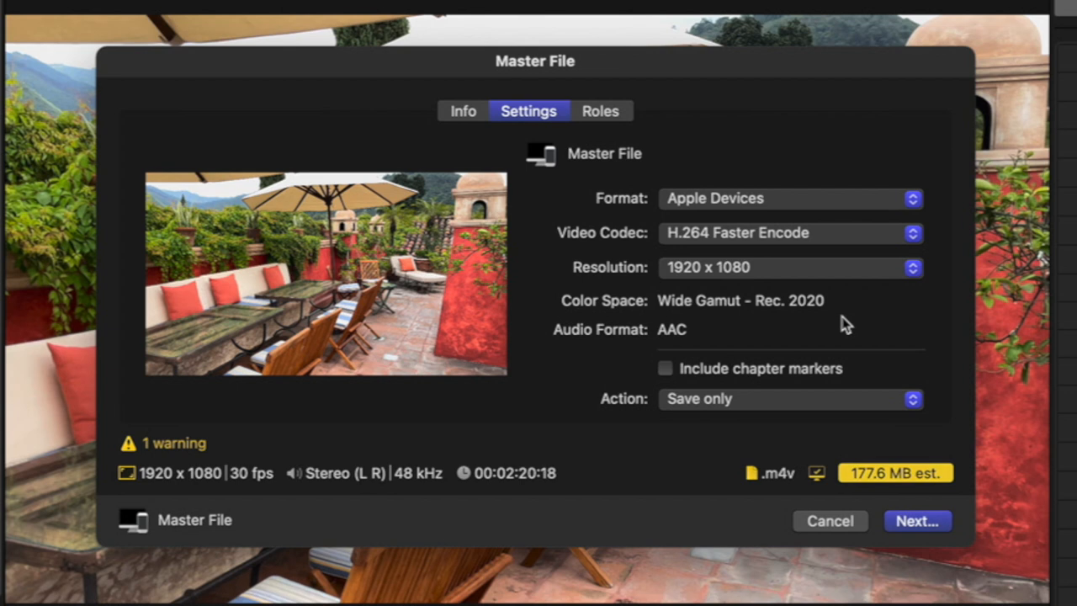
Choose the HEVC 10-bit HLG with Dolby Vision 8.4 codec at 3840 x 2160.
click(790, 232)
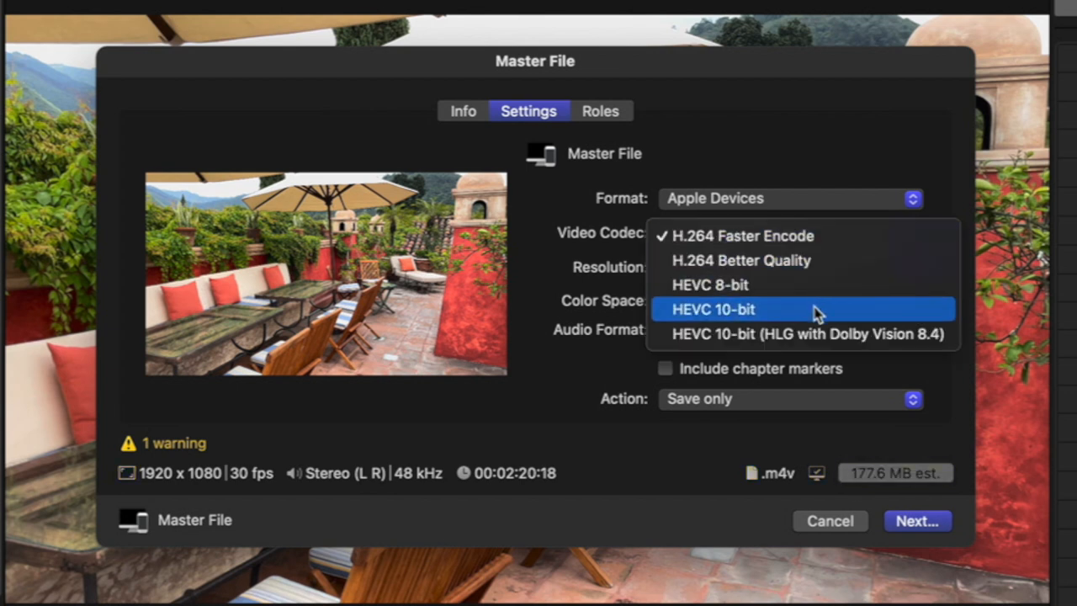
mouse_move(865, 357)
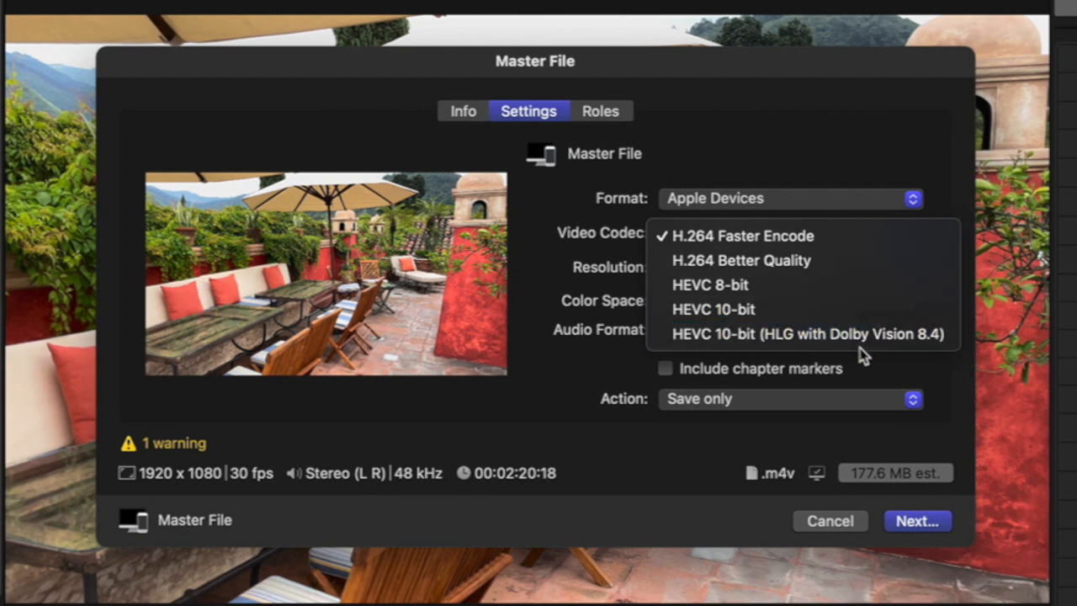
mouse_move(876, 344)
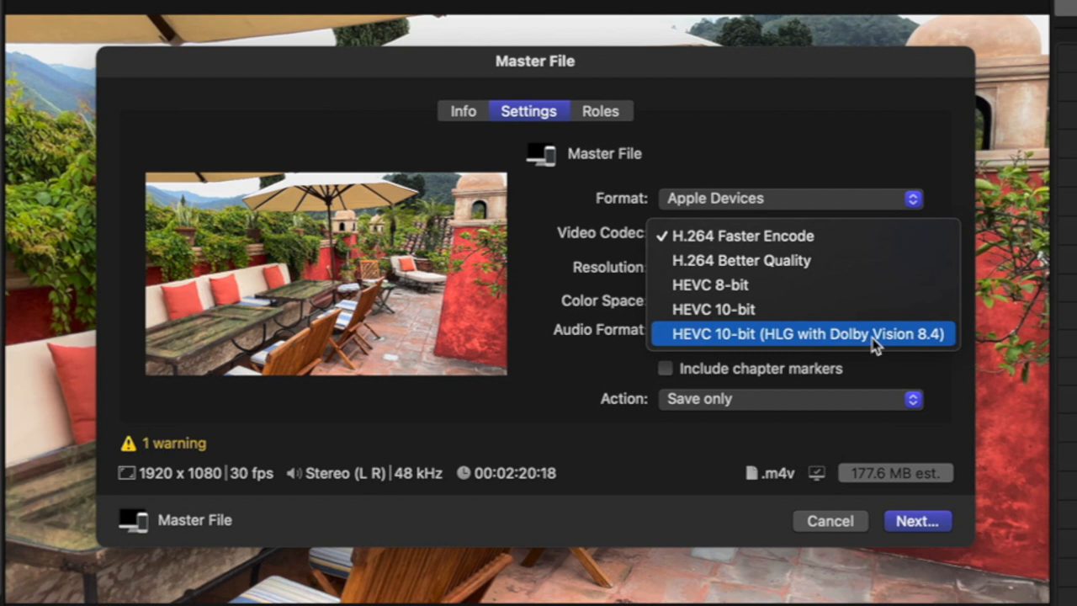
click(803, 333)
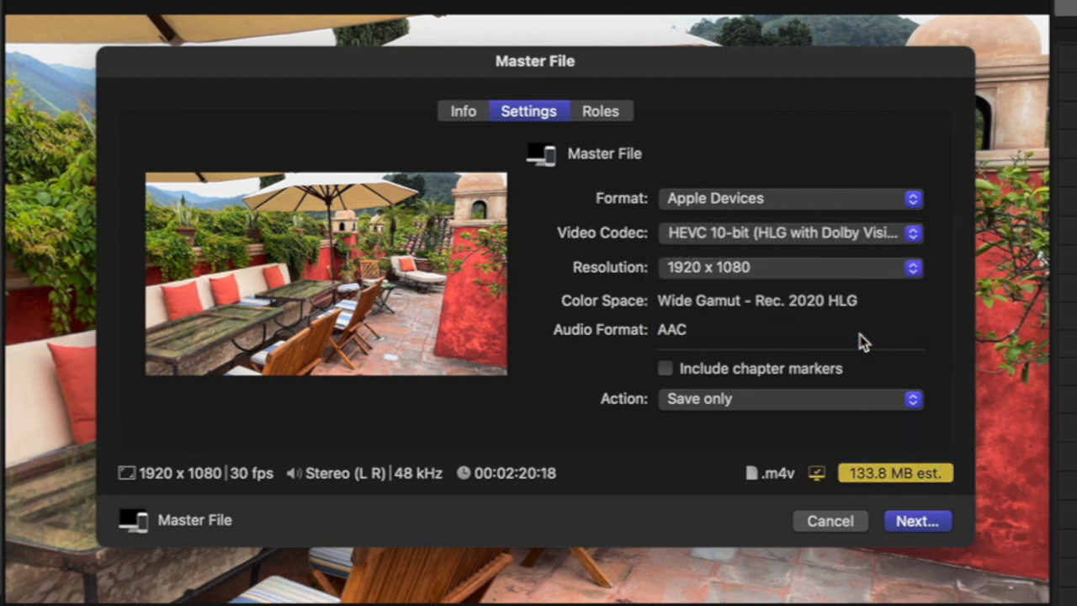
mouse_move(842, 320)
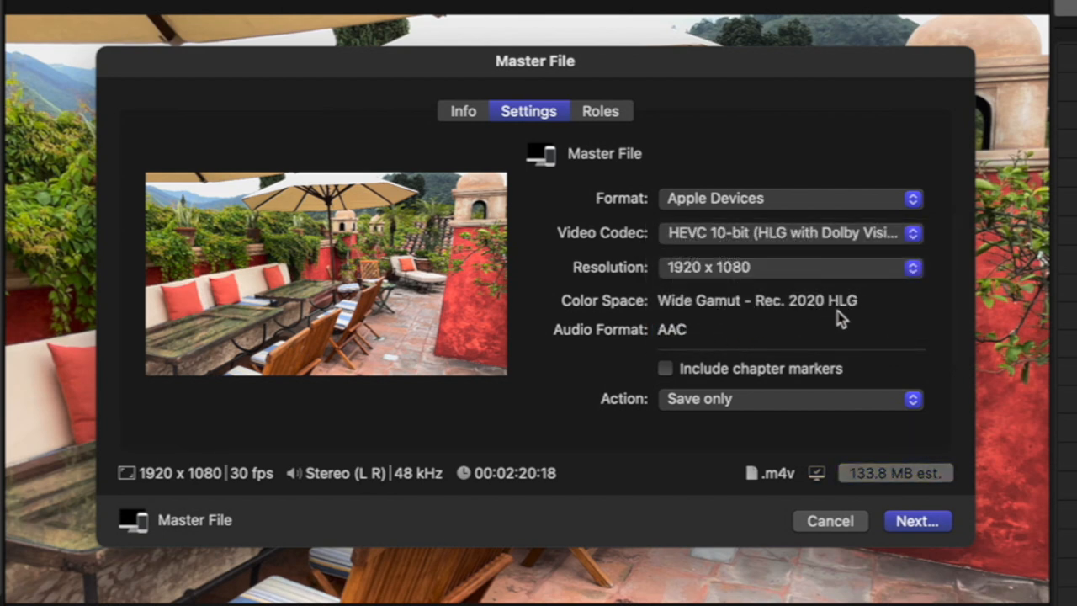
mouse_move(828, 248)
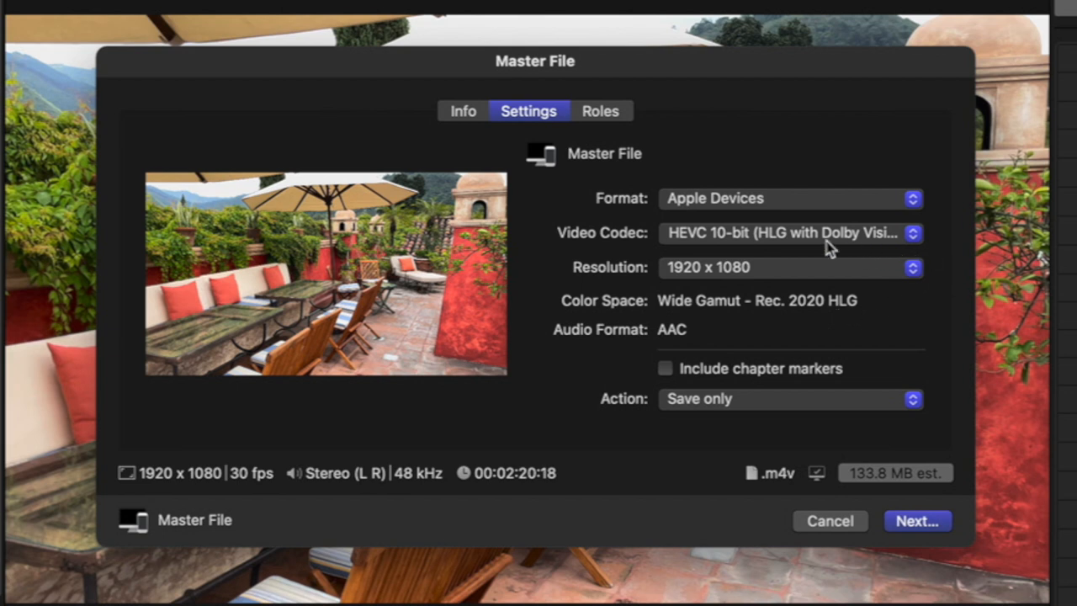
click(790, 267)
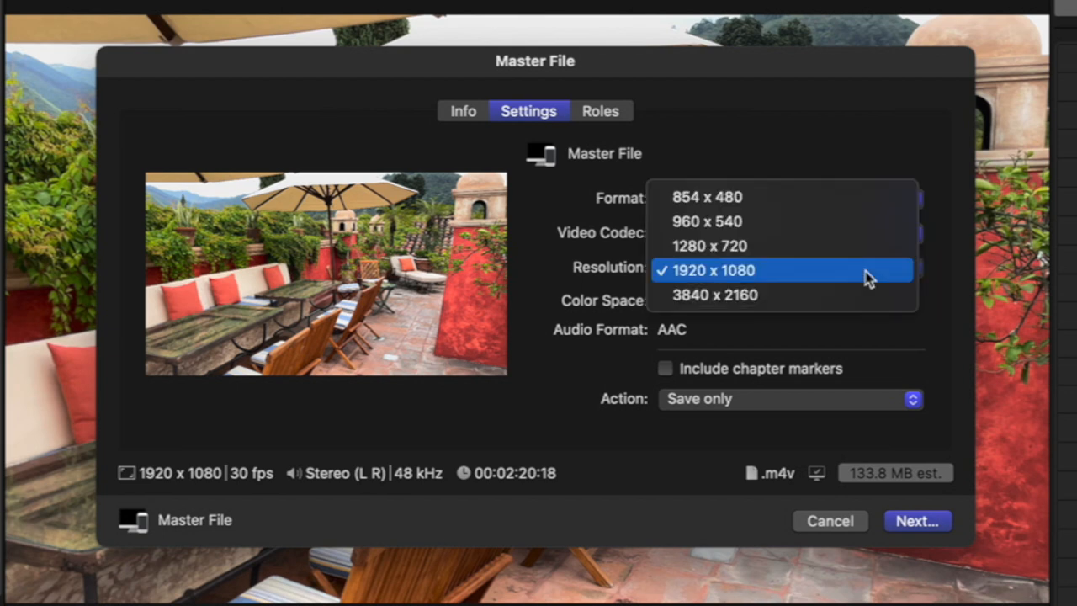
click(714, 294)
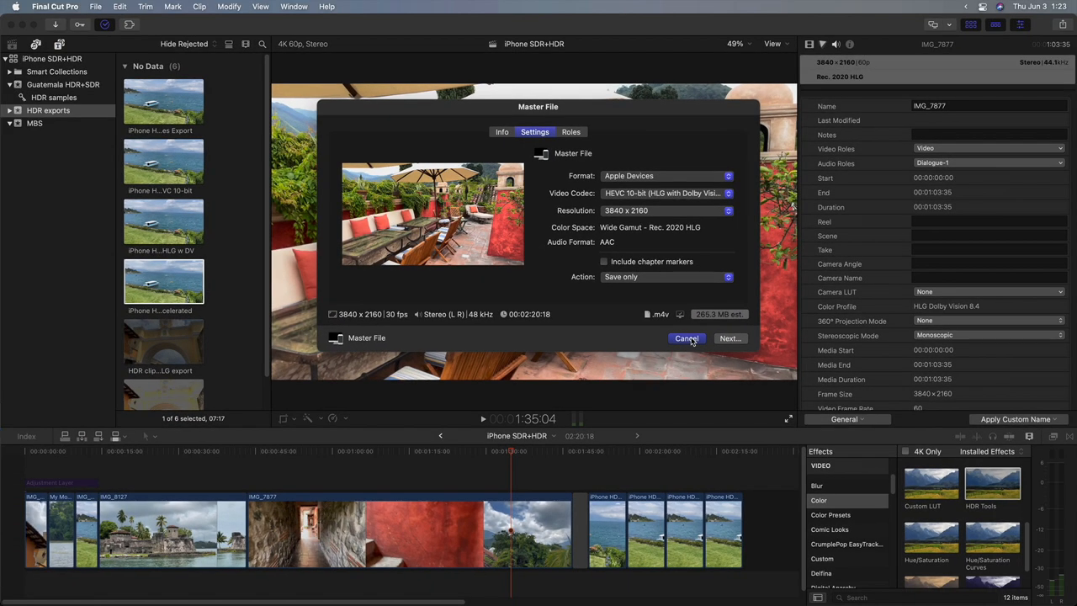
Cancel the export and inspect the Apple Devices 4K and HEVC 10-bit HLG w DV export clips.
click(687, 338)
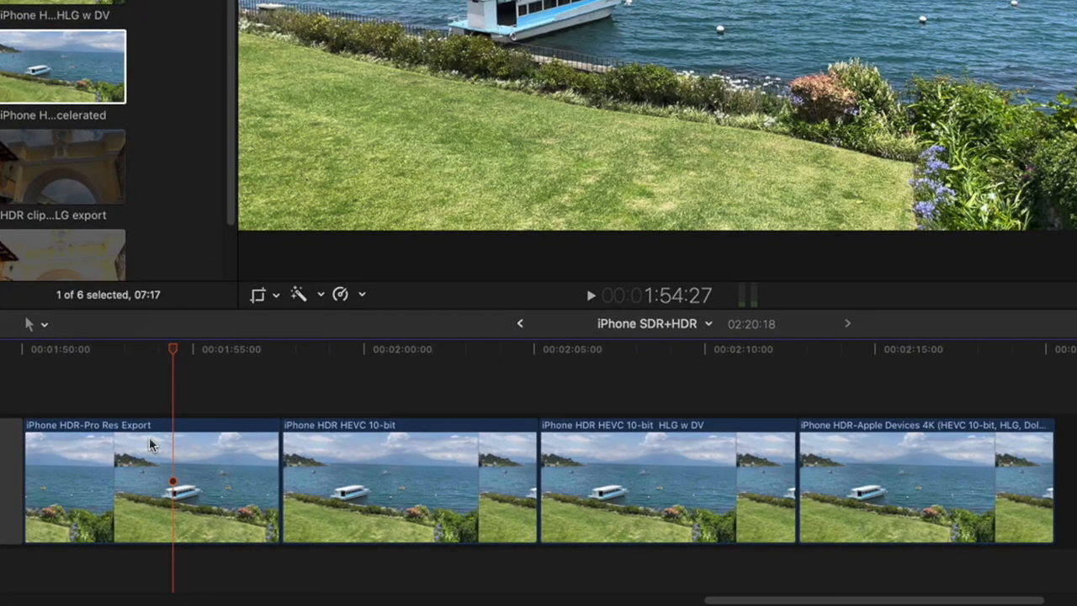
mouse_move(385, 445)
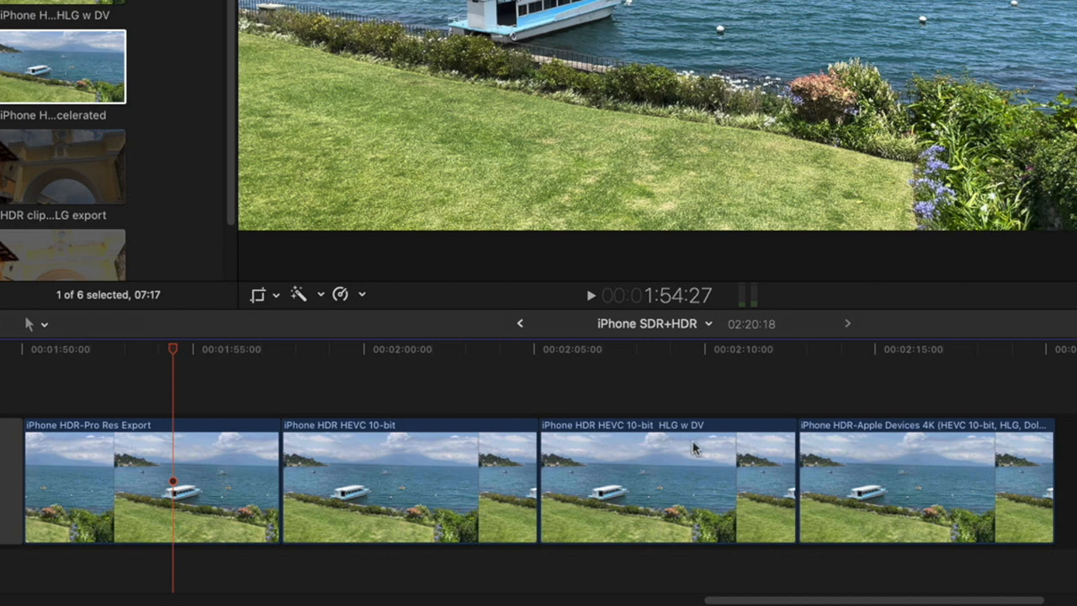
click(922, 348)
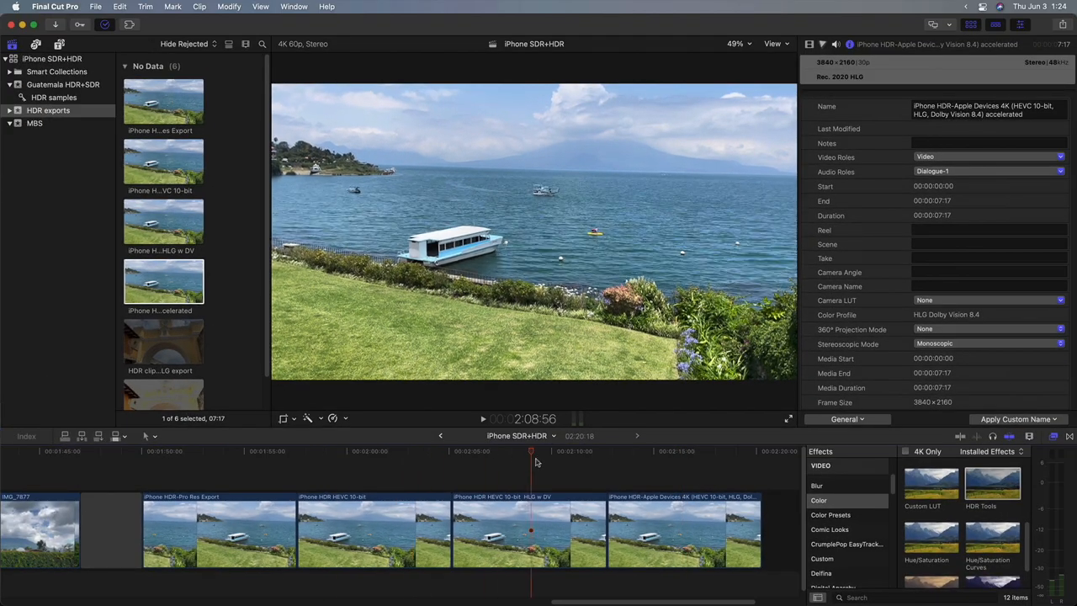
click(210, 451)
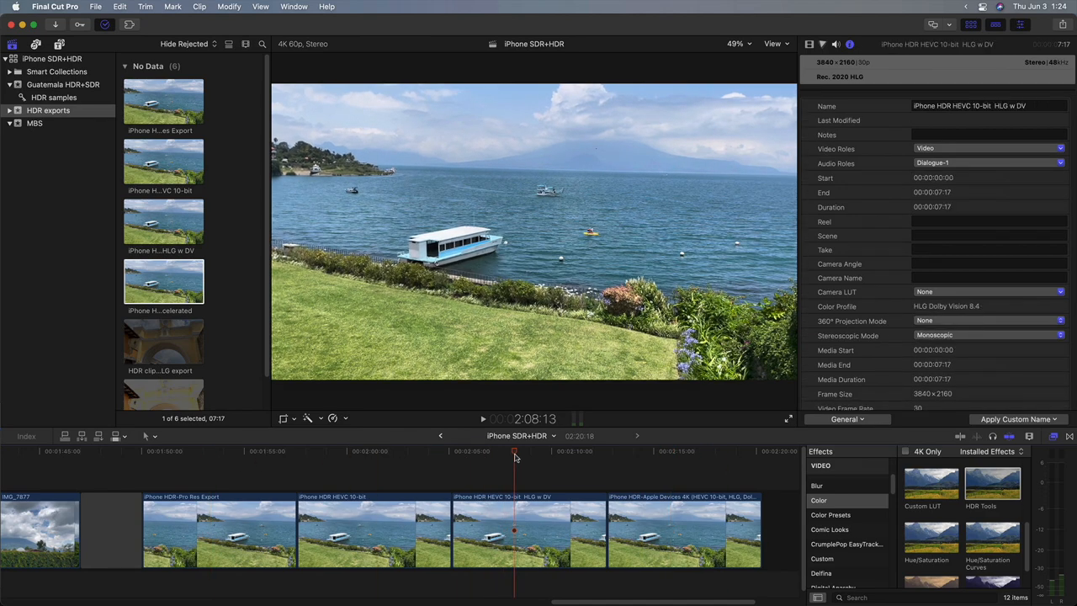
click(1058, 31)
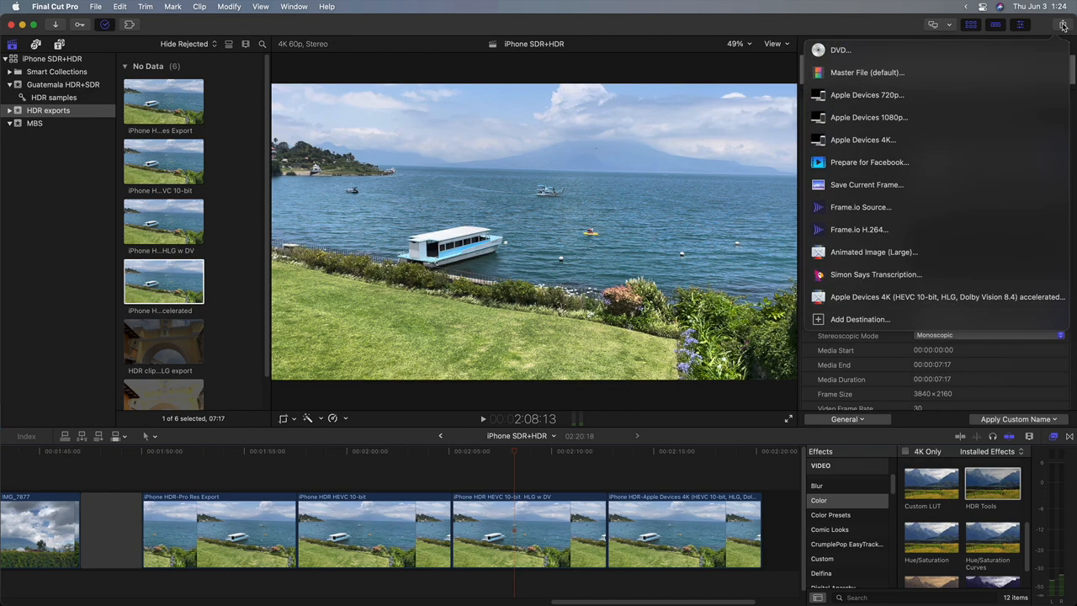
mouse_move(962, 140)
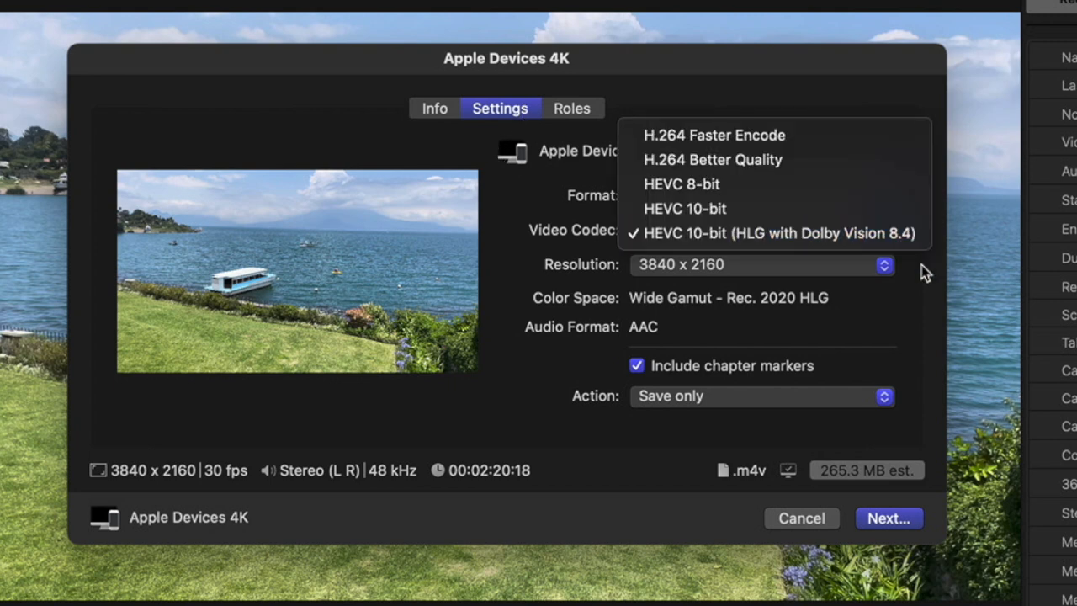
click(777, 232)
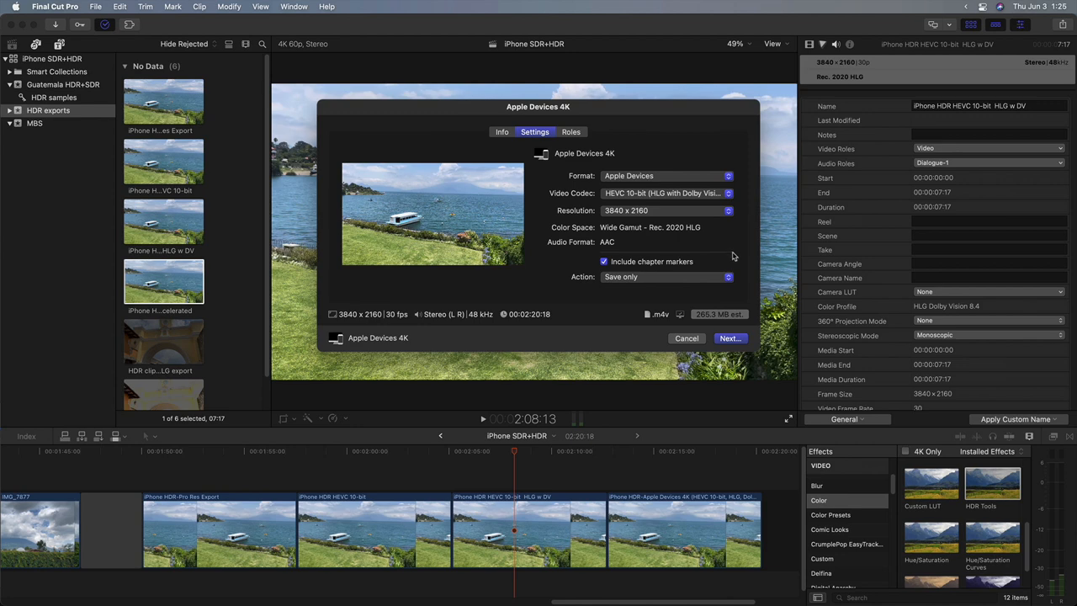
click(687, 338)
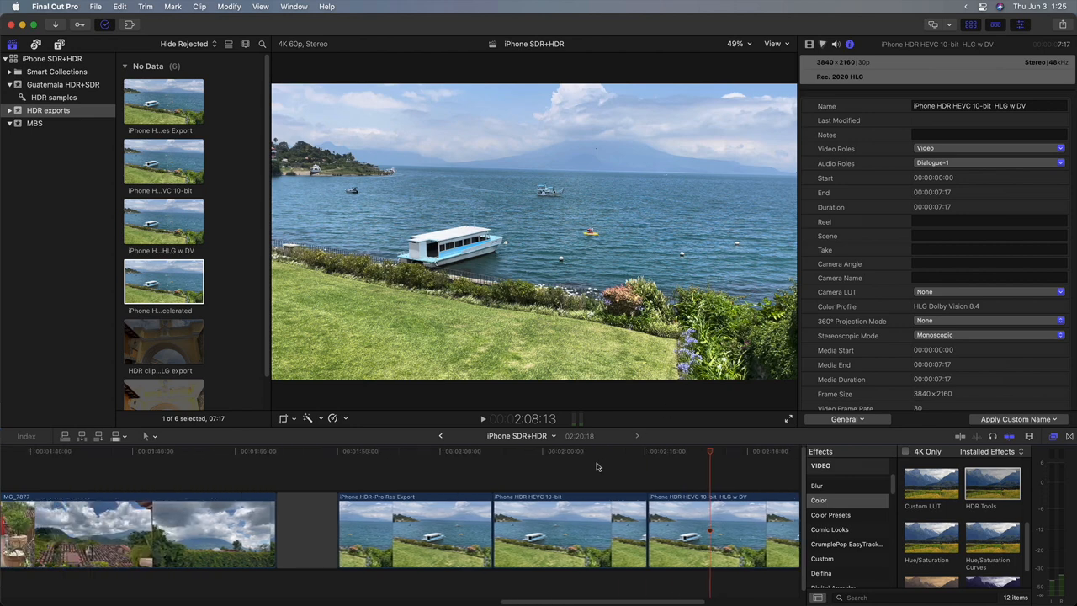
Send the iPhone SDR+HDR project to Compressor as a new batch.
click(96, 7)
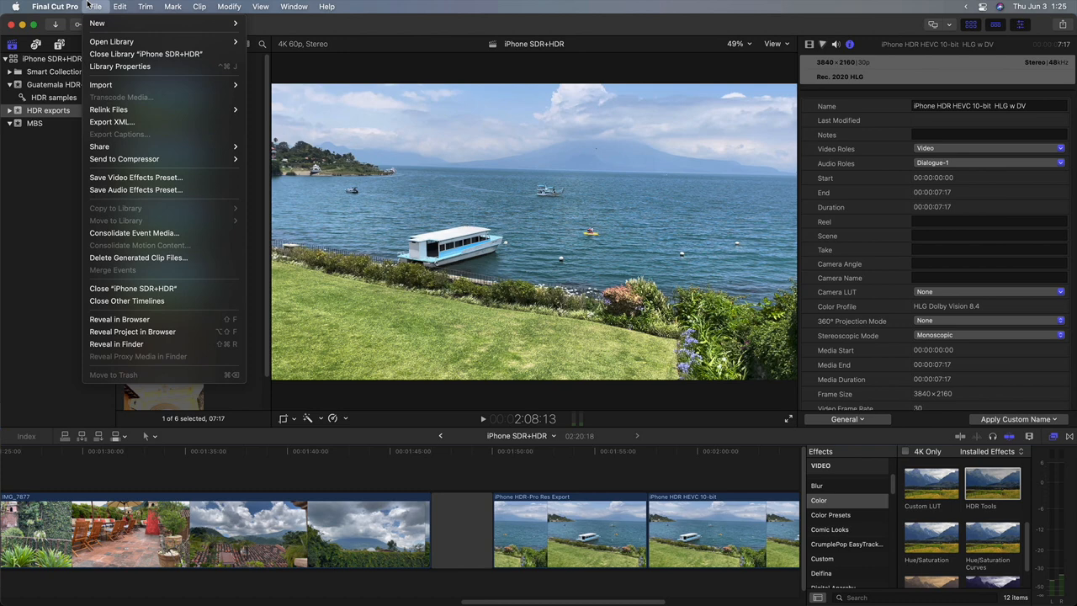
mouse_move(124, 159)
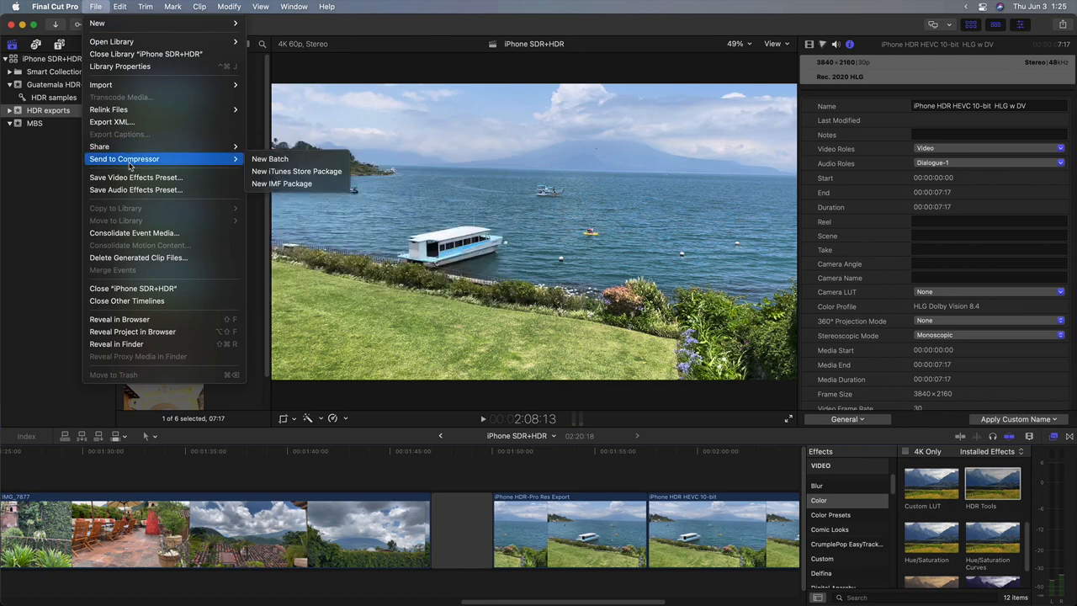
mouse_move(168, 161)
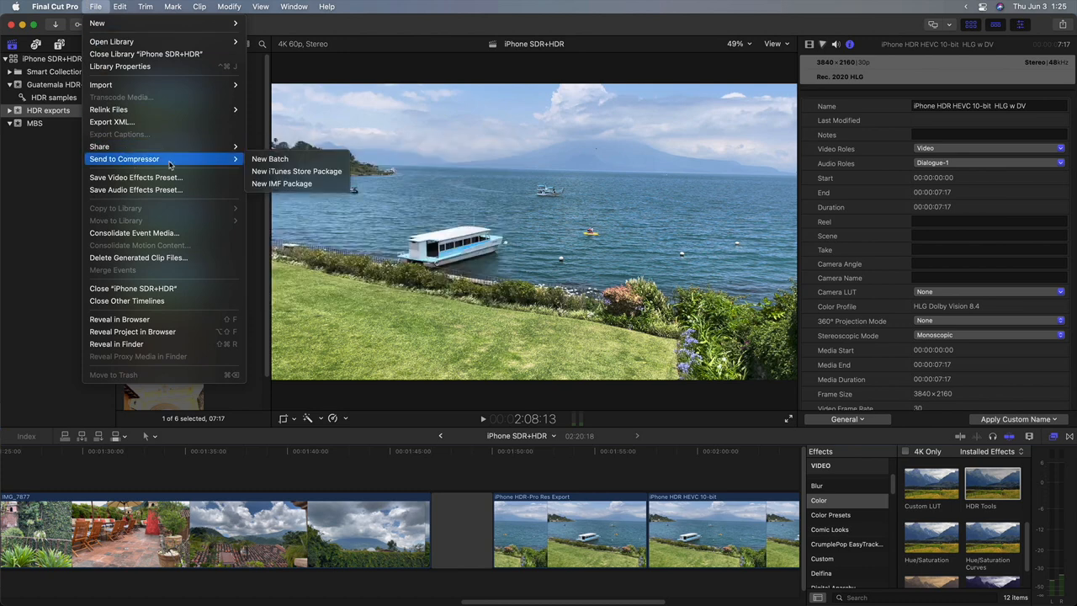
click(269, 158)
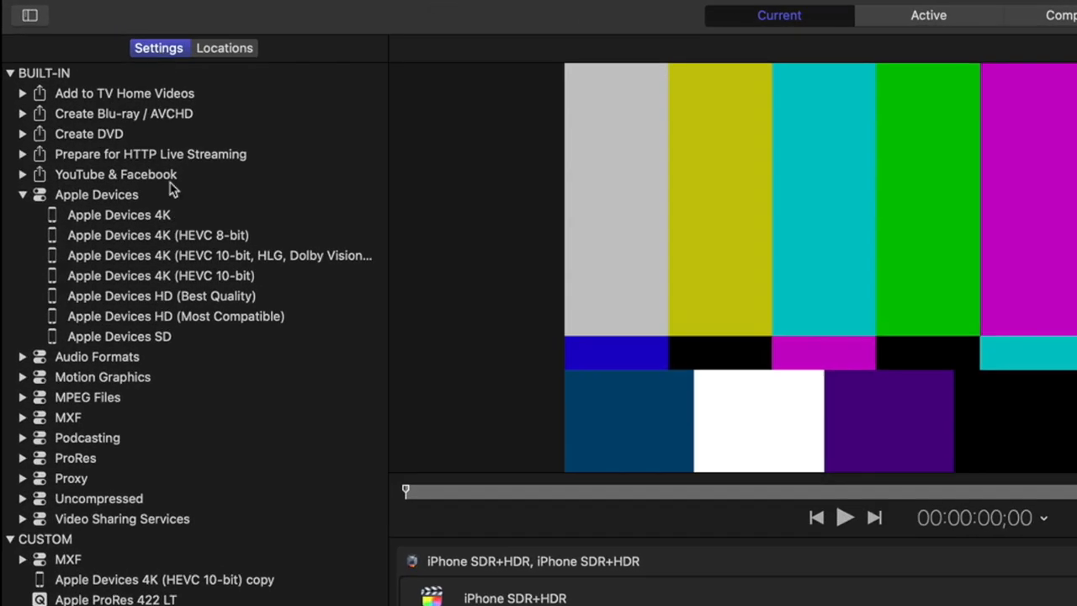
Duplicate the Apple Devices 4K HEVC 10-bit HLG Dolby Vision 8.4 preset with encoder type Faster.
click(219, 256)
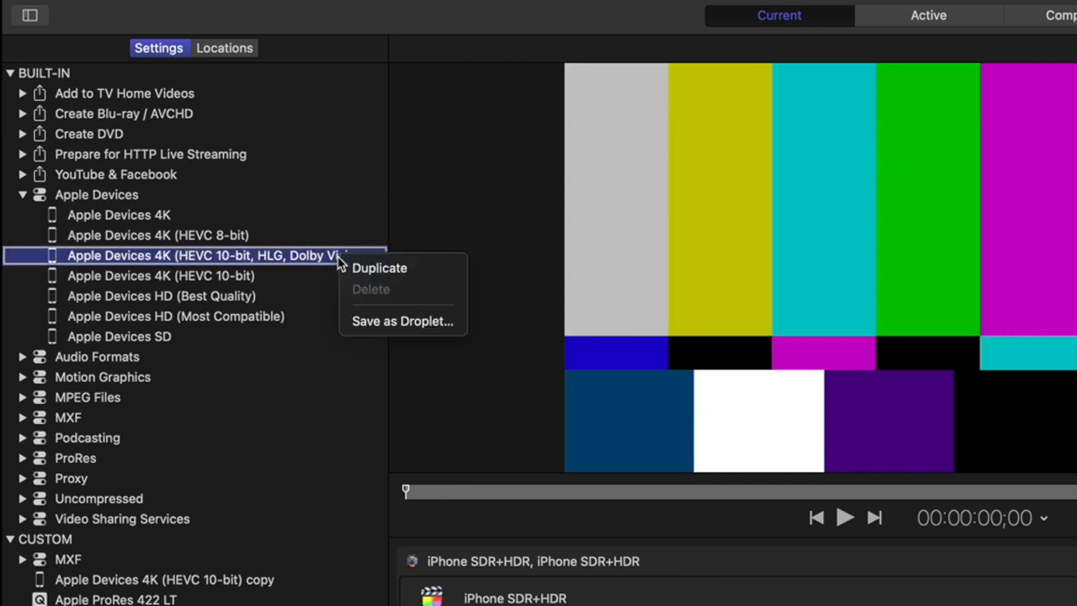
click(380, 267)
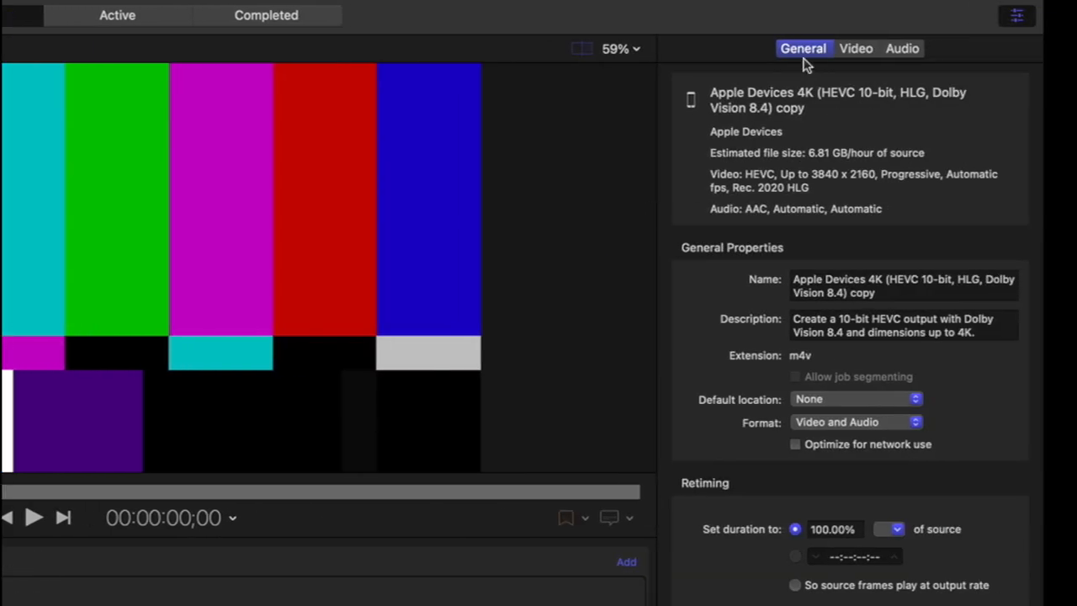
click(855, 47)
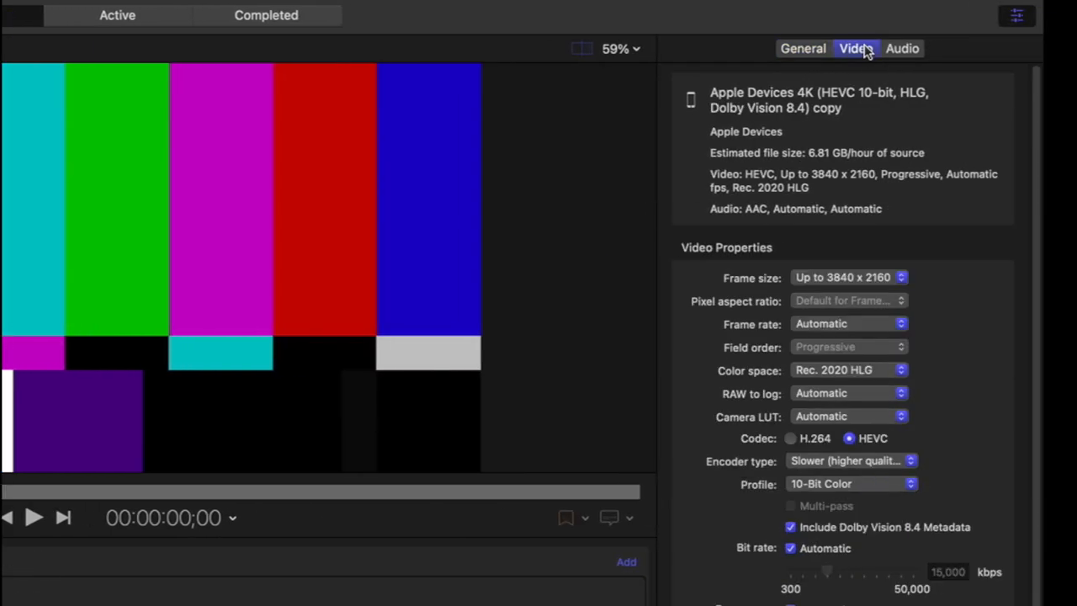
click(849, 461)
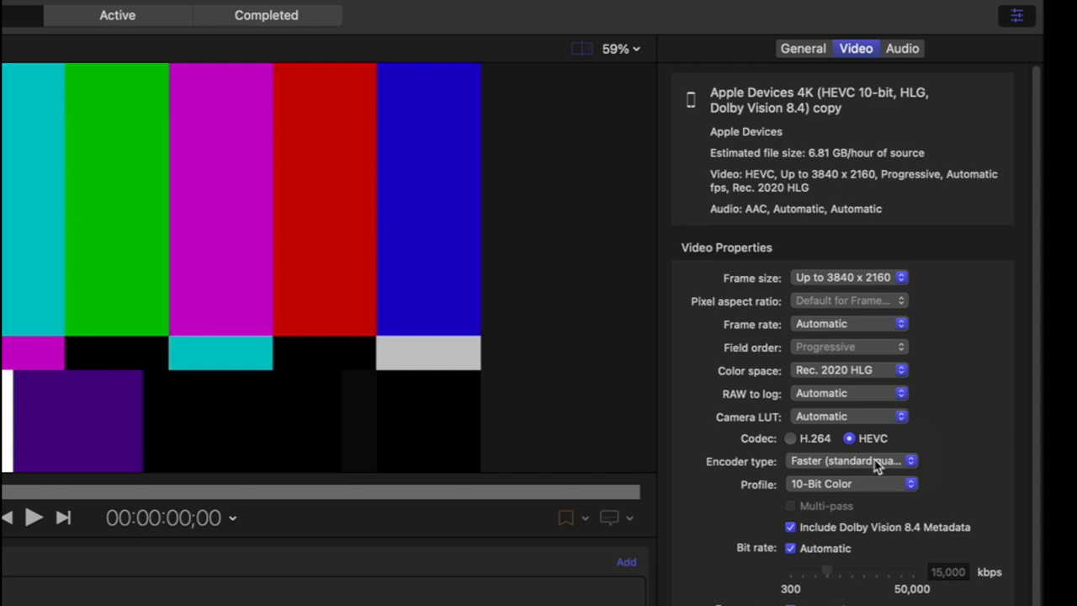
mouse_move(889, 545)
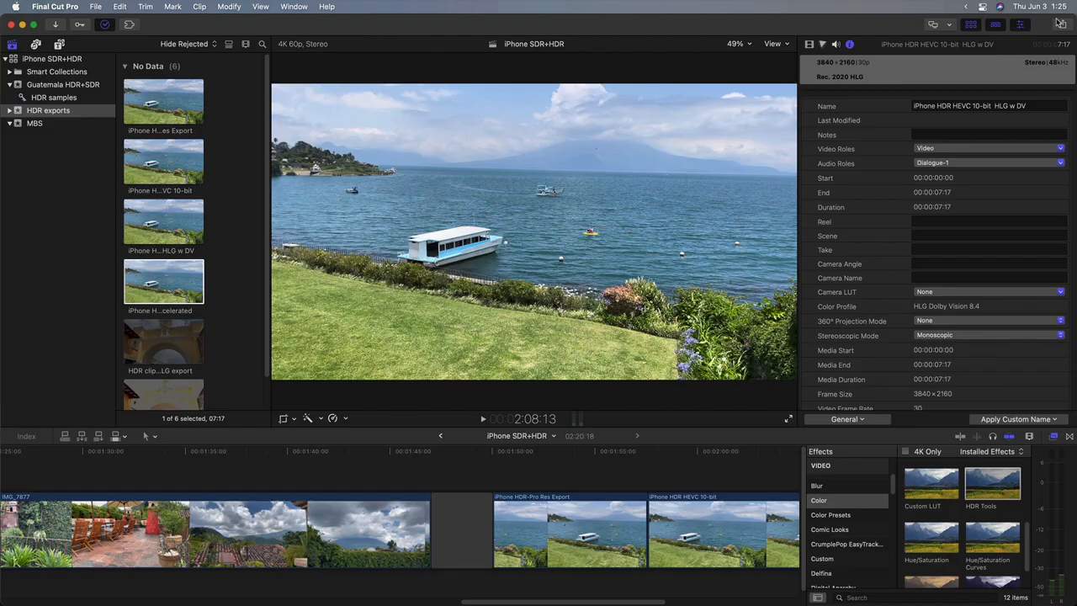
Reveal the share destinations list now containing the accelerated Apple Devices 4K HLG Dolby Vision 8.4 preset.
click(1050, 20)
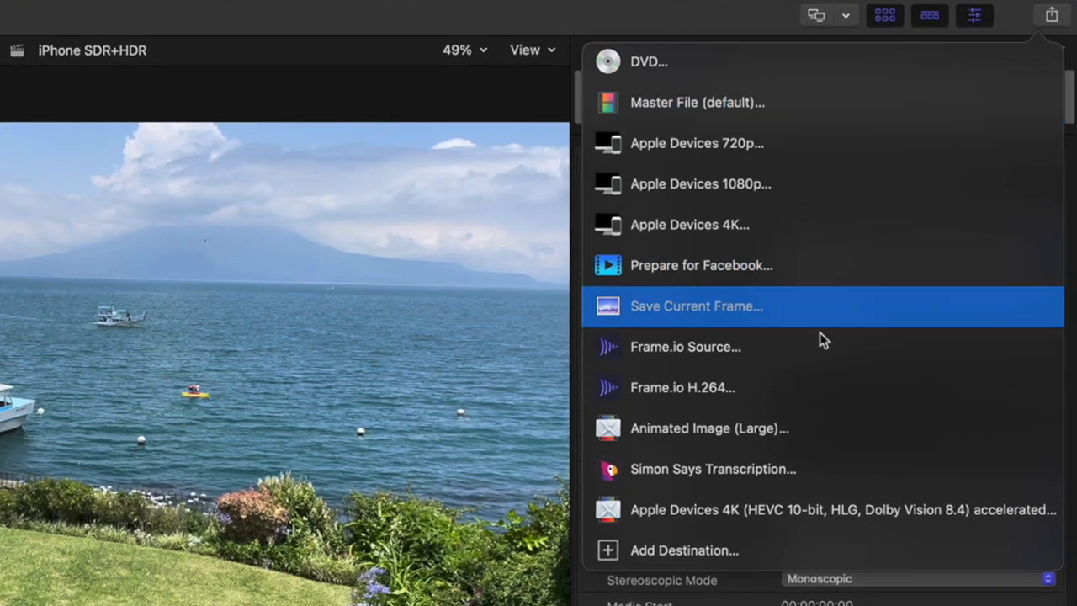
mouse_move(906, 511)
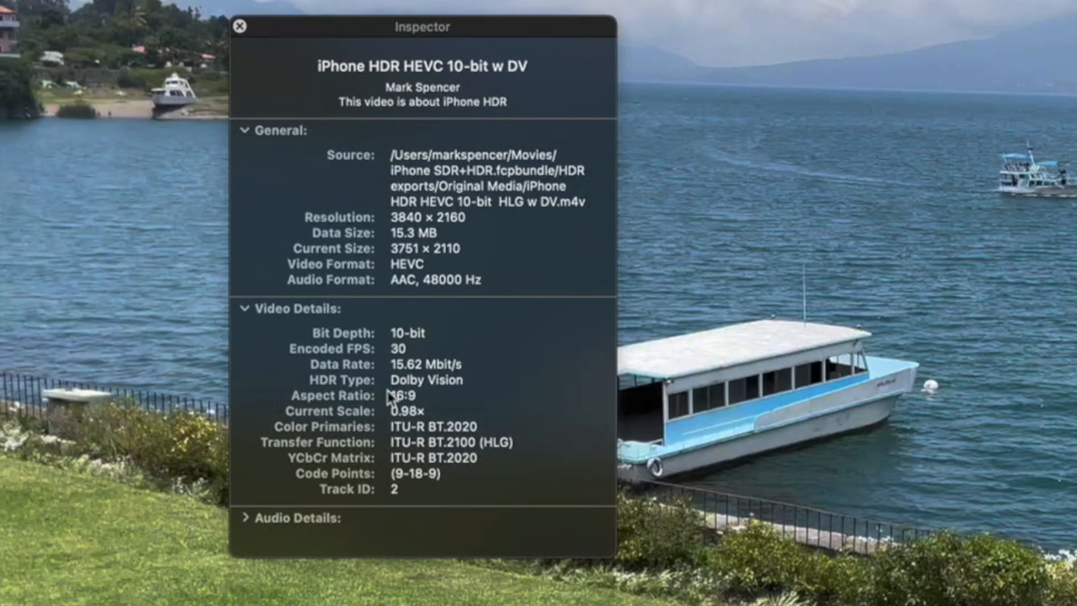
mouse_move(454, 444)
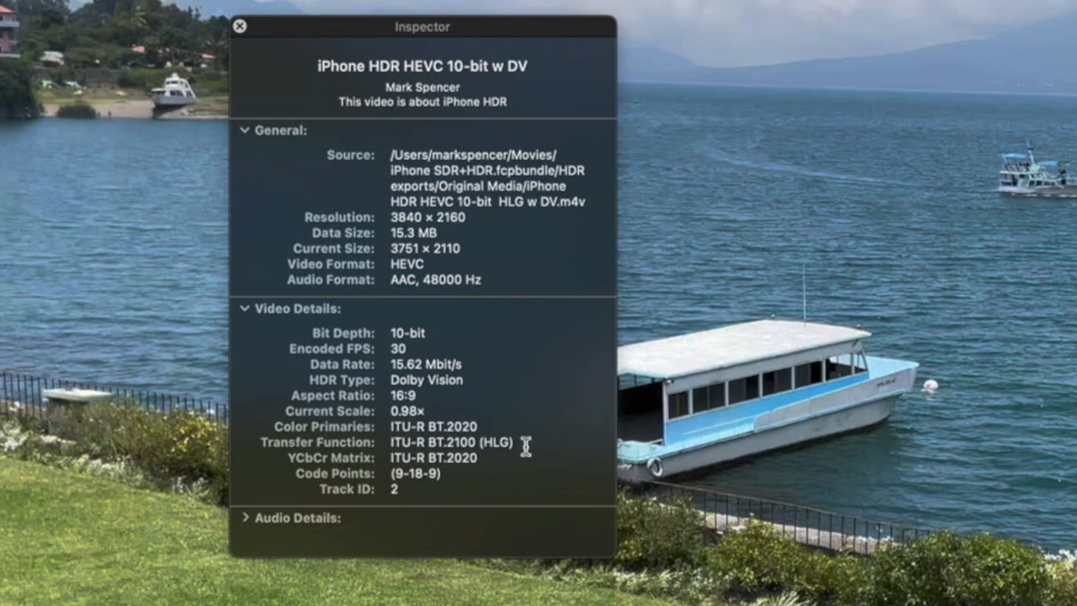
Show the exported .m4v's Movie Inspector confirming 10-bit HEVC, Dolby Vision and BT.2100 HLG transfer.
click(241, 27)
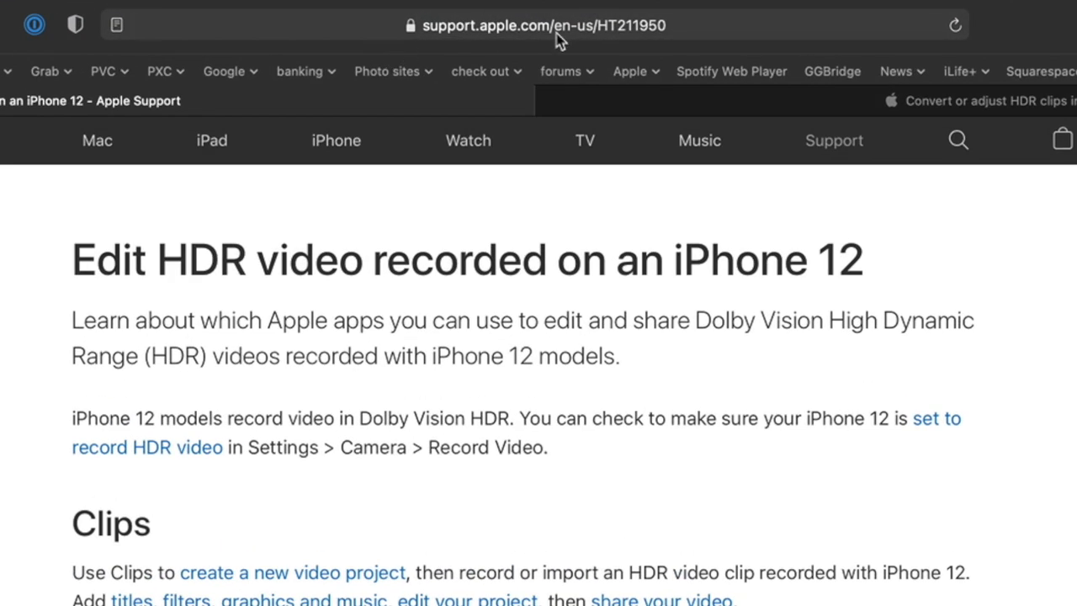
mouse_move(603, 306)
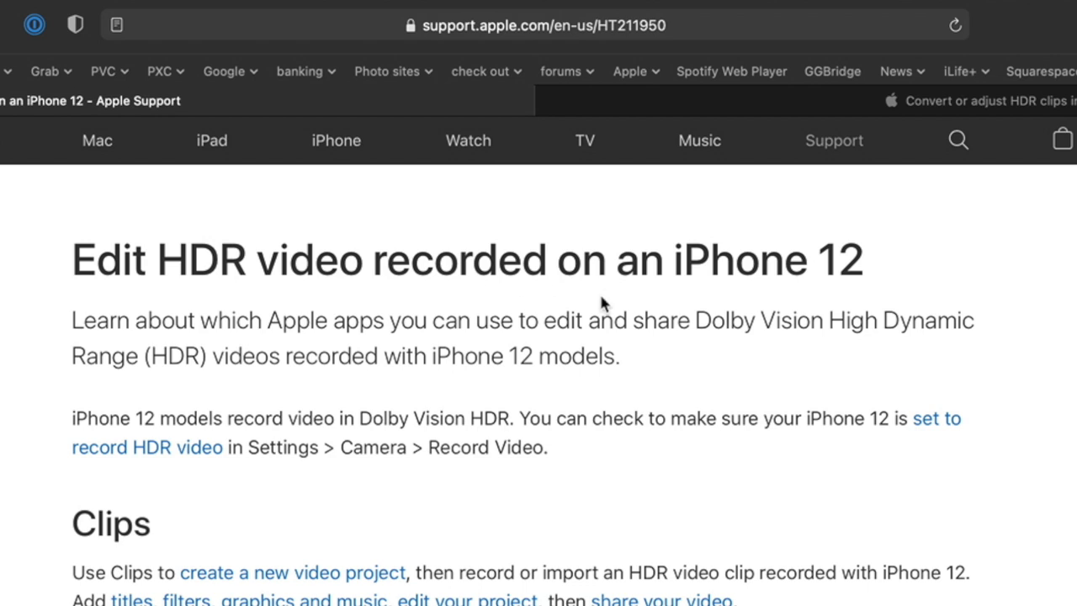
mouse_move(956, 141)
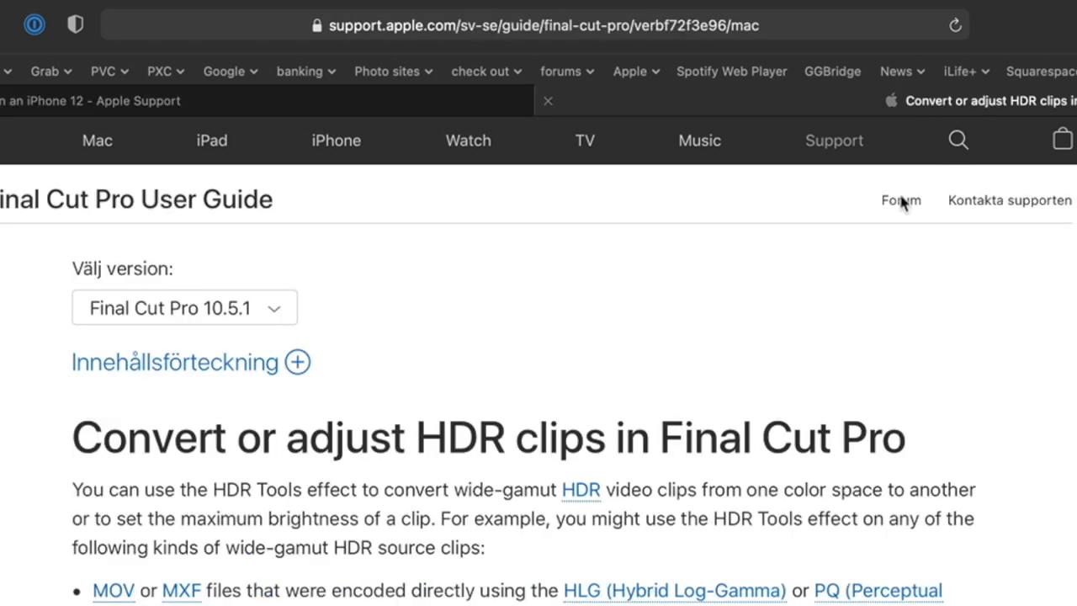
mouse_move(764, 461)
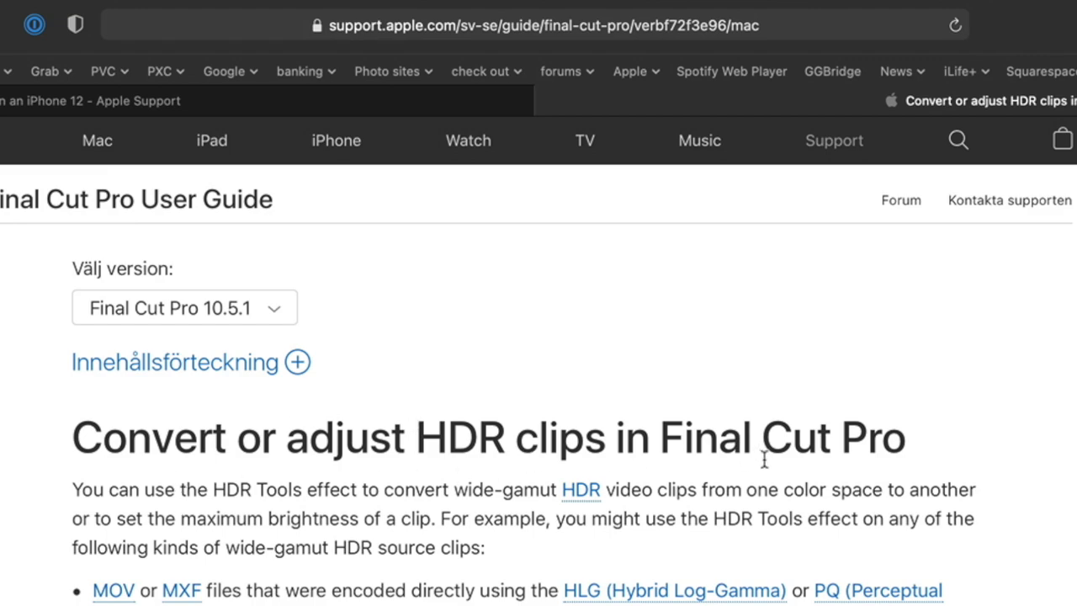
mouse_move(795, 474)
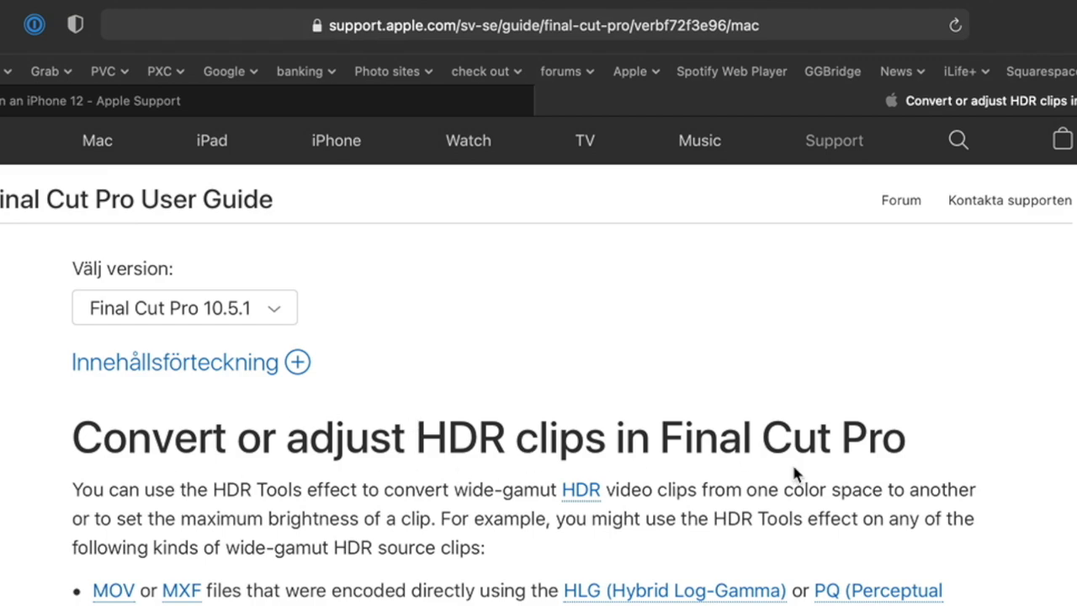